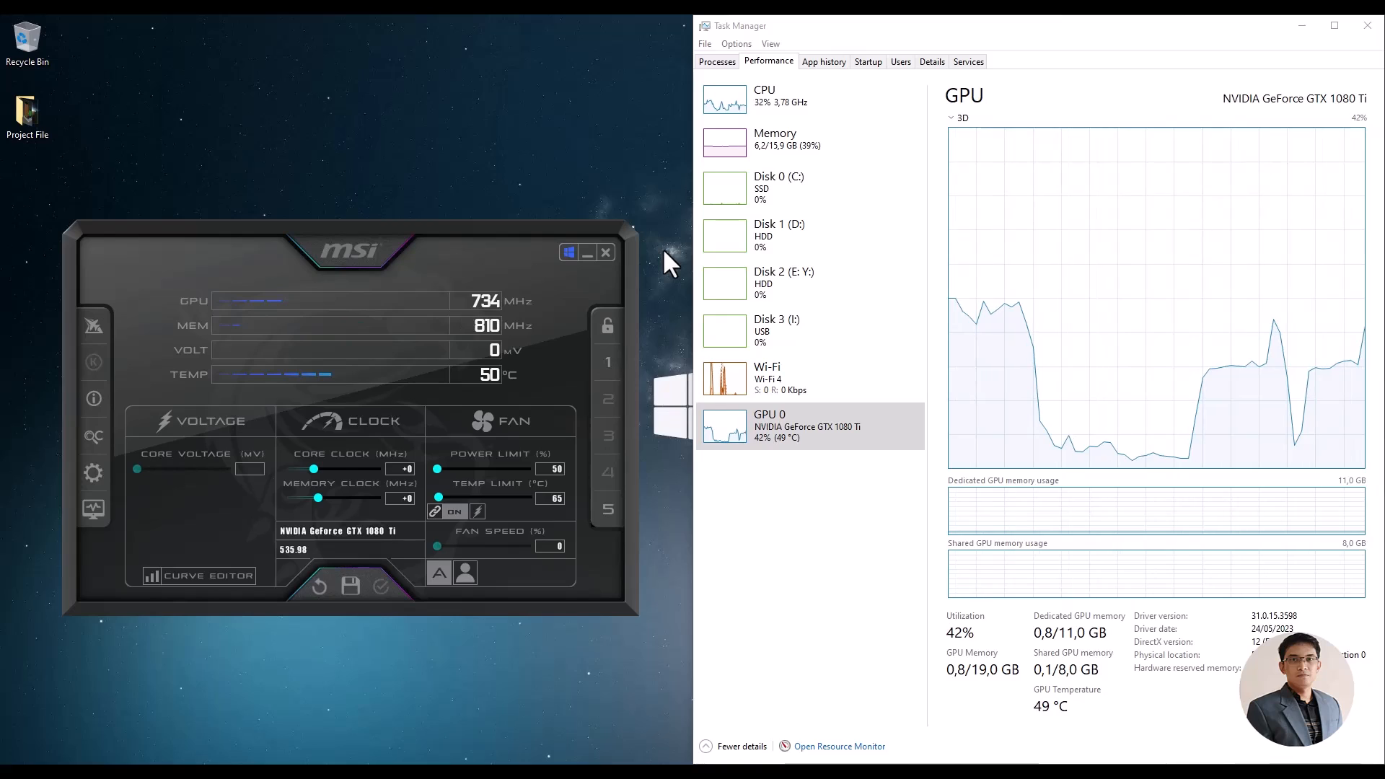
mouse_move(640, 274)
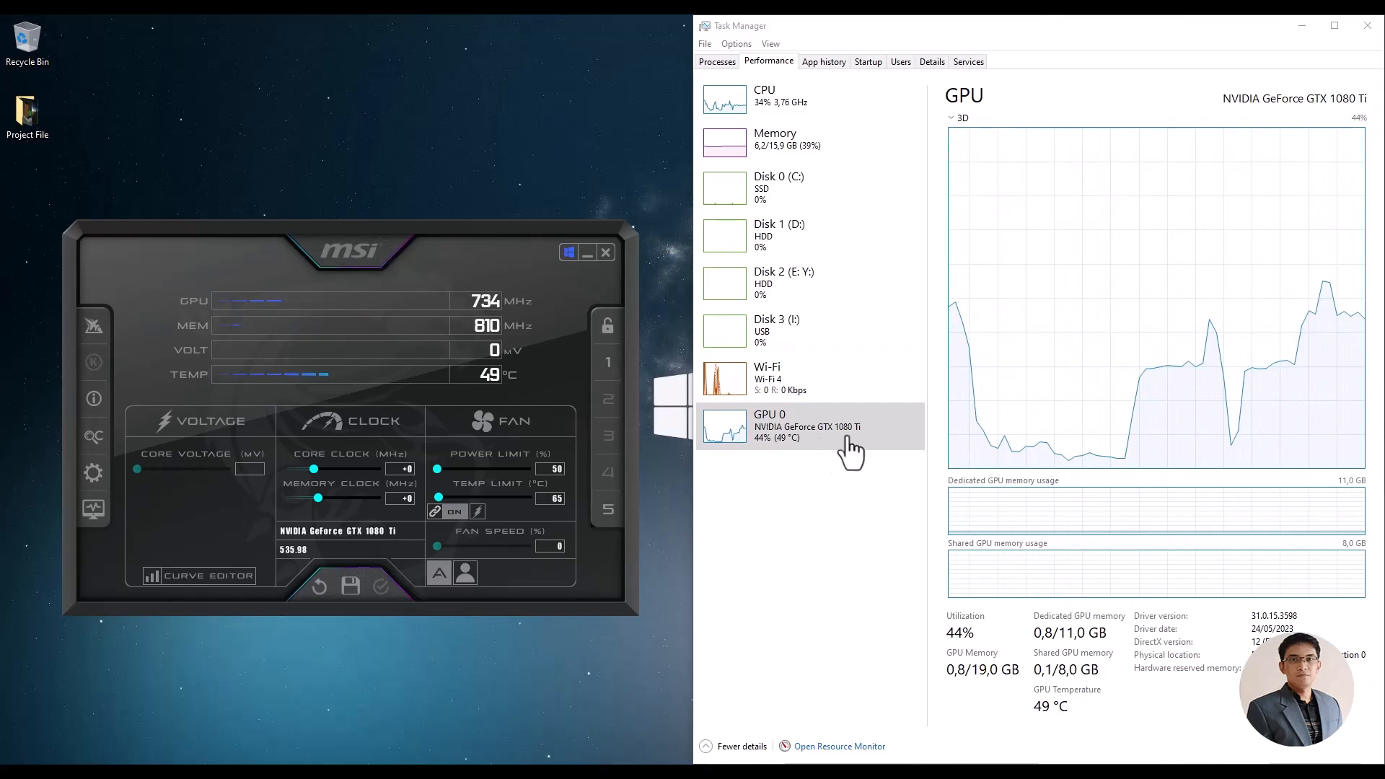
mouse_move(1085, 434)
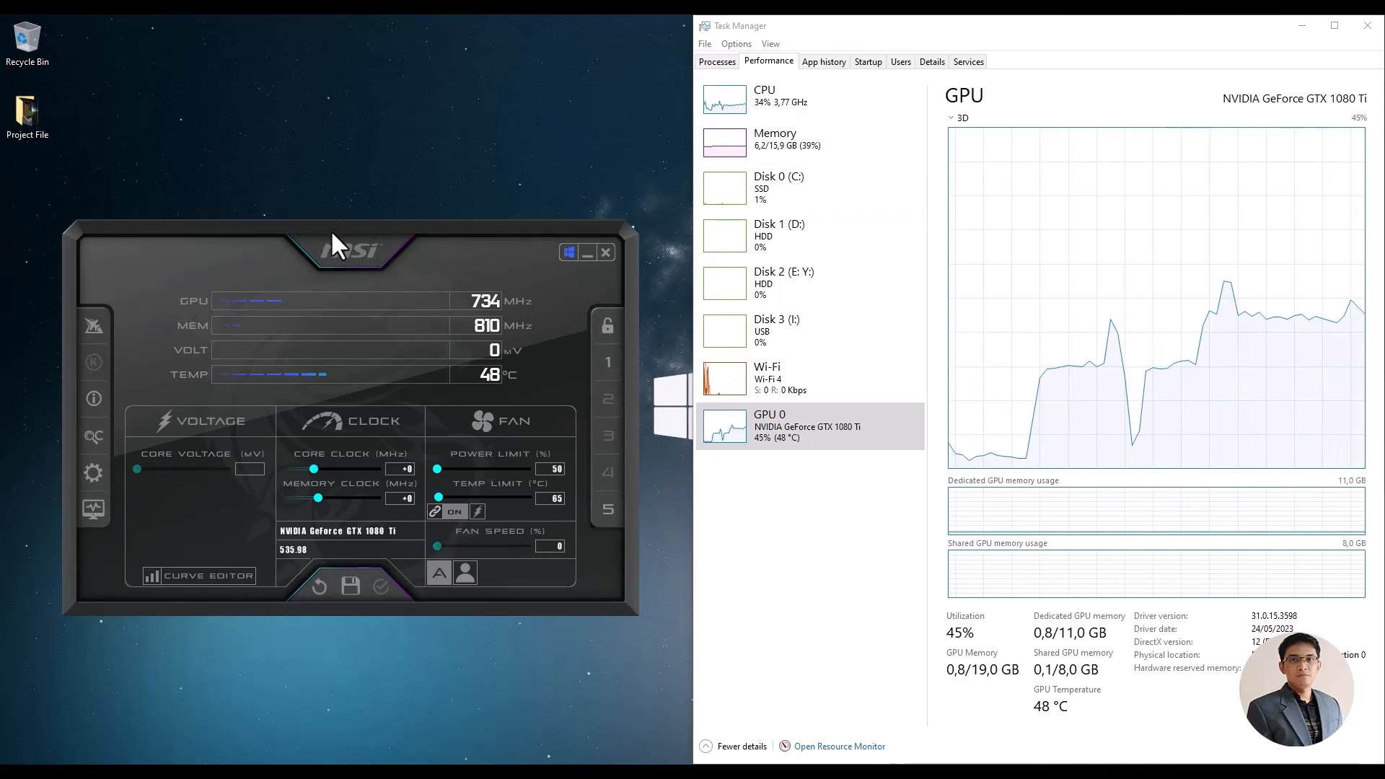
mouse_move(343, 290)
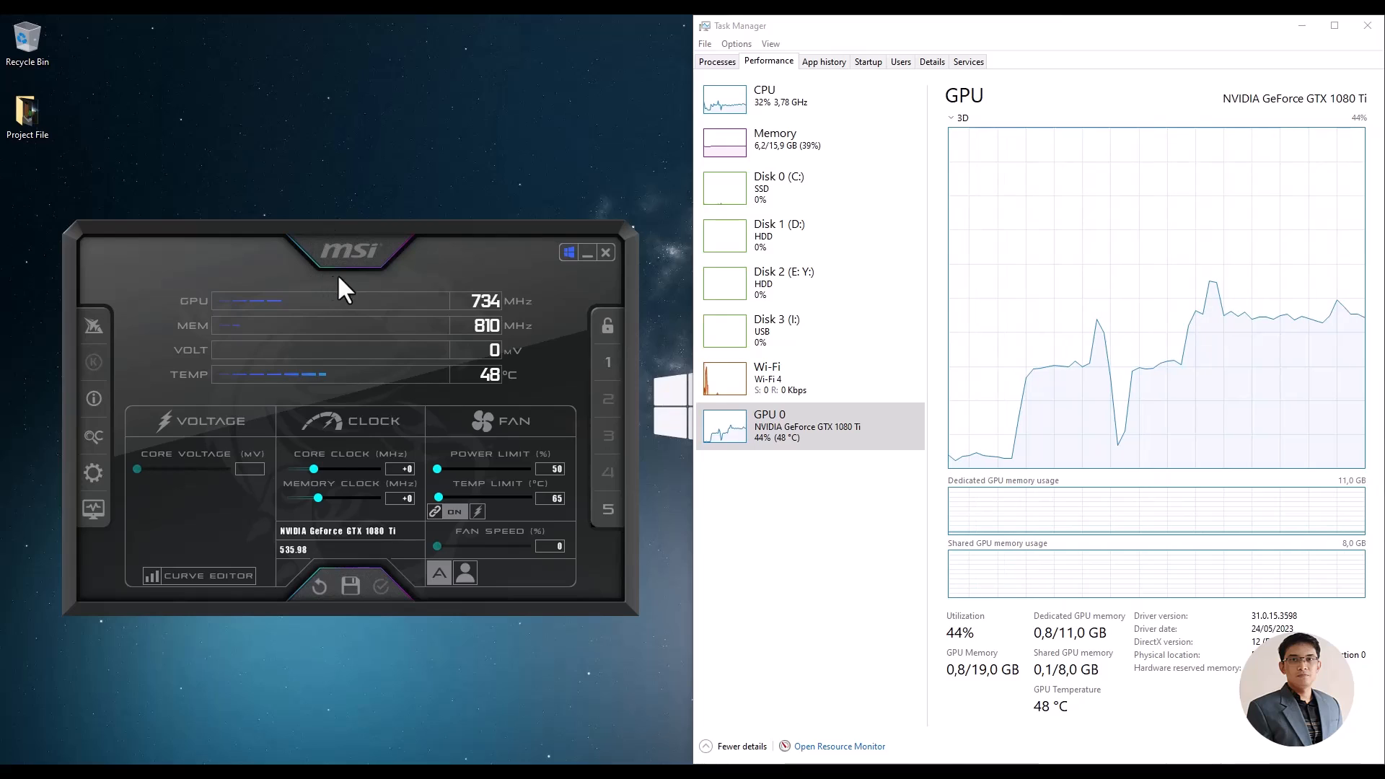
mouse_move(351, 294)
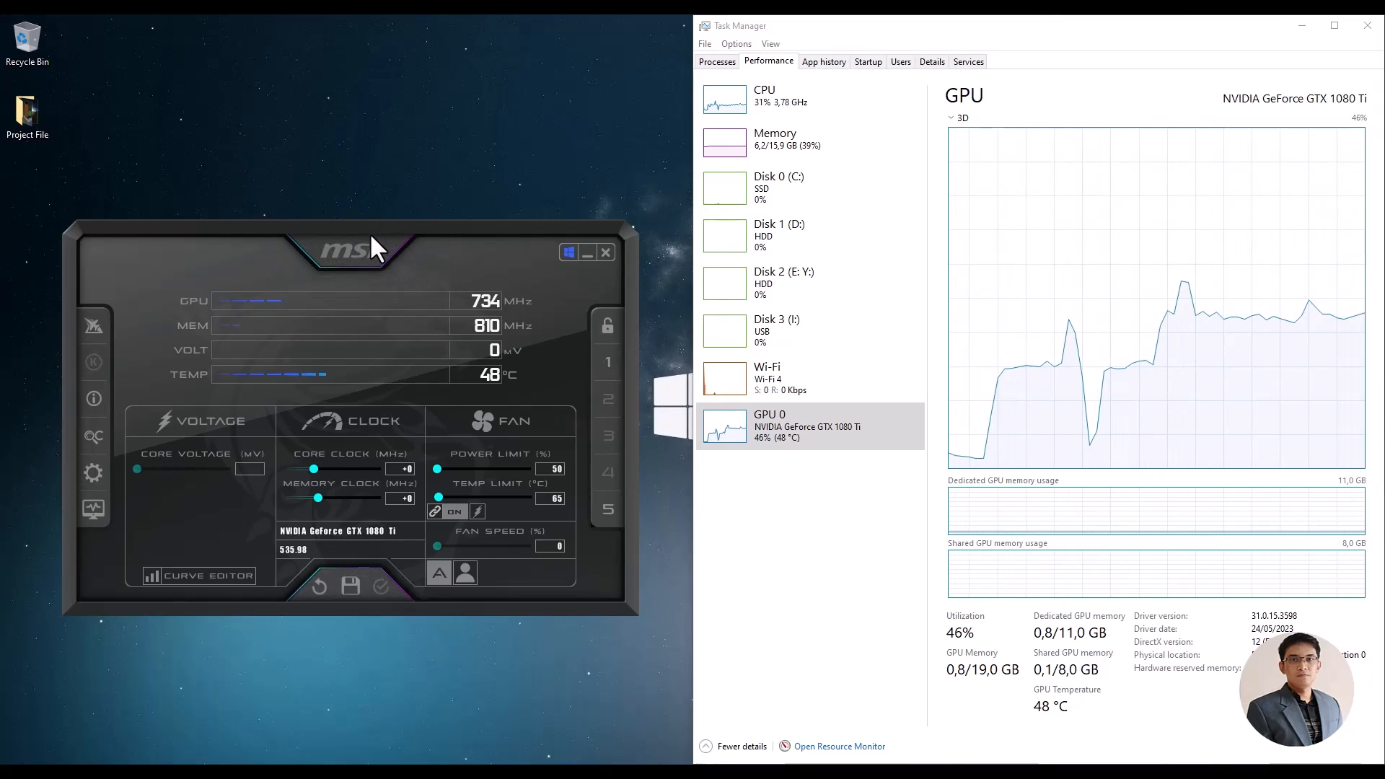
mouse_move(539, 492)
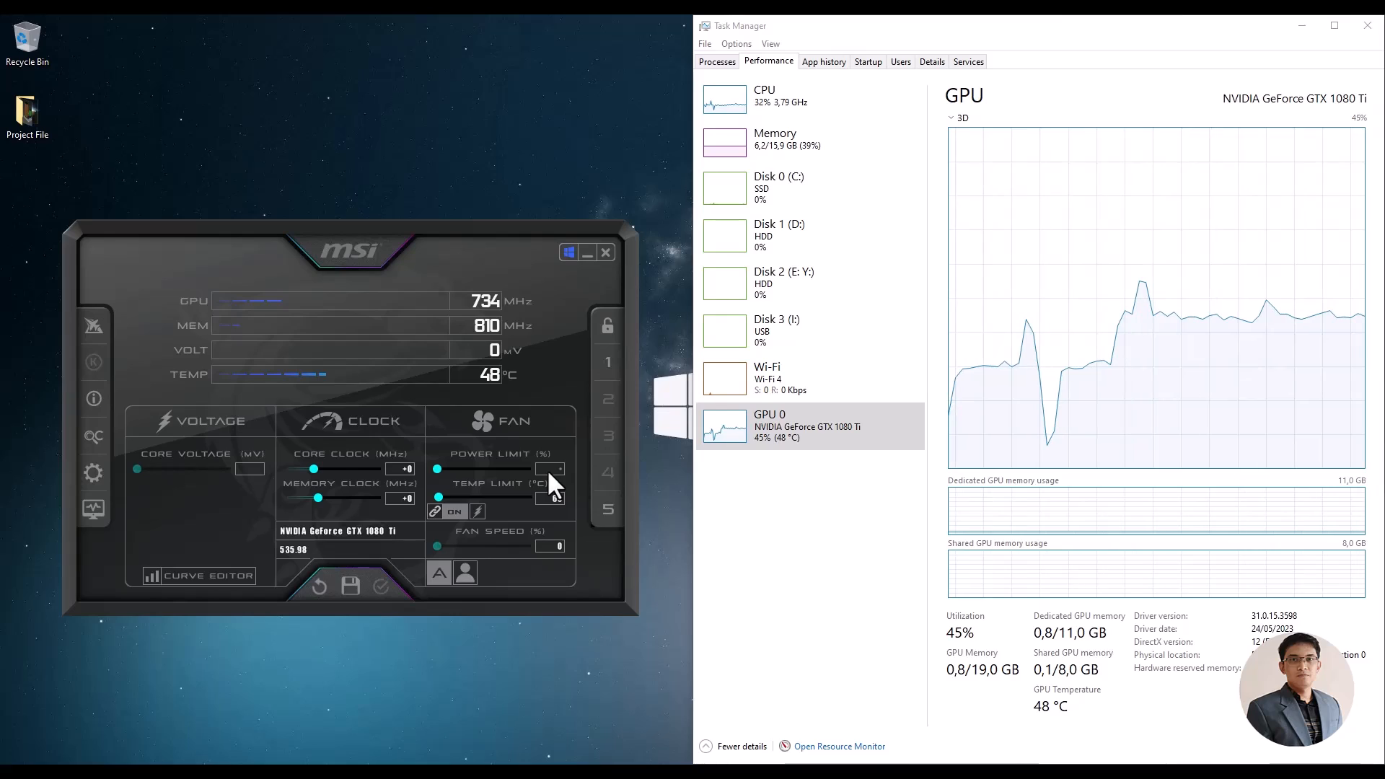
Step: Enter 50 as the power limit in MSI Afterburner
type("50")
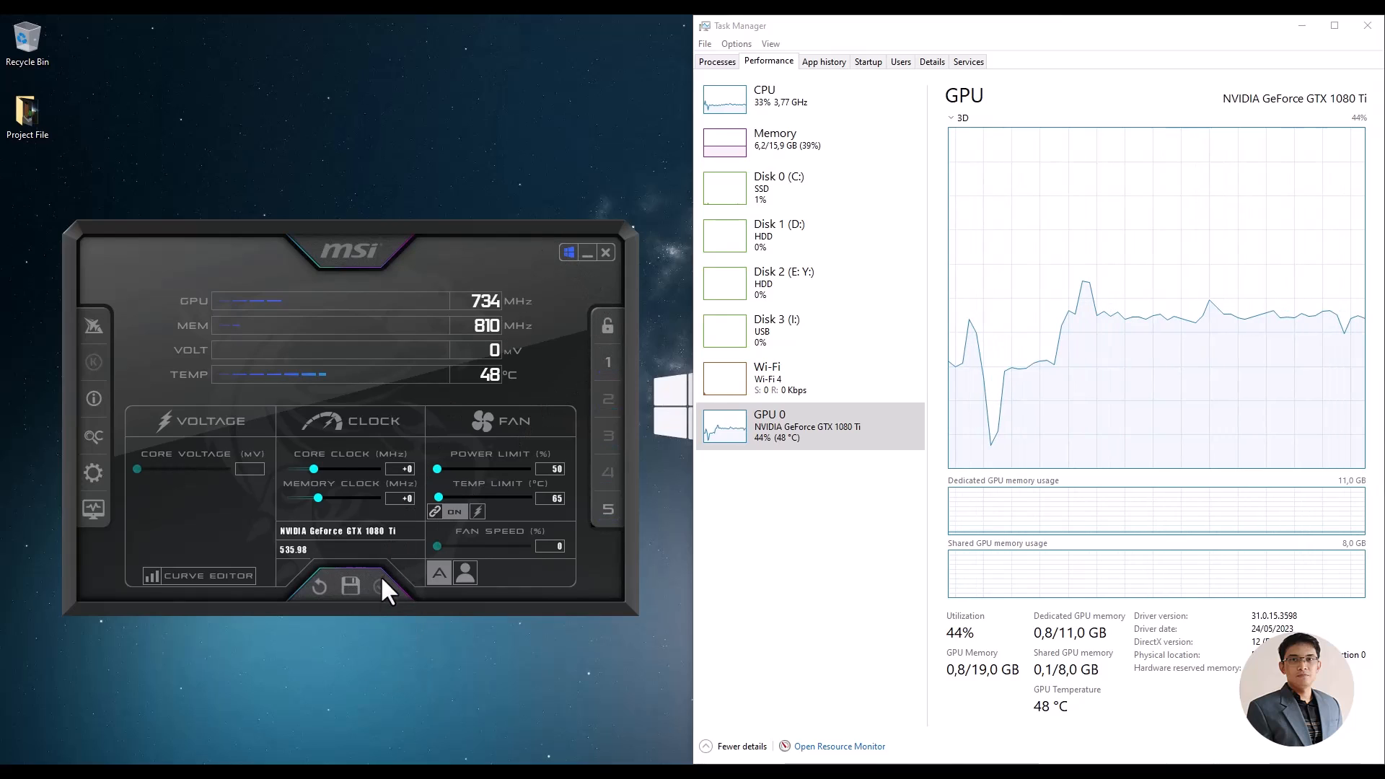
mouse_move(521, 248)
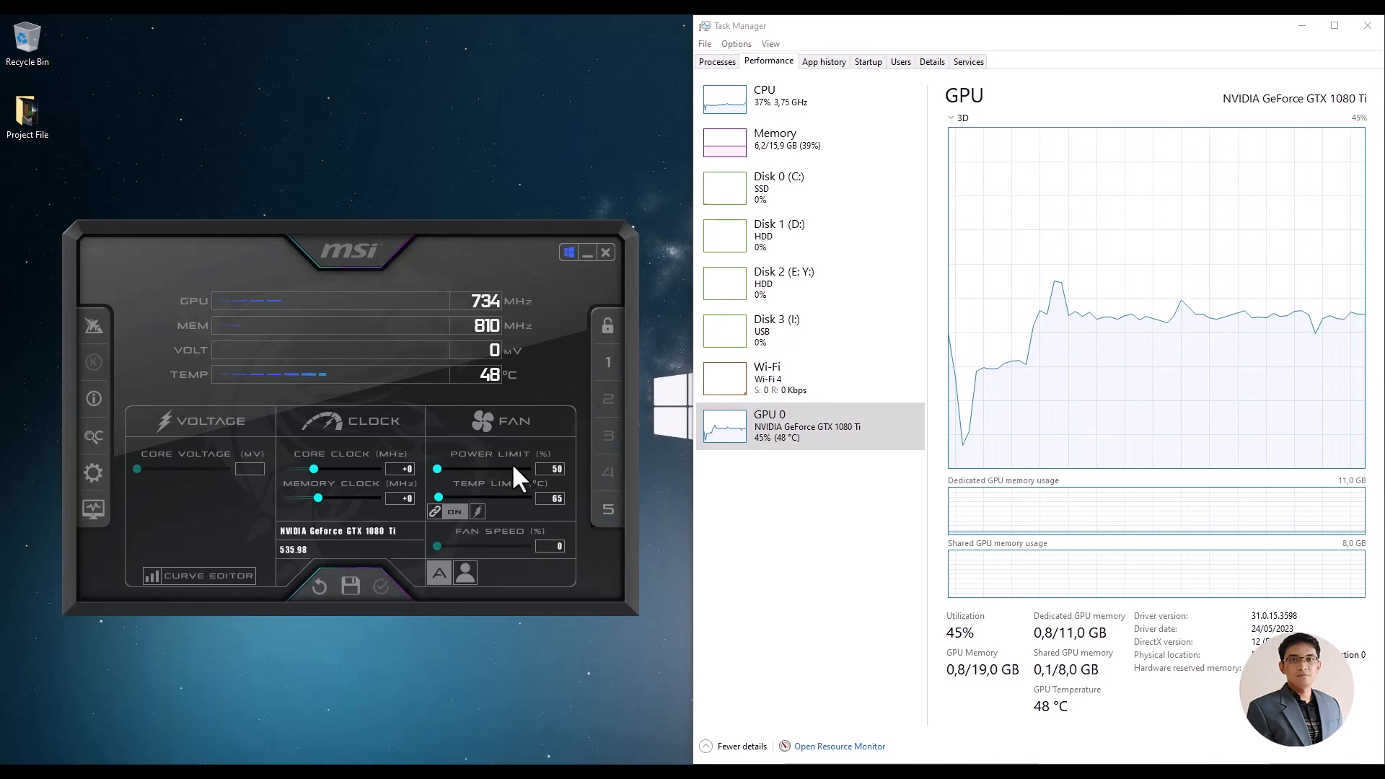
mouse_move(542, 495)
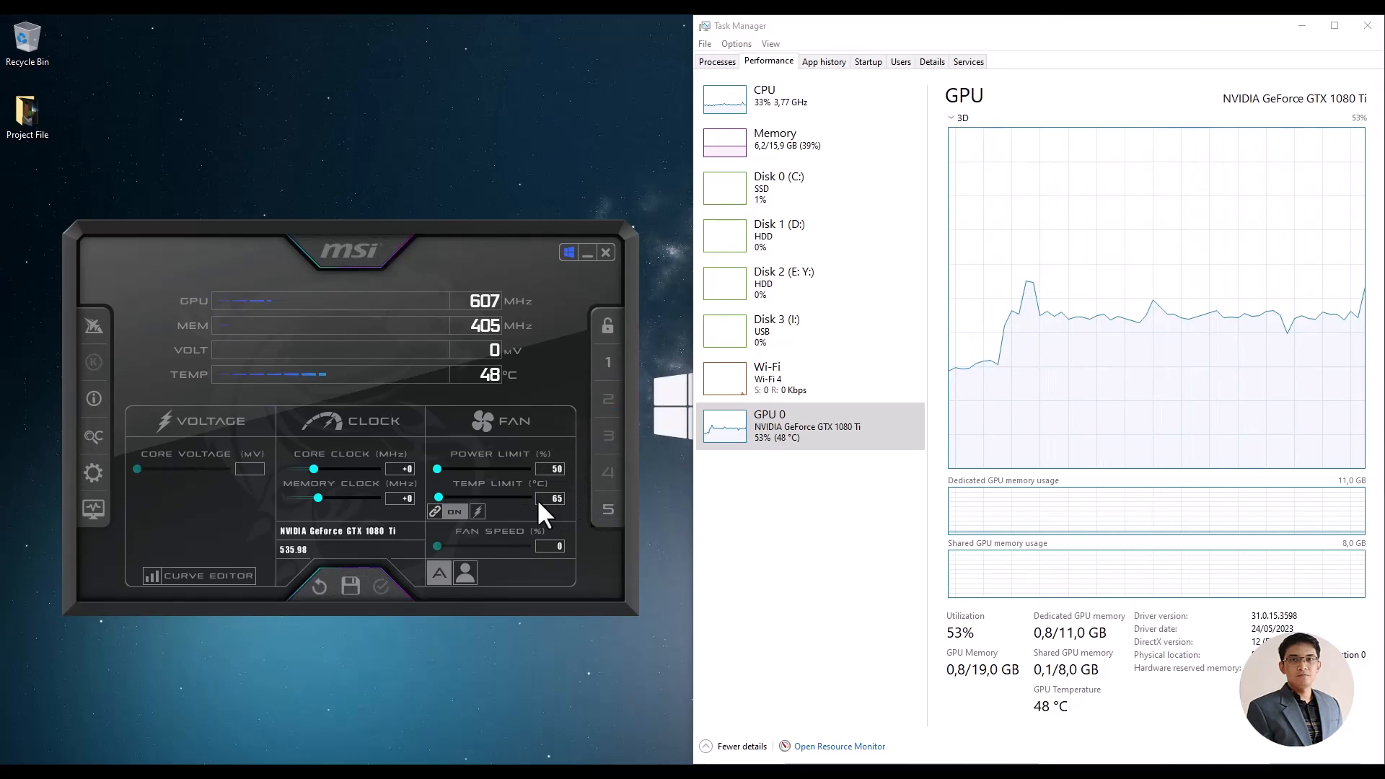
mouse_move(763, 486)
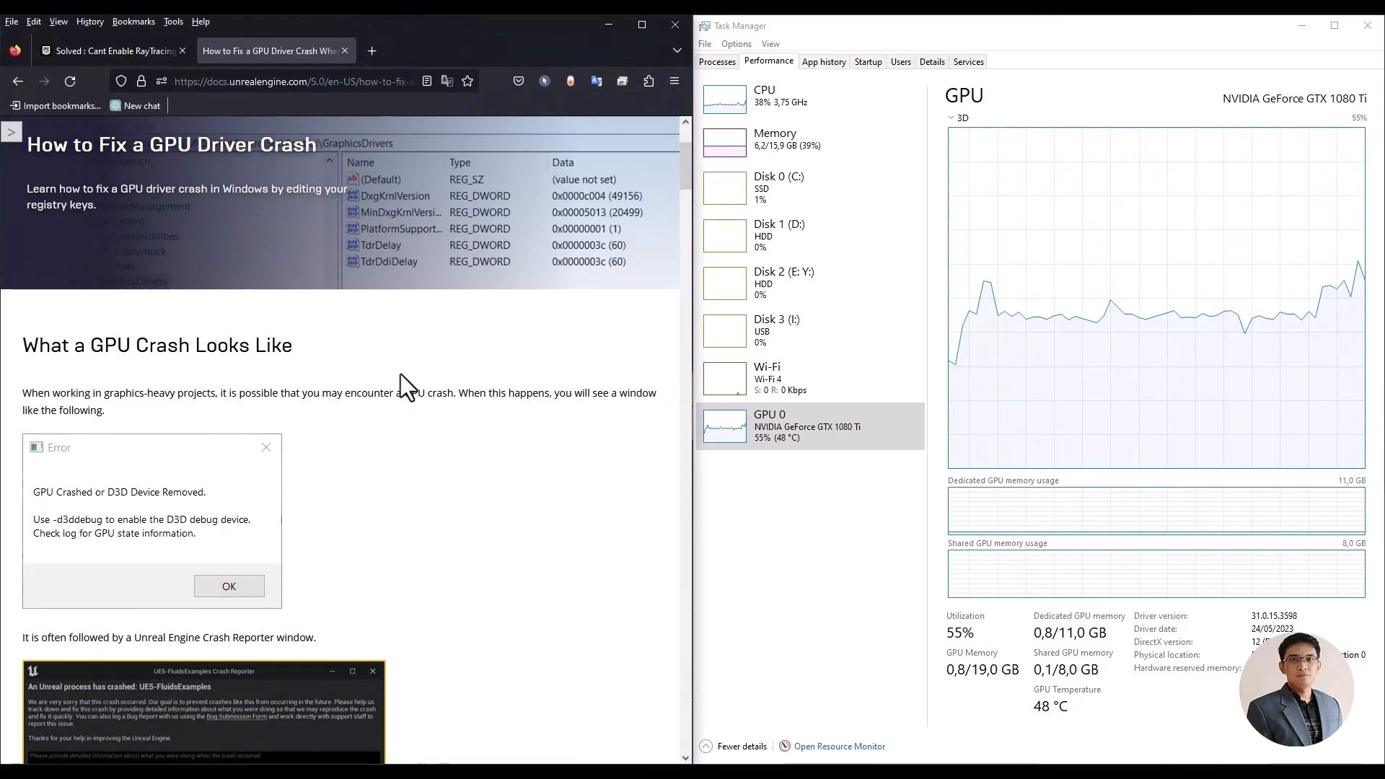
Step: Scroll the GPU crash guide down to 'How to Resolve TDR Events'
scroll("down", 3)
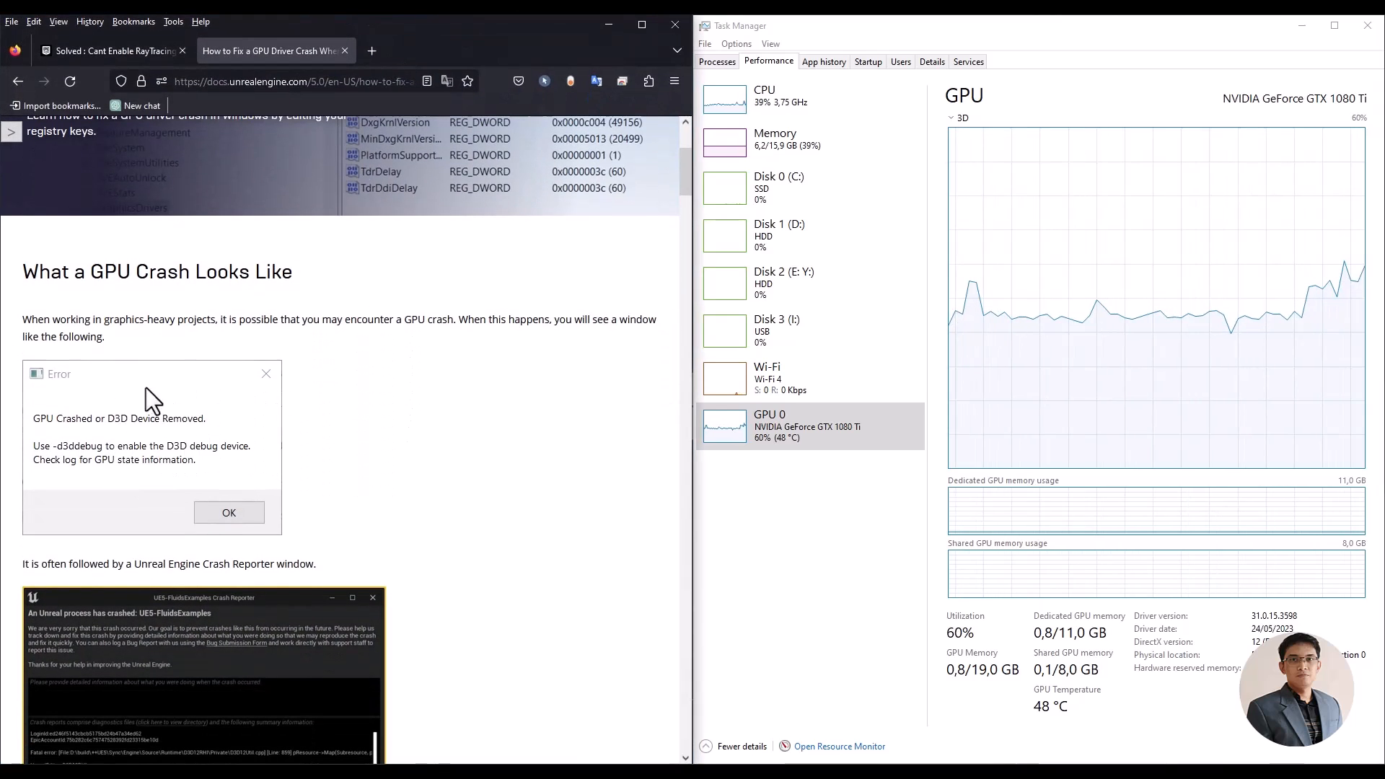
mouse_move(320, 367)
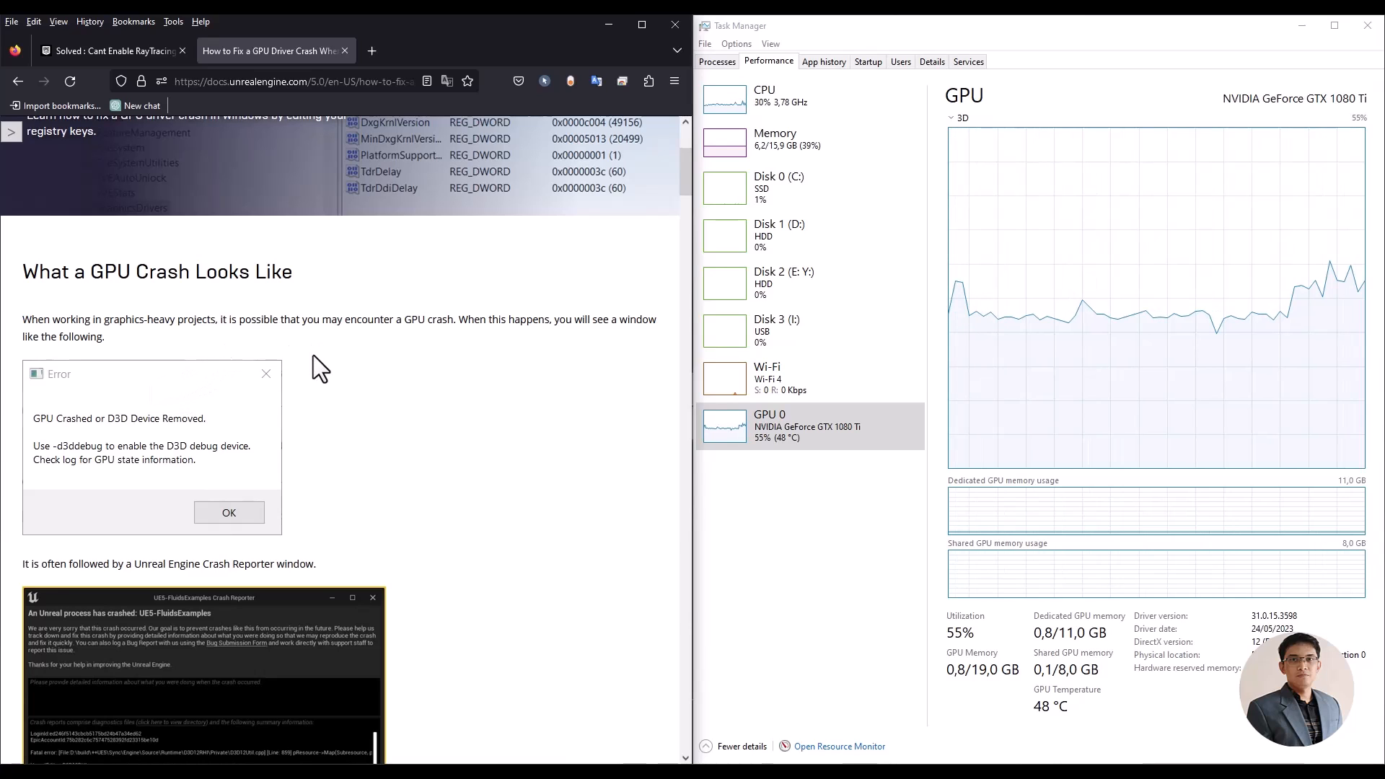
scroll("down", 3)
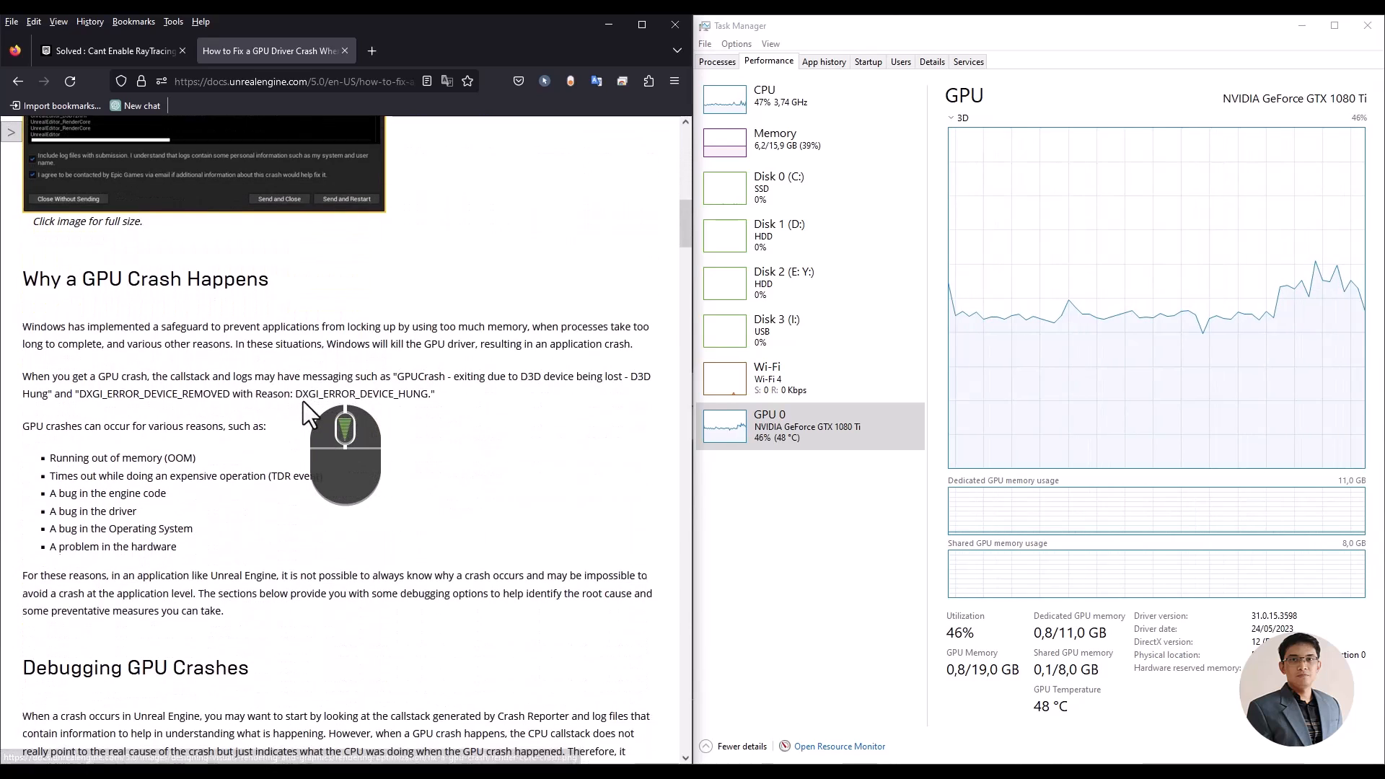
scroll("down", 3)
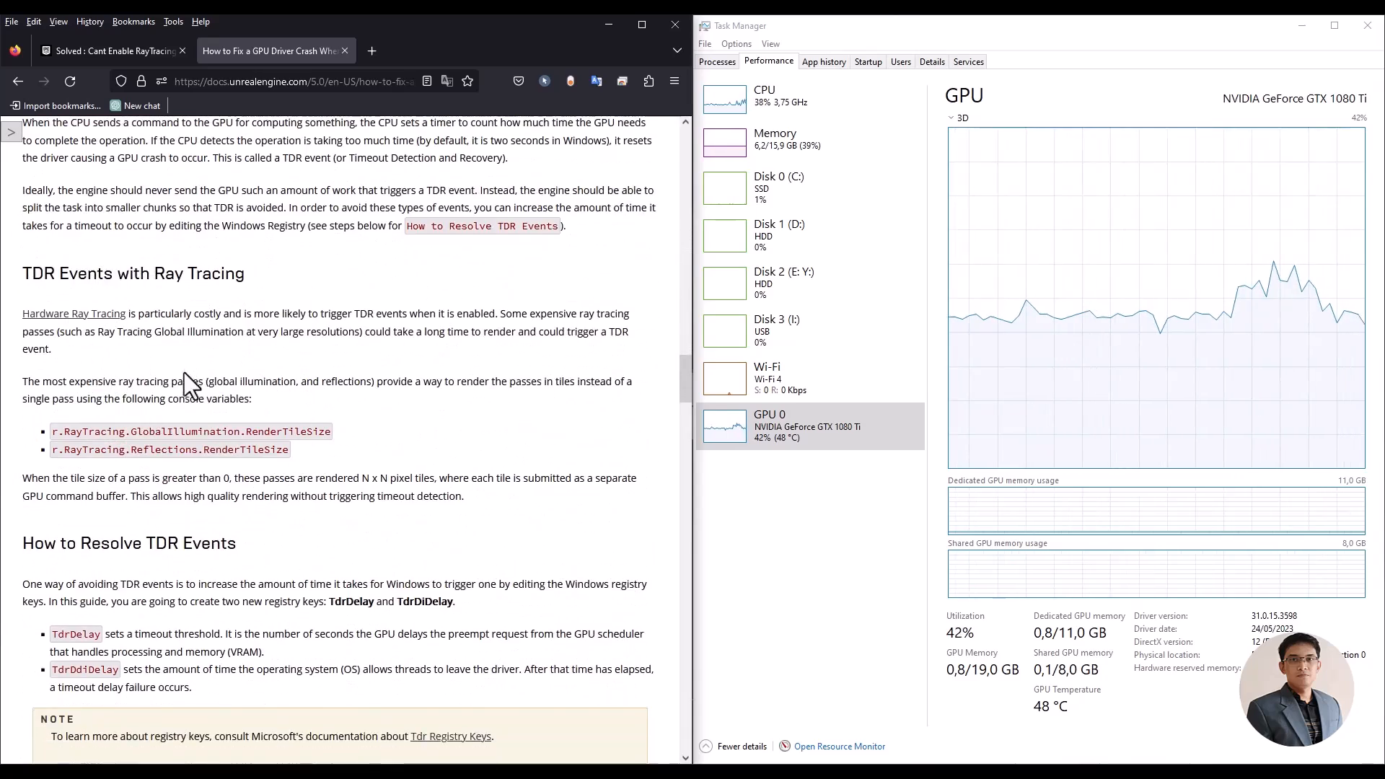
scroll("down", 3)
type("regedit")
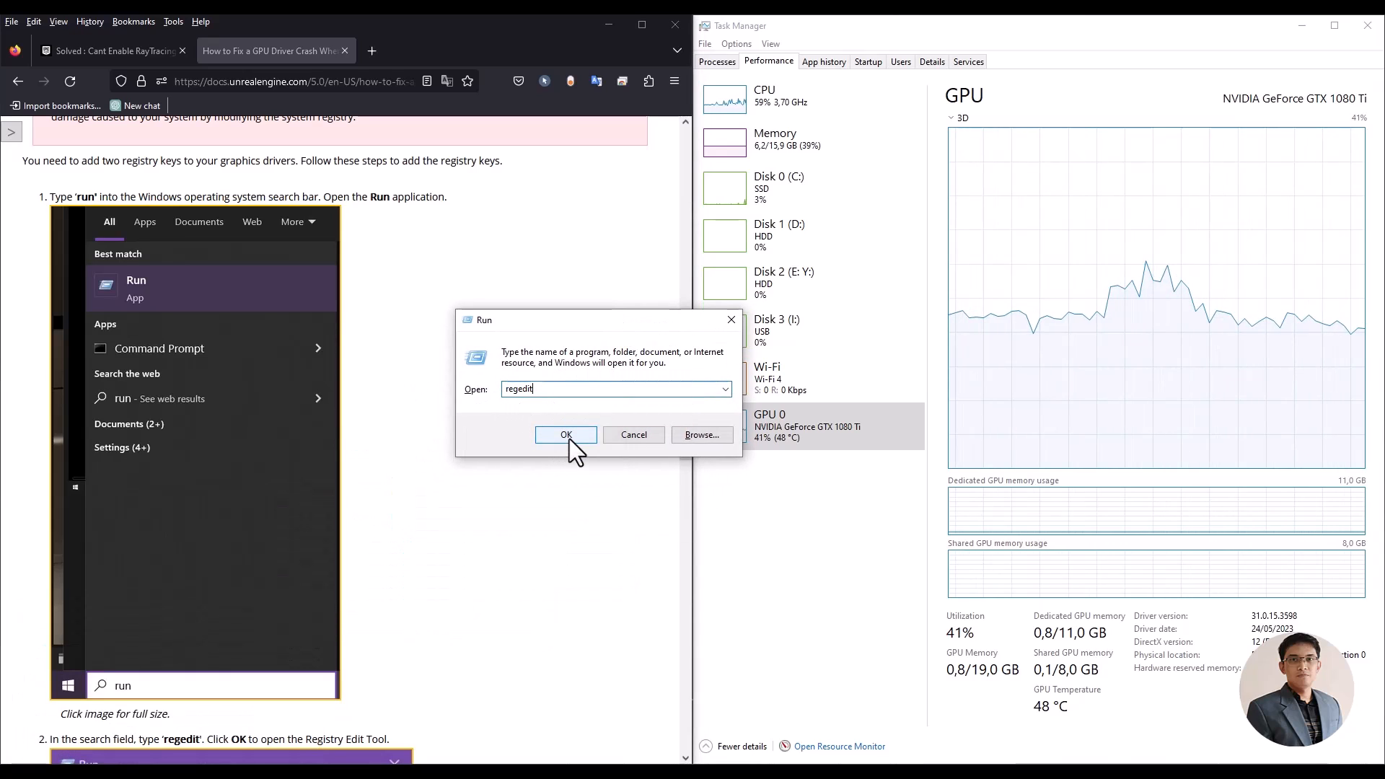
Step: Confirm TdrDelay and TdrDdiDelay are both 120 under GraphicsDrivers in Registry Editor
left_click(566, 434)
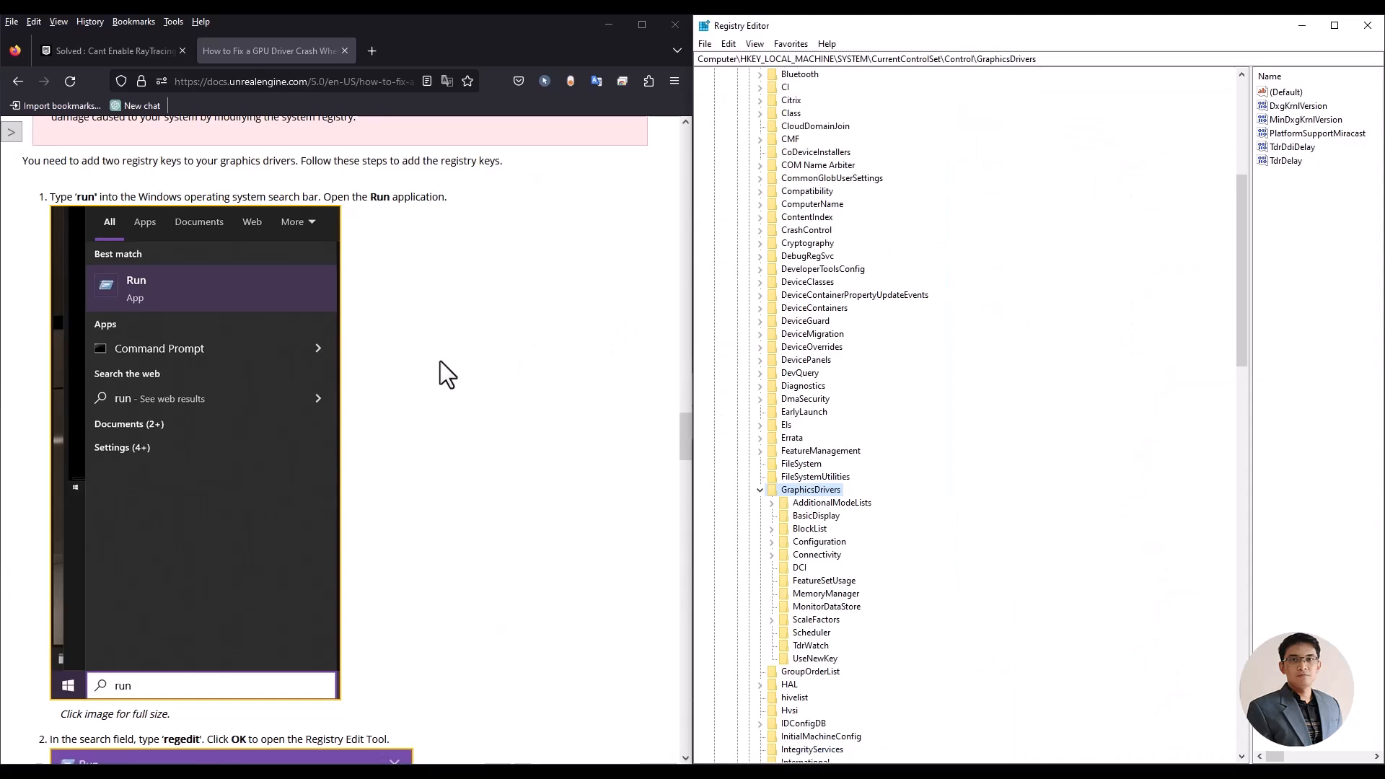
scroll("down", 3)
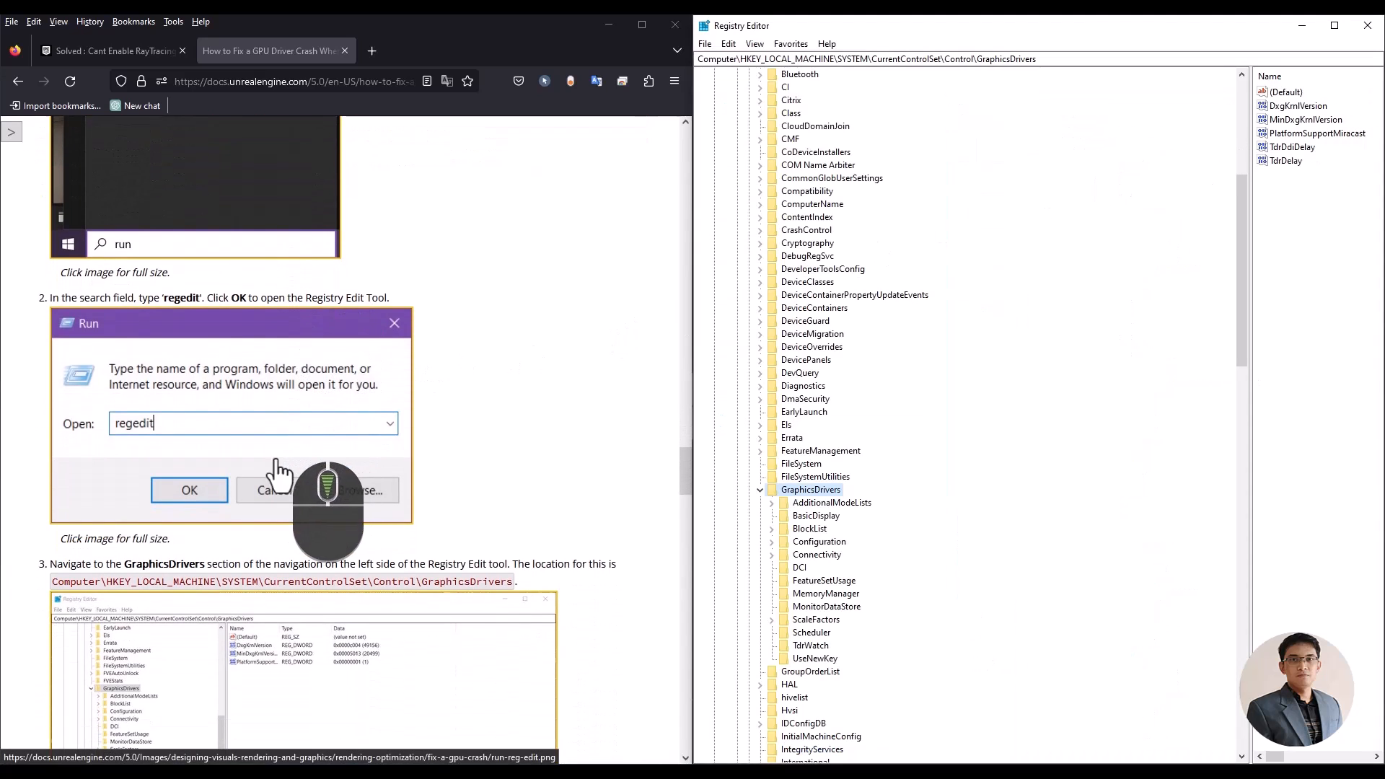
scroll("down", 3)
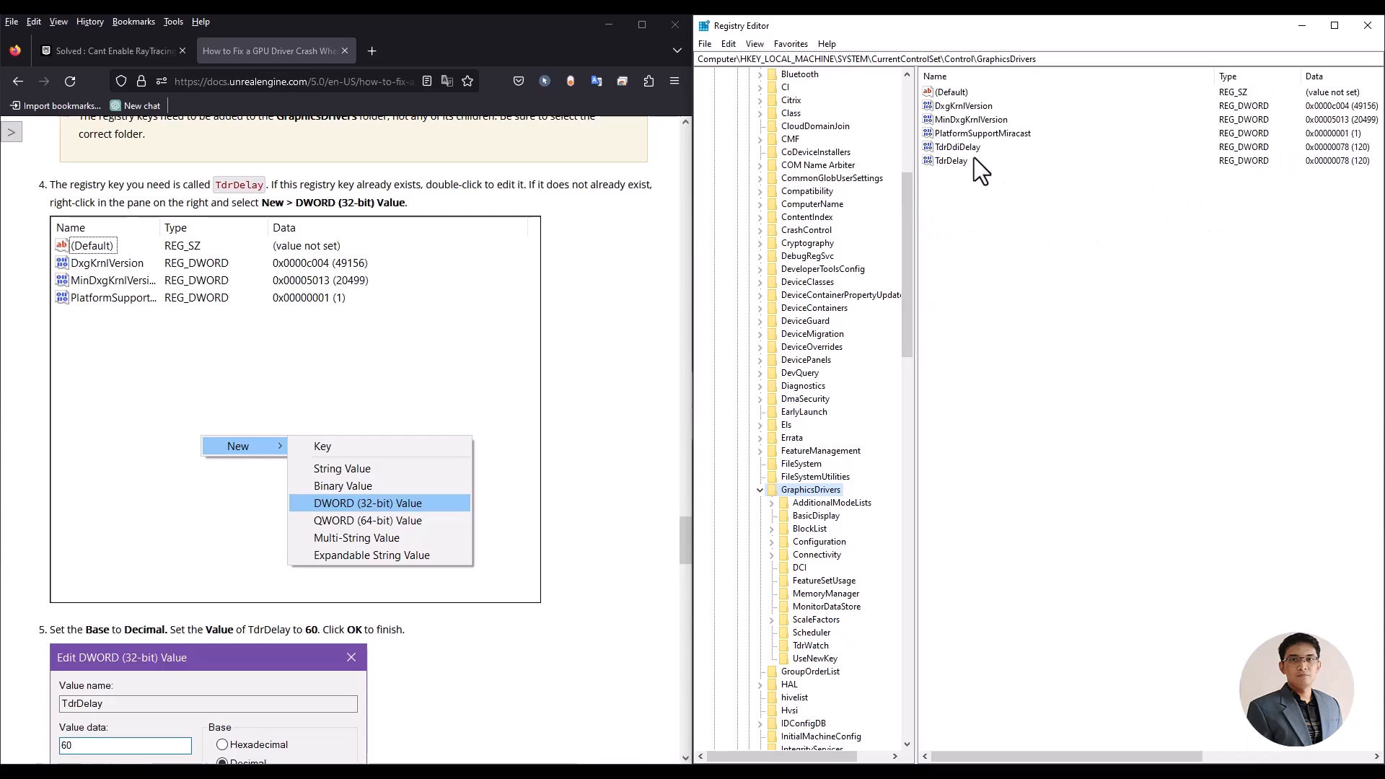
left_click(952, 160)
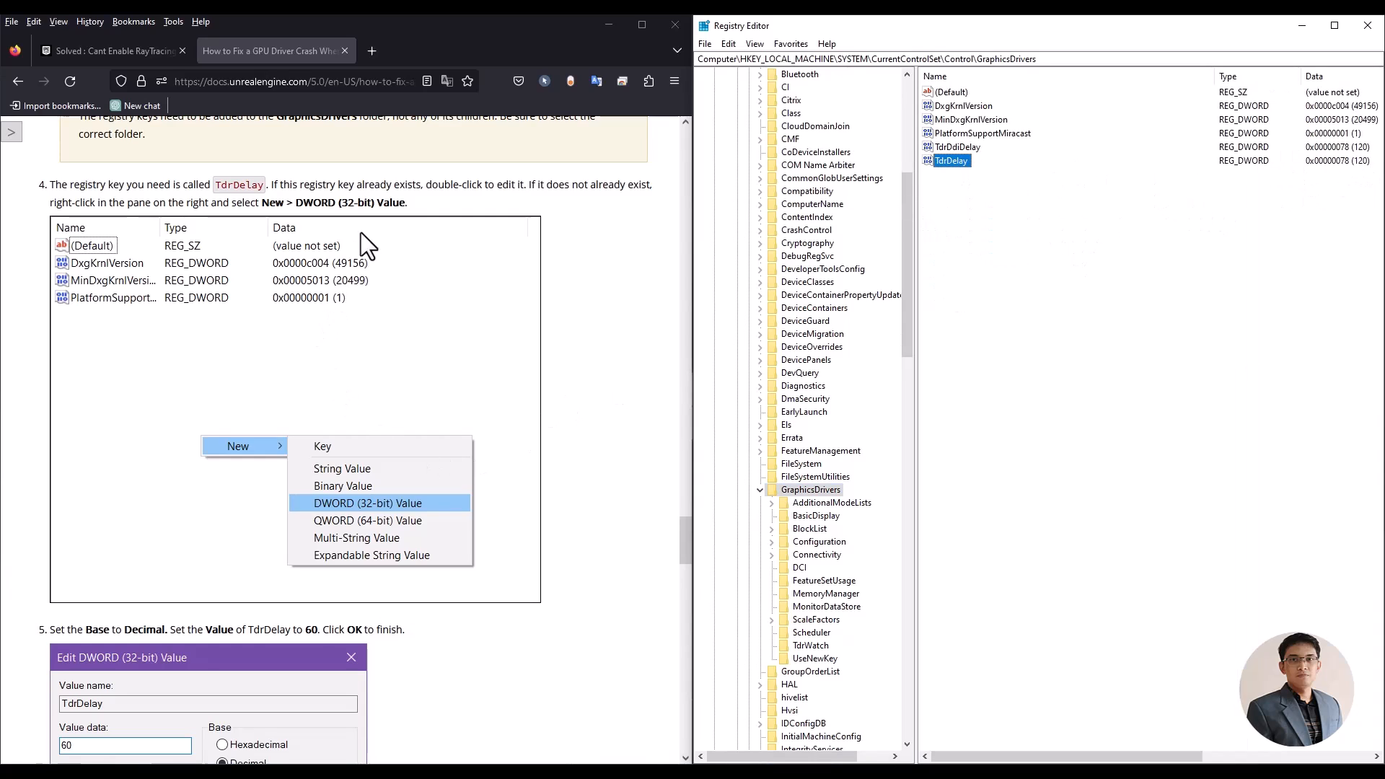
scroll("down", 3)
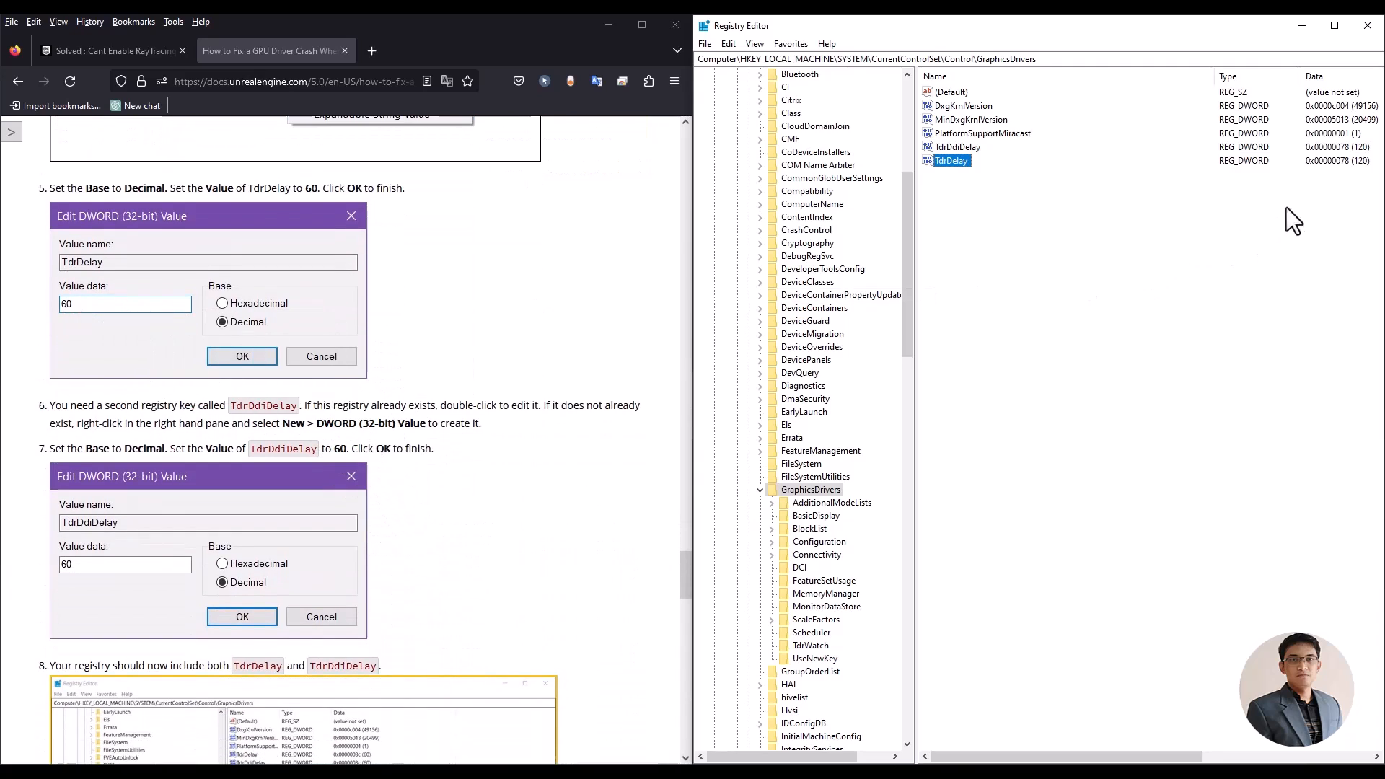
scroll("down", 3)
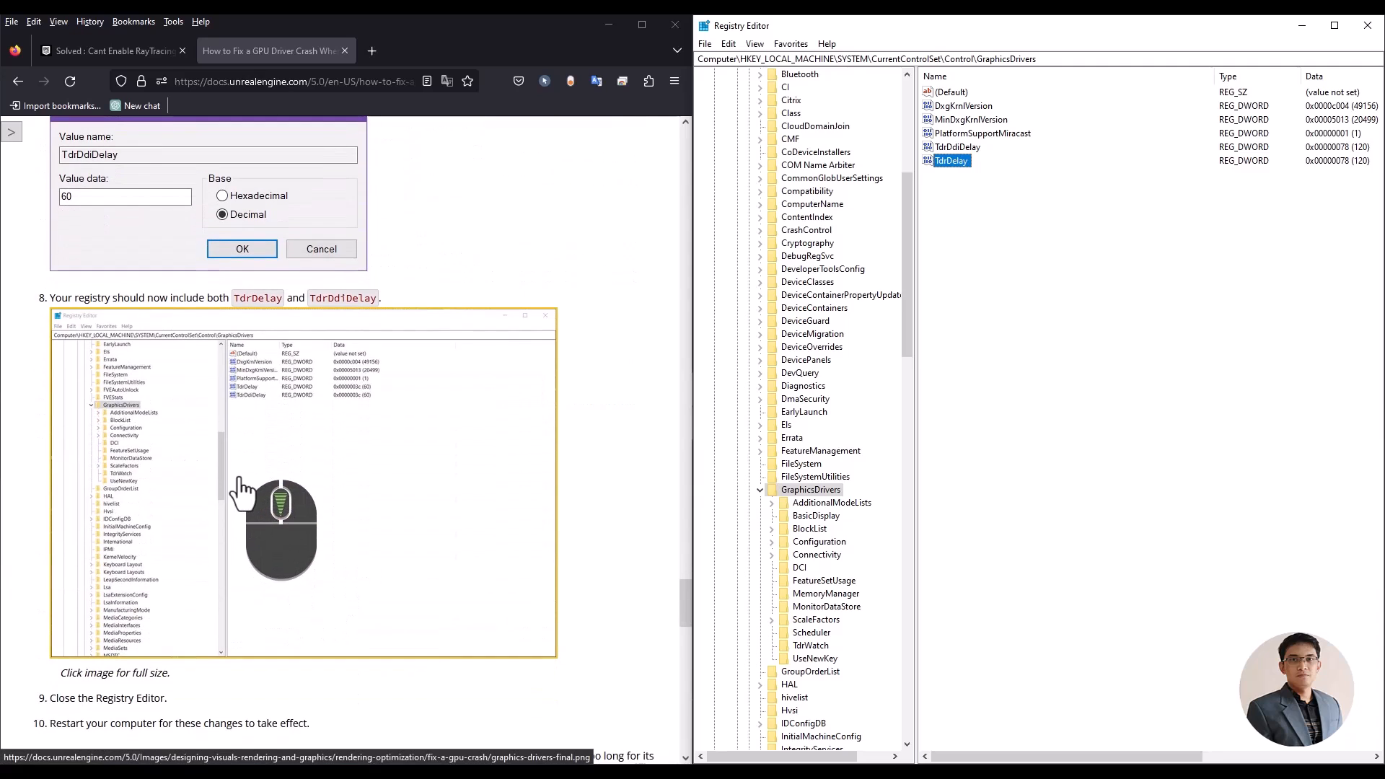
scroll("down", 3)
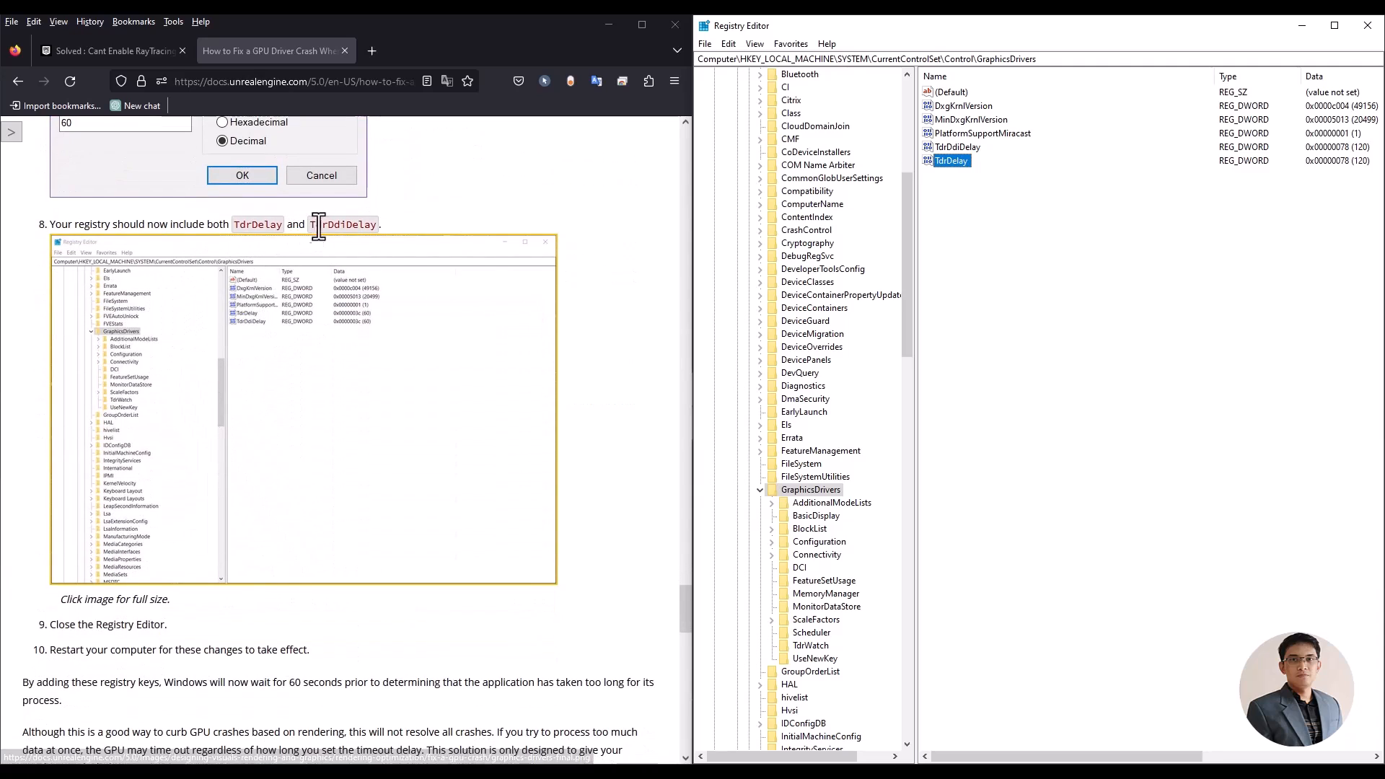
left_click(964, 147)
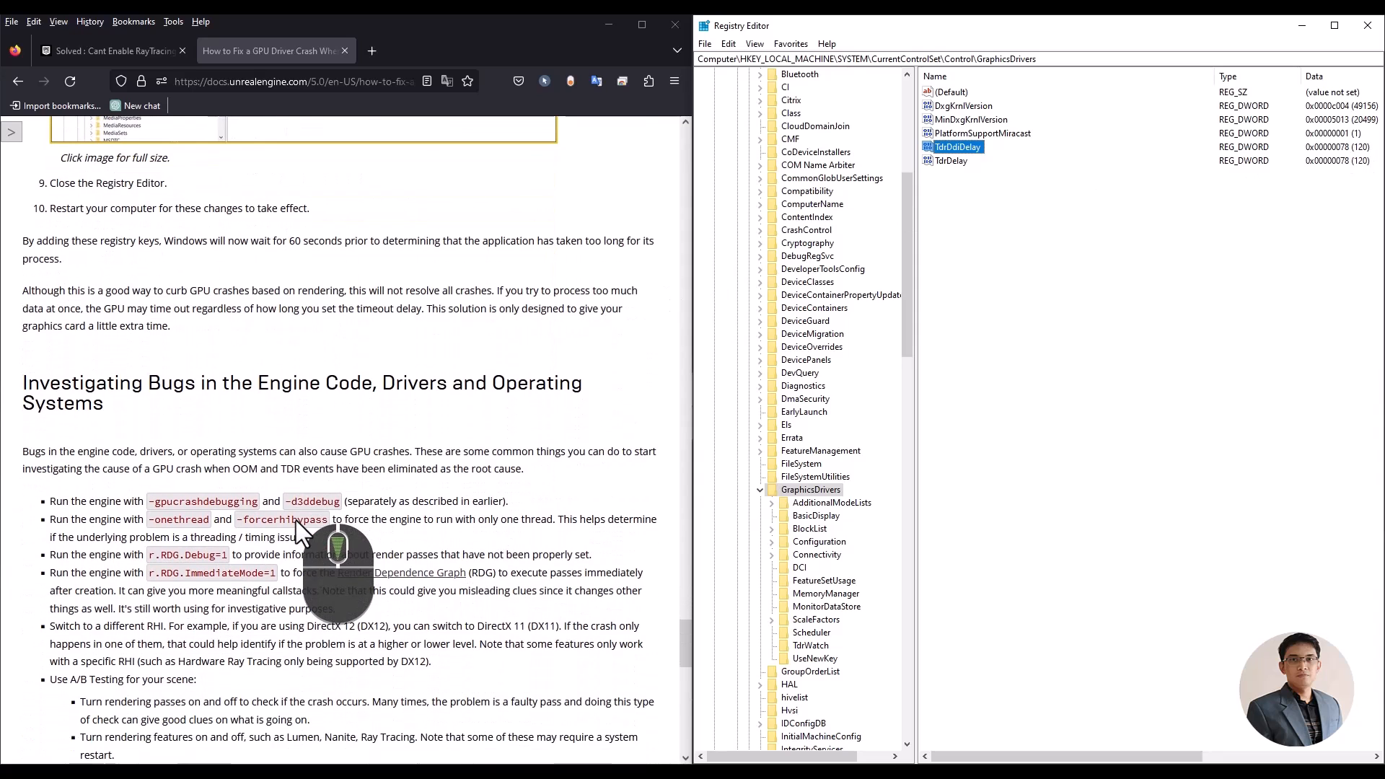
scroll("down", 3)
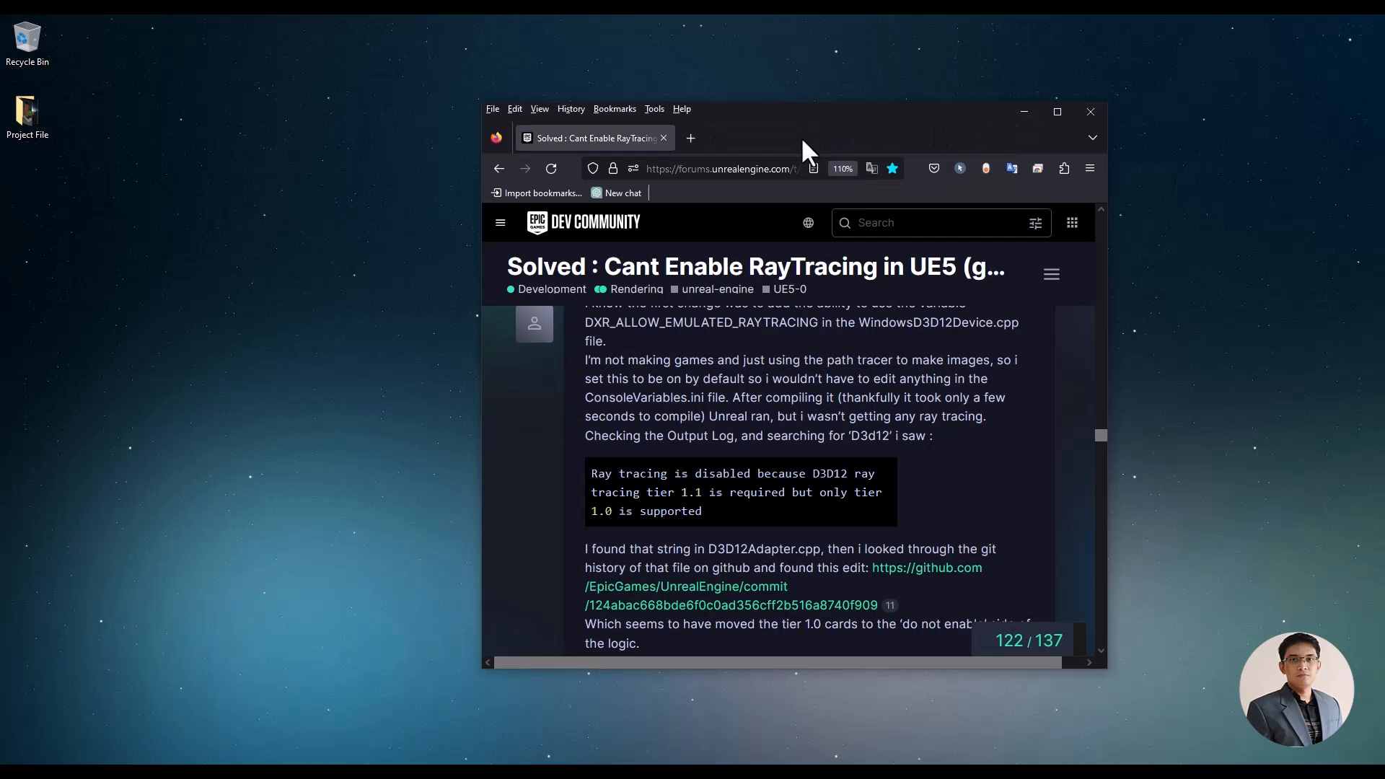
Step: Download UnrealEditor-D3D12RHI.dll from the forum thread's solution reply
left_click(1056, 113)
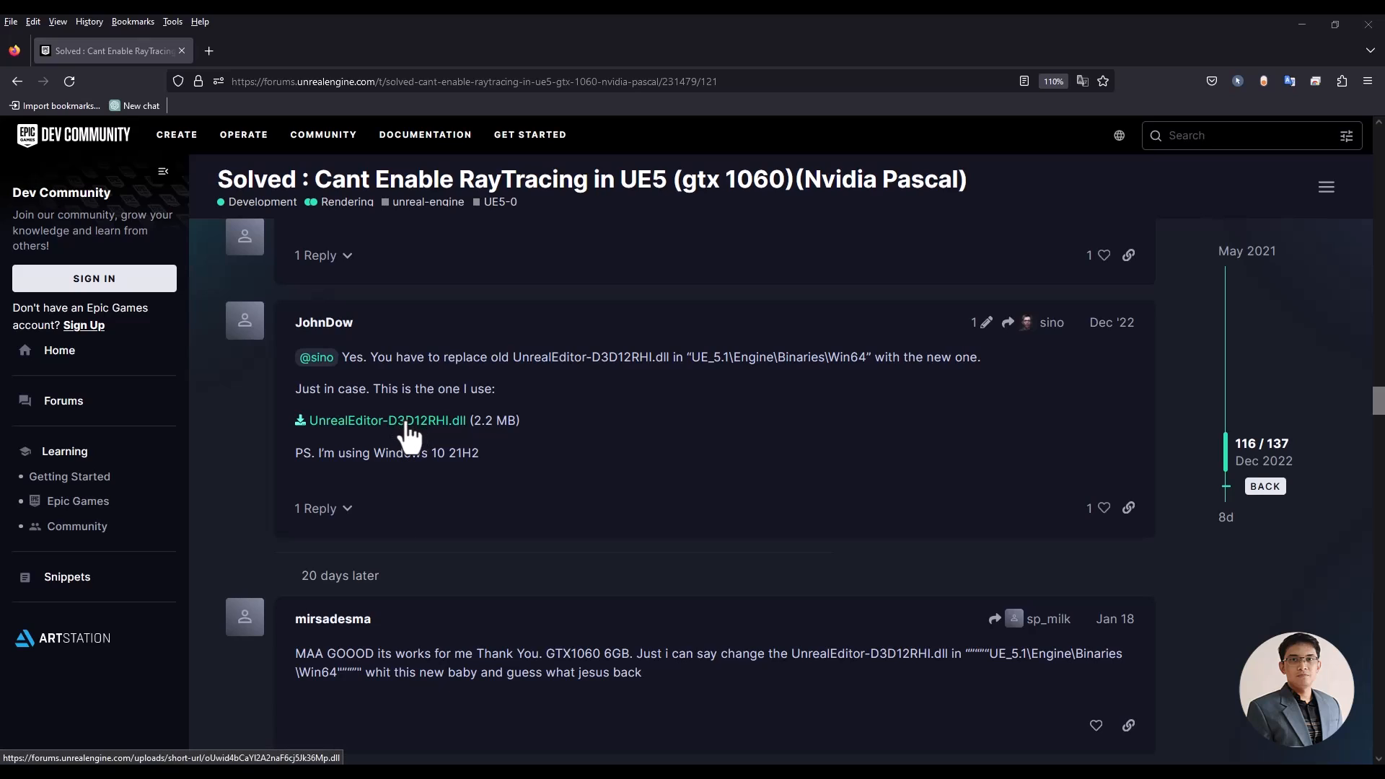
left_click(388, 421)
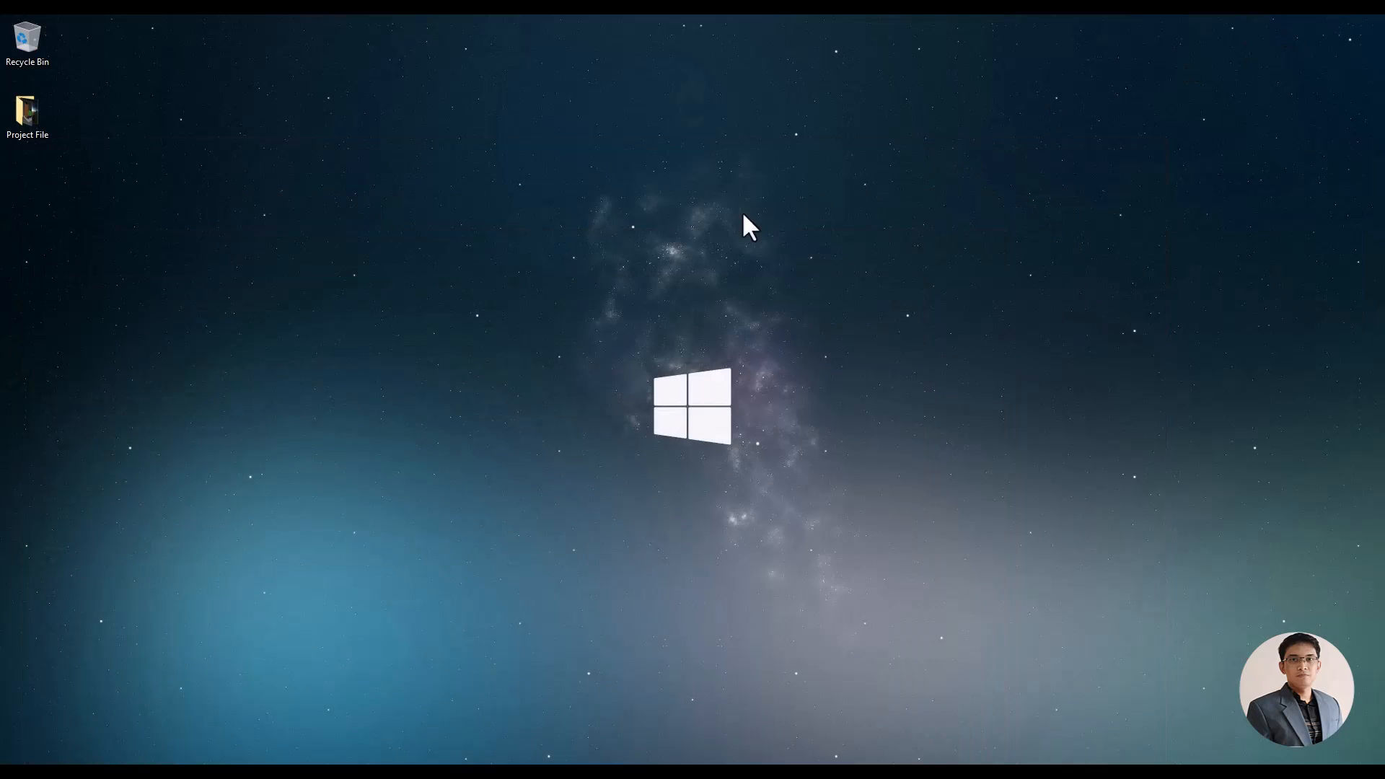
Step: Copy UnrealEditor-D3D12RHI.dll from Project File\Path tracing, then go to System (C:)
double_click(27, 109)
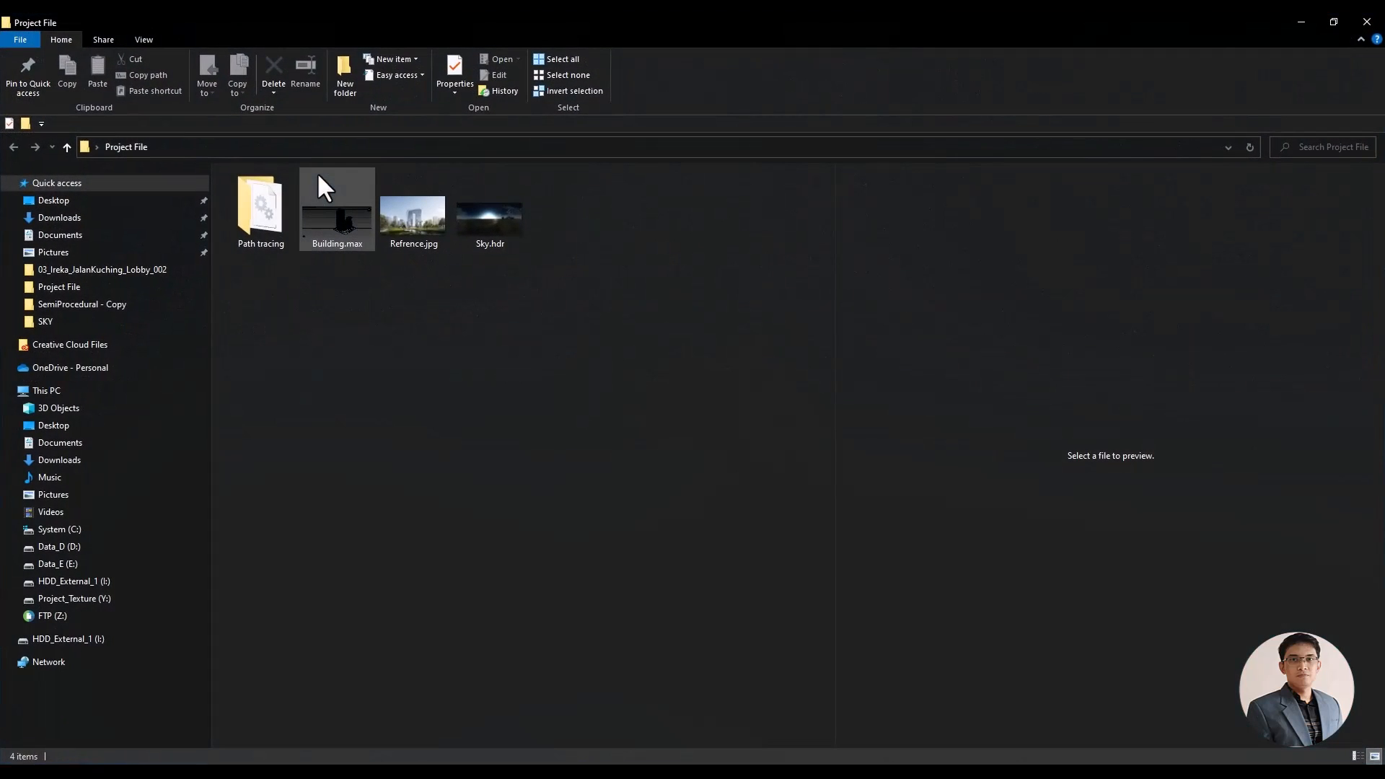
left_click(260, 209)
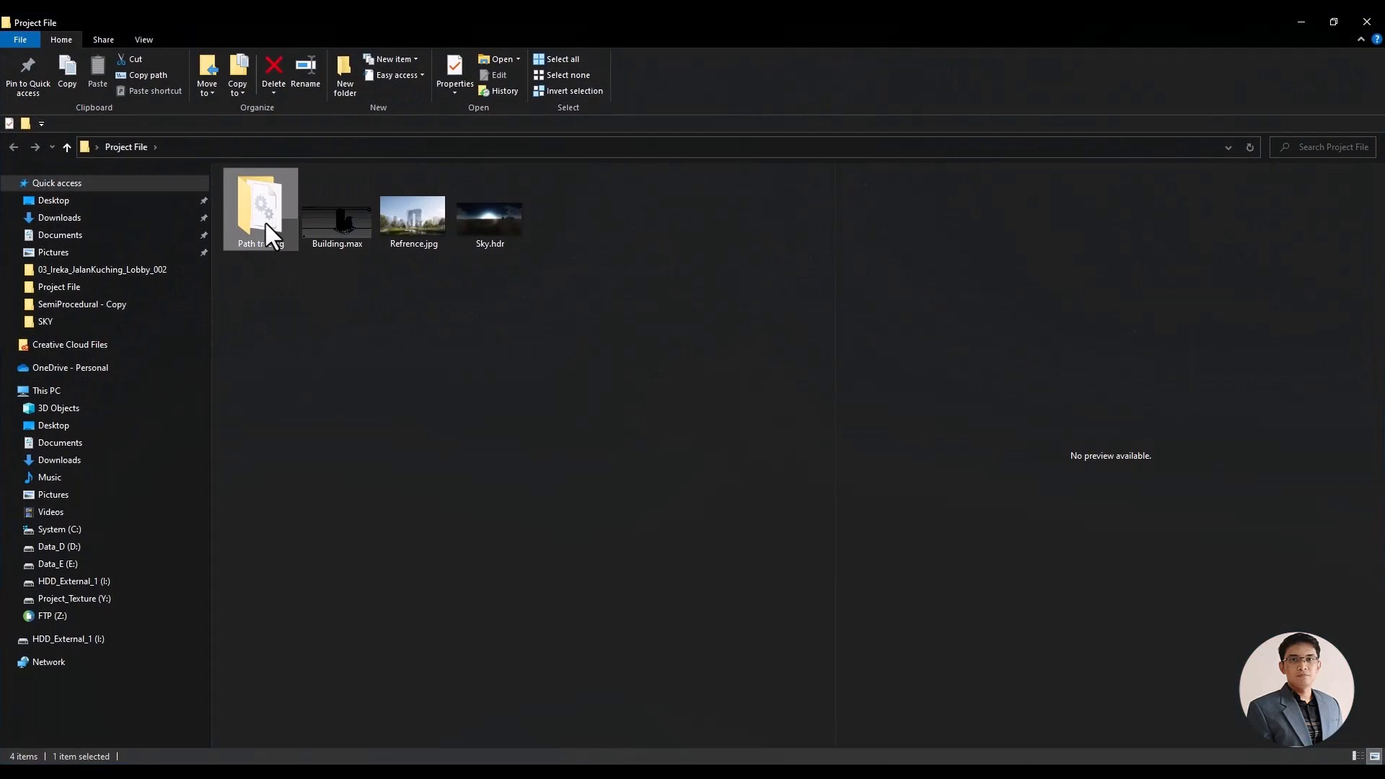
double_click(260, 208)
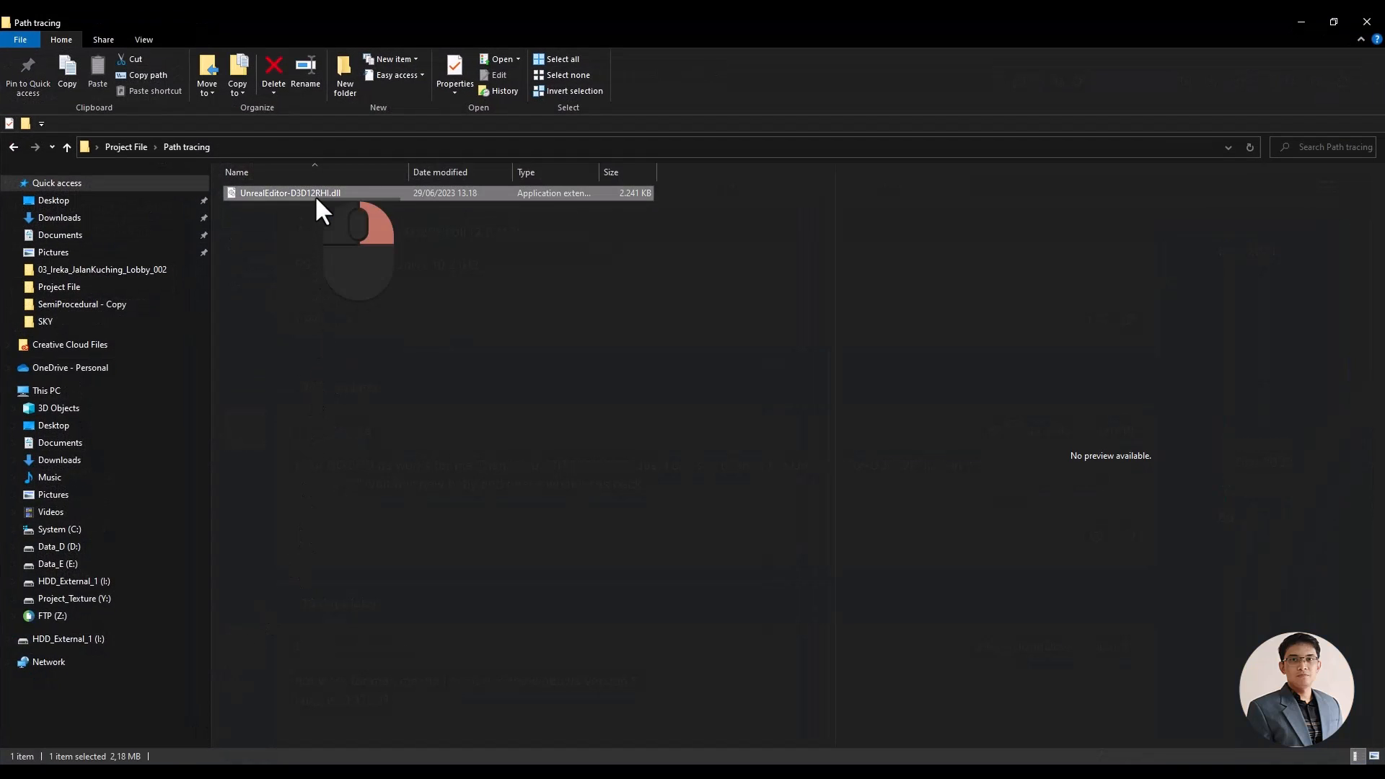
right_click(290, 192)
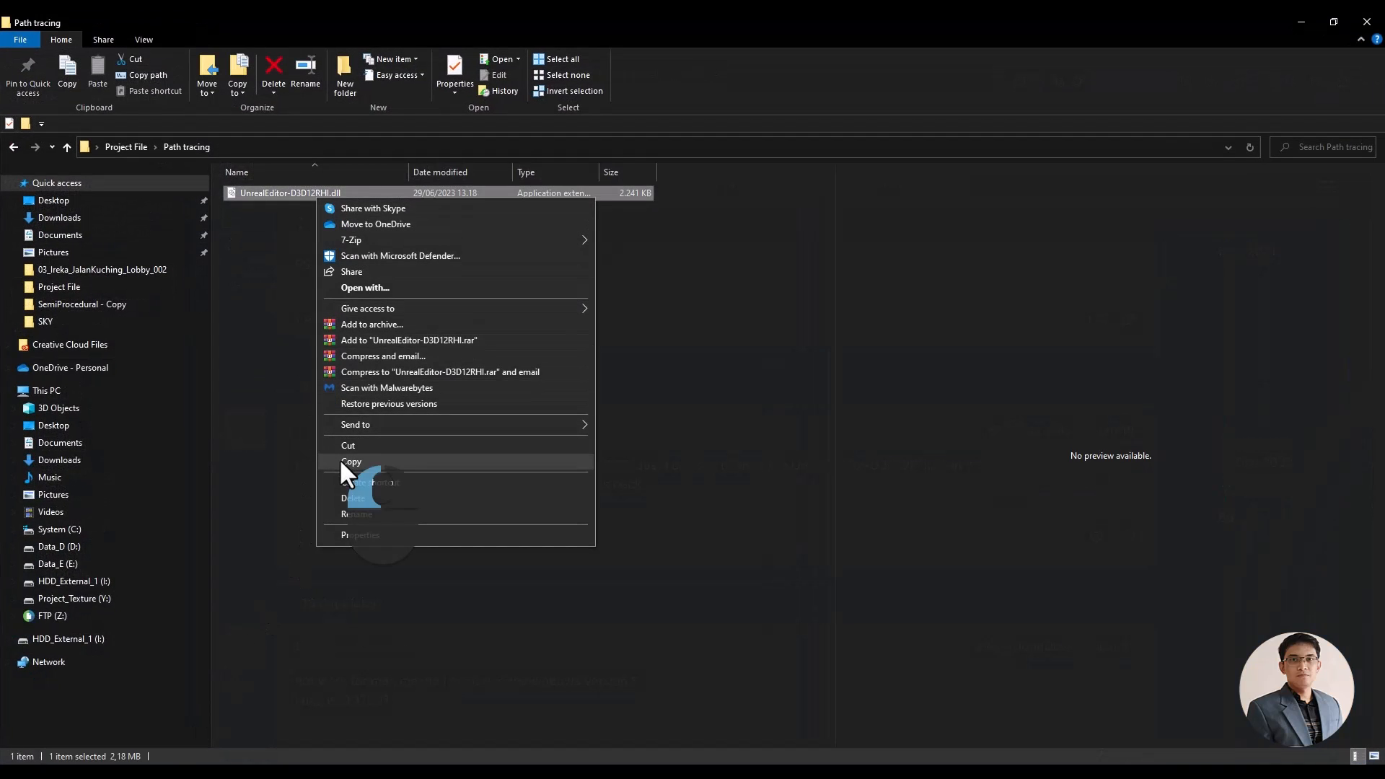
left_click(351, 461)
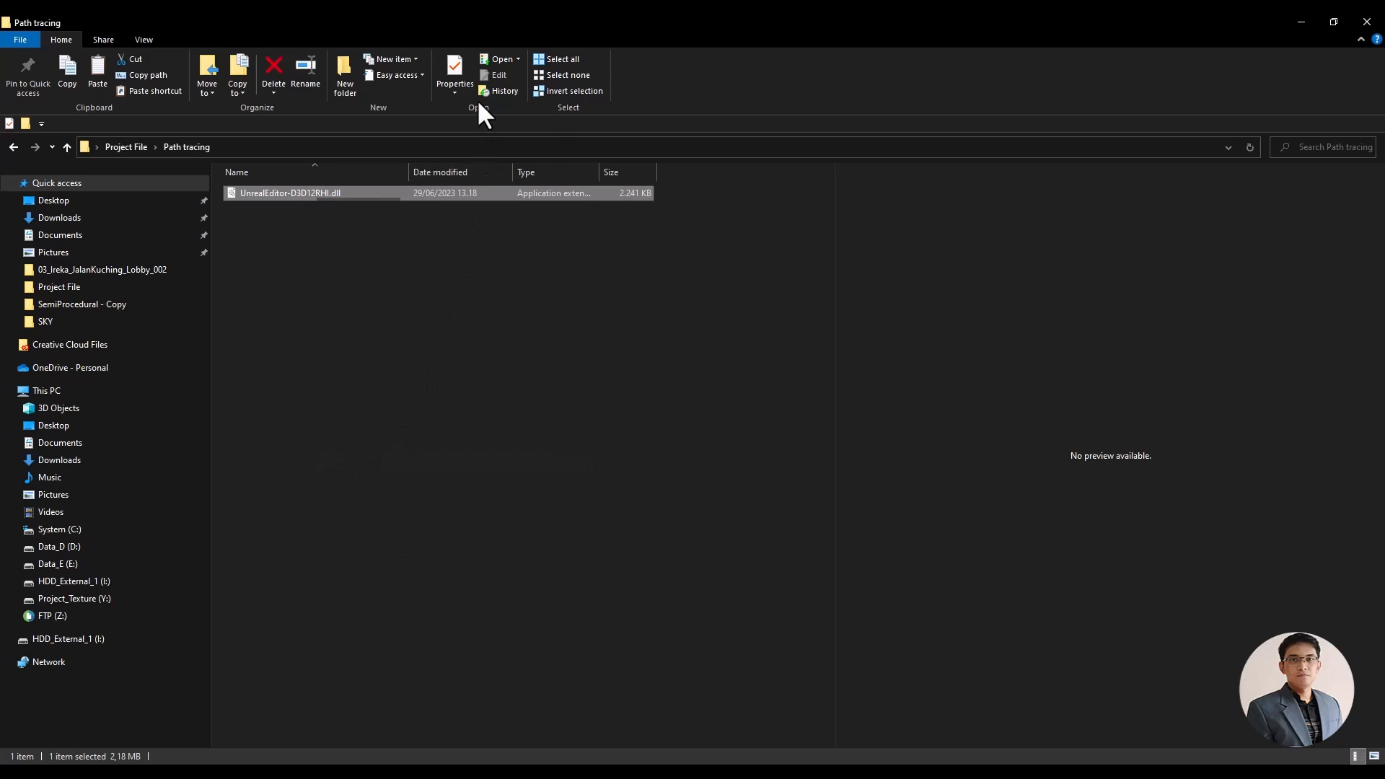
left_click(59, 528)
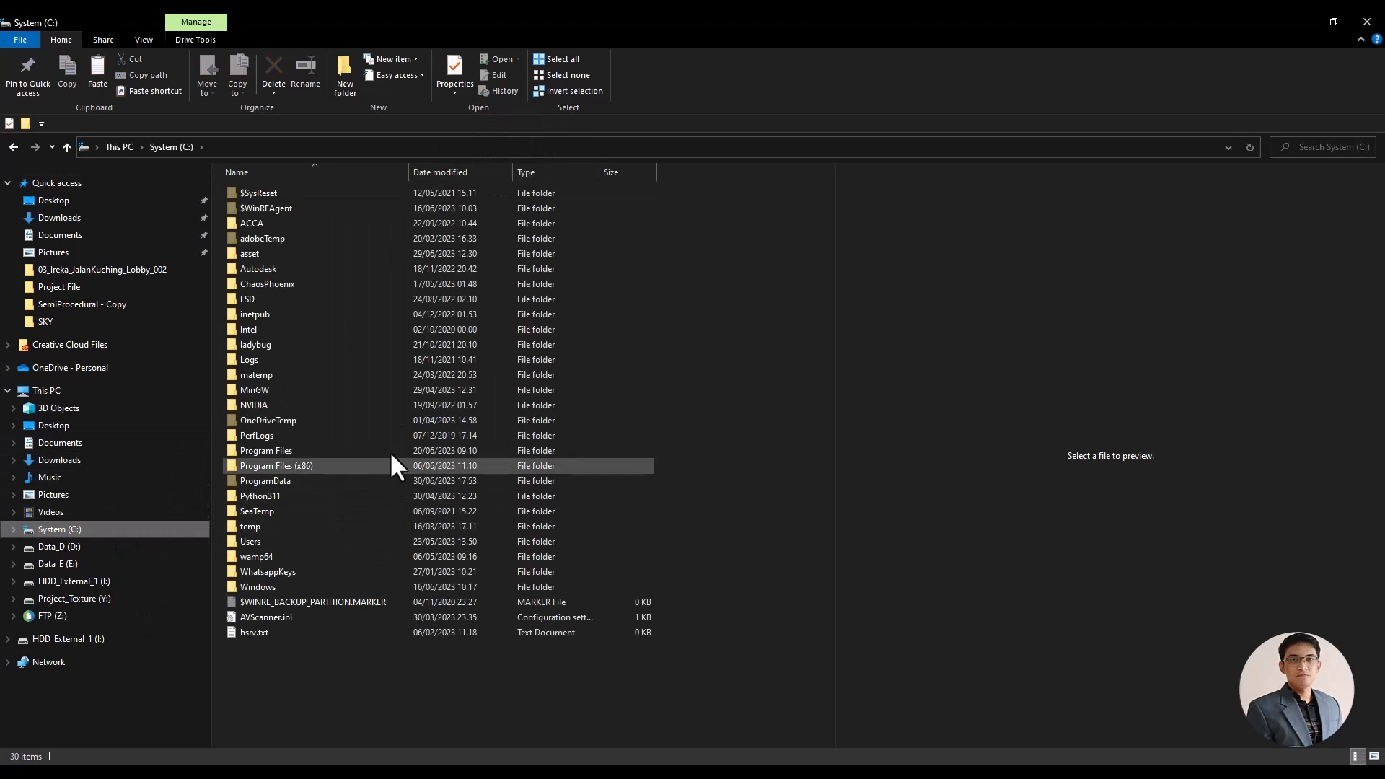
Step: Paste the DLL into UE_5.1\Engine\Binaries\Win64, overwriting the existing UnrealEditor-D3D12RHI.dll
double_click(266, 450)
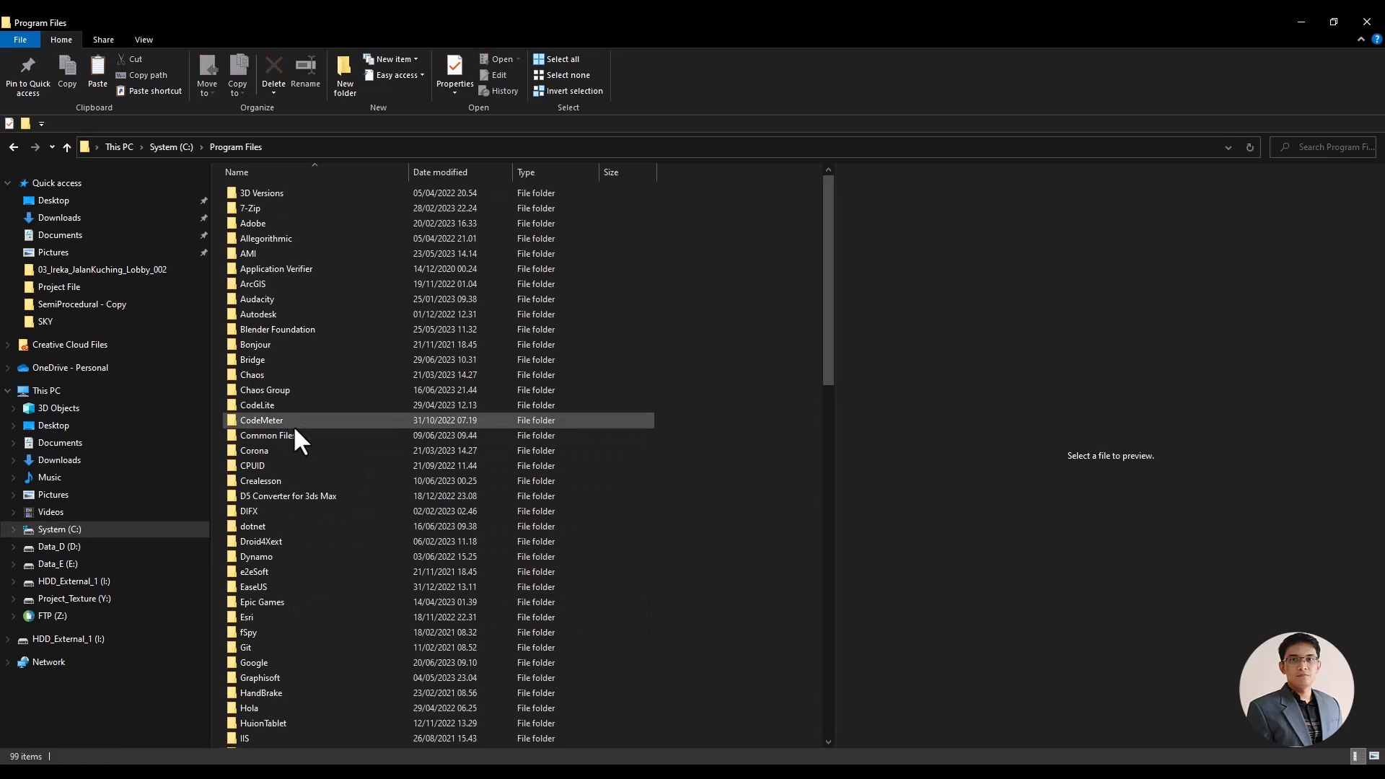
scroll("down", 3)
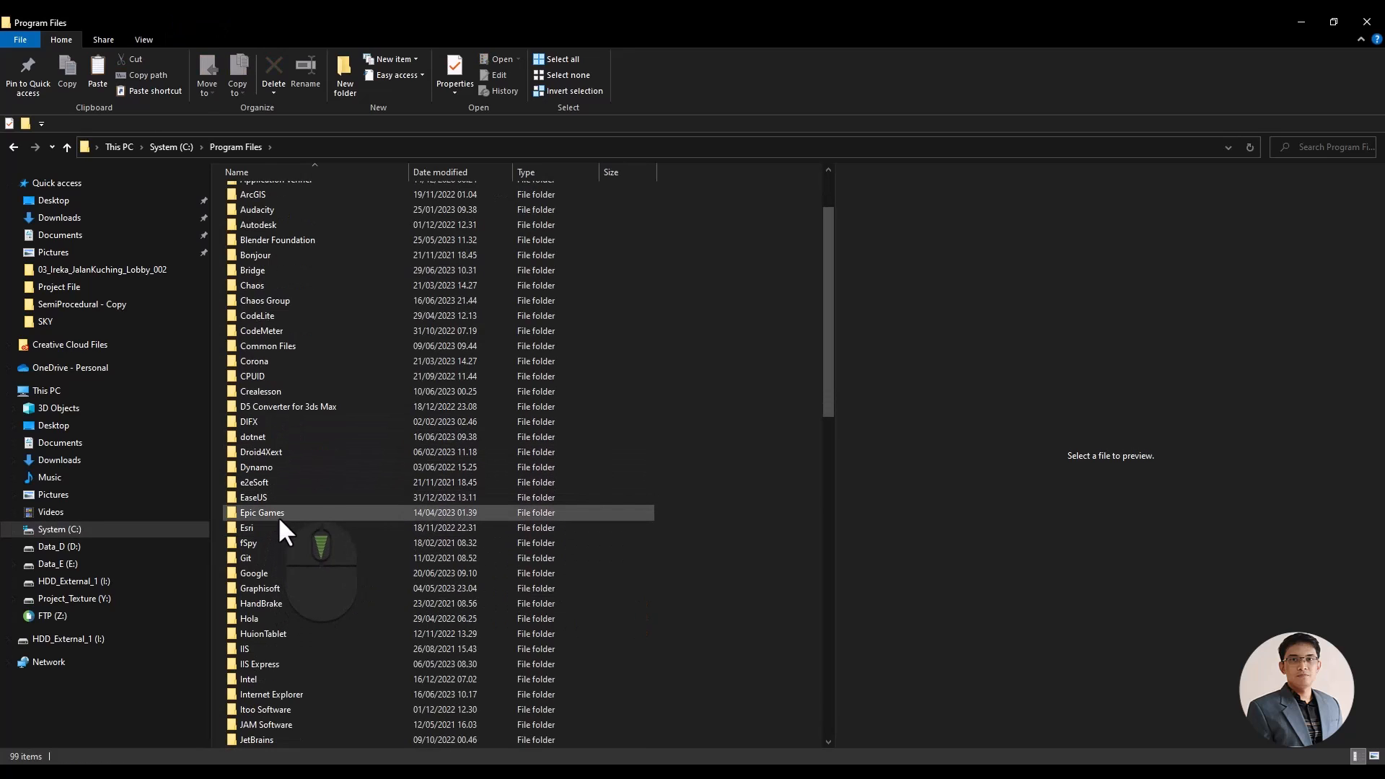
double_click(263, 512)
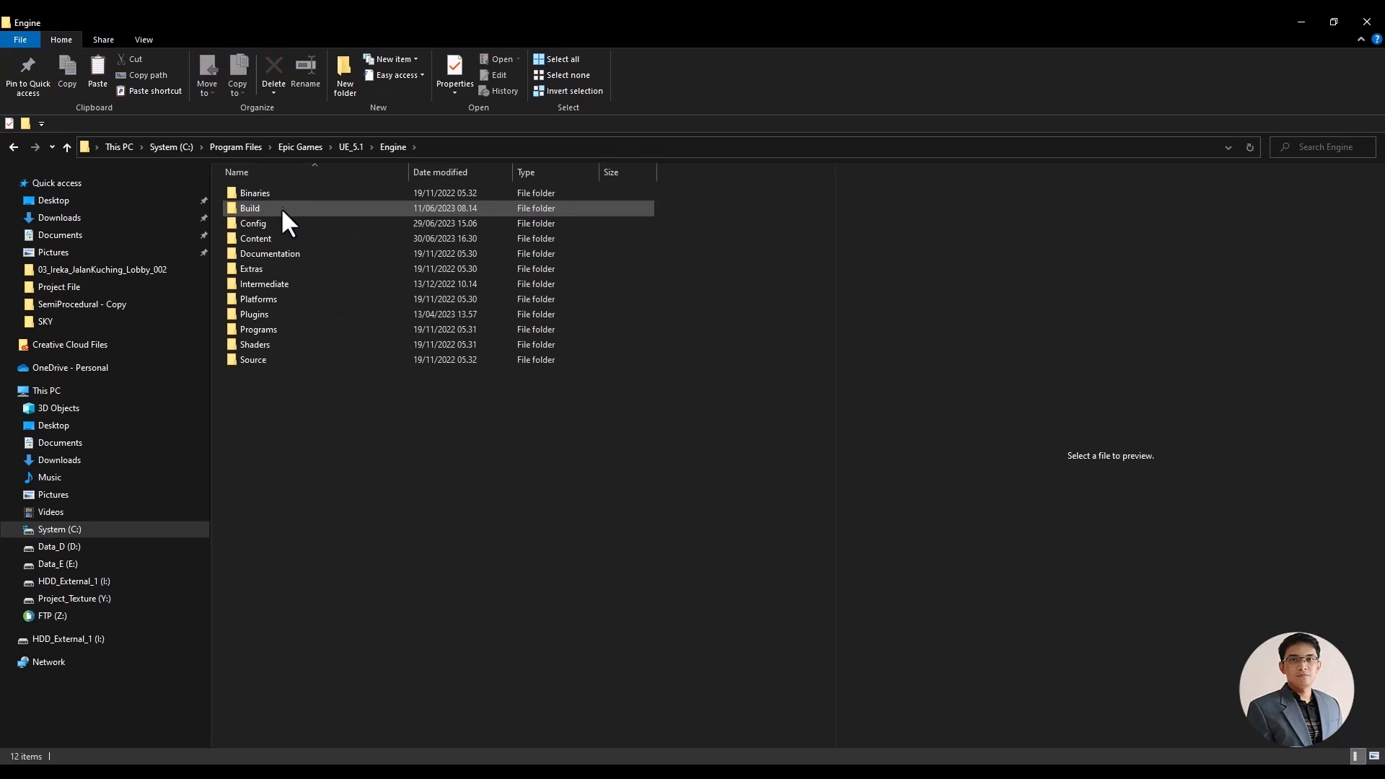
double_click(255, 193)
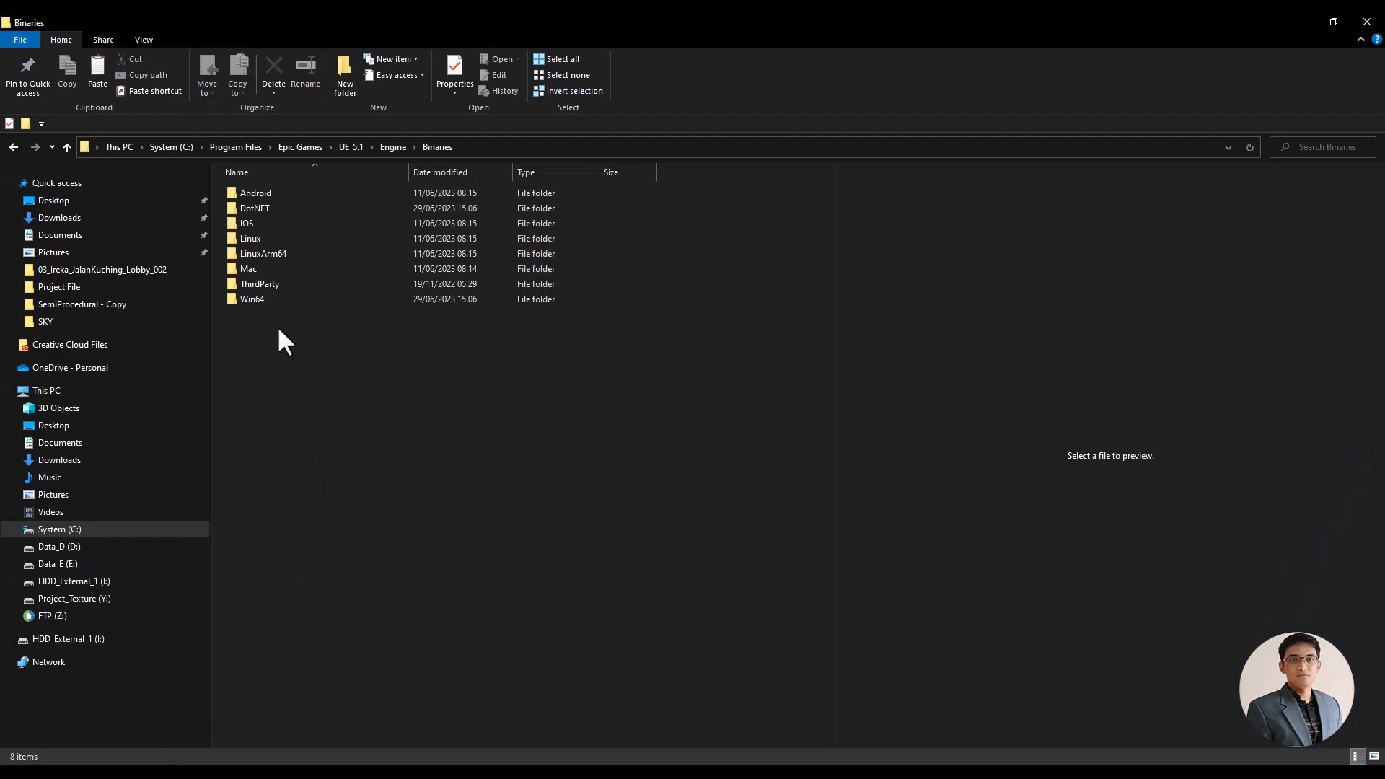
double_click(252, 299)
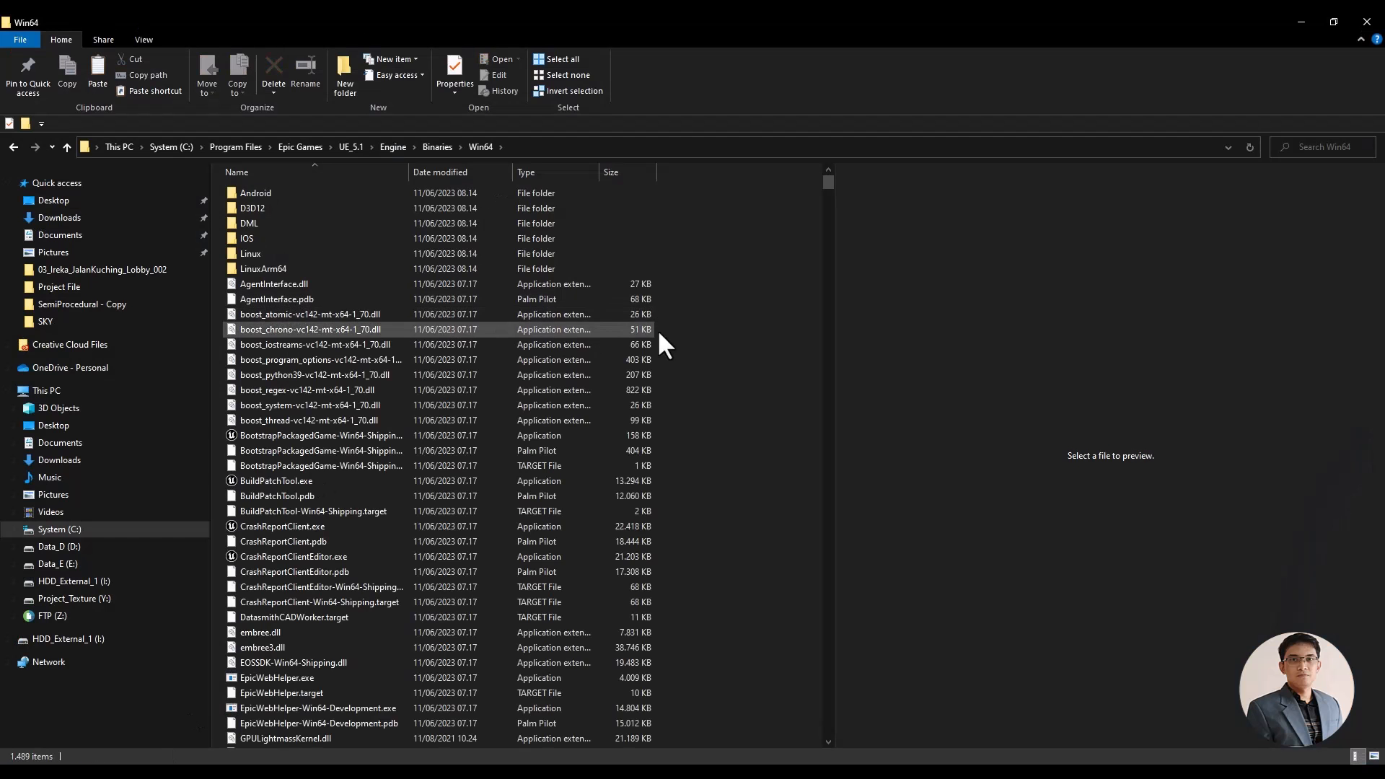
right_click(666, 345)
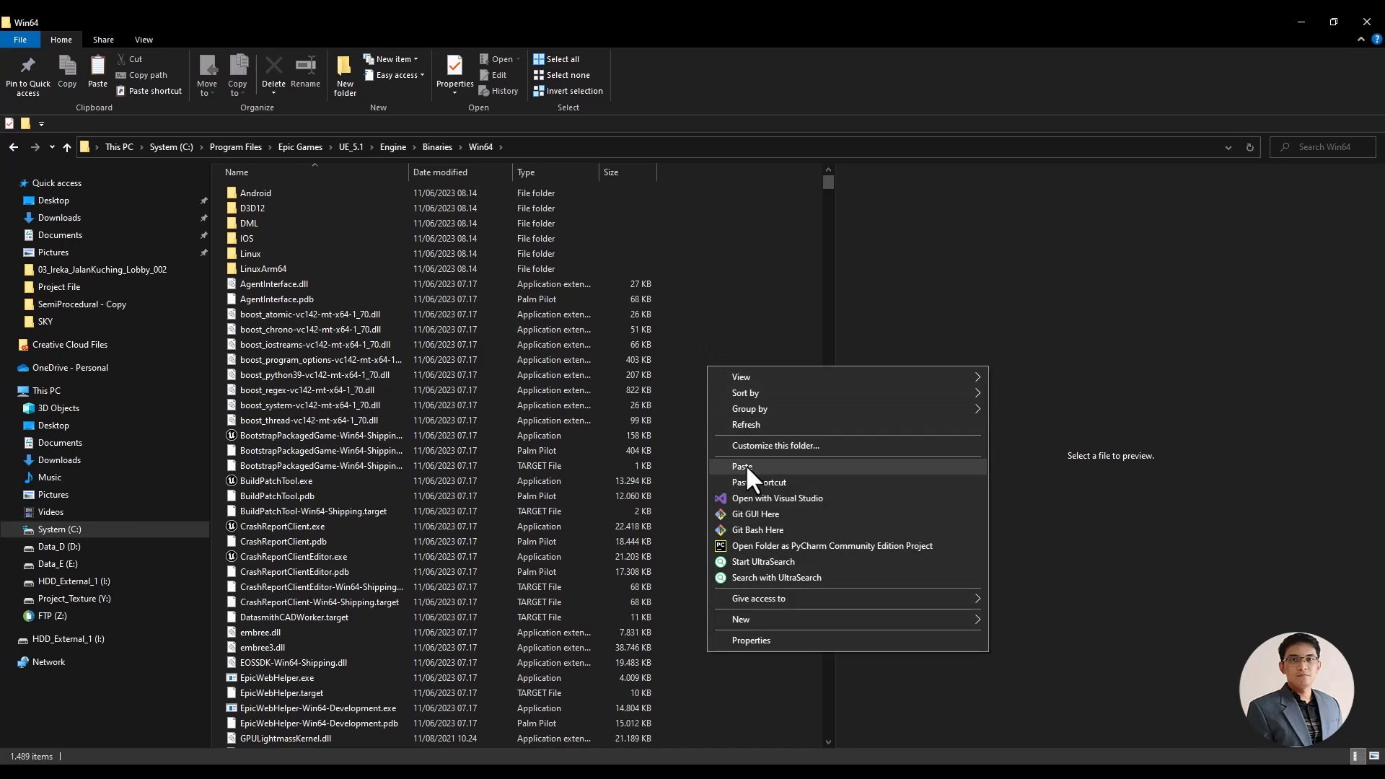
left_click(743, 467)
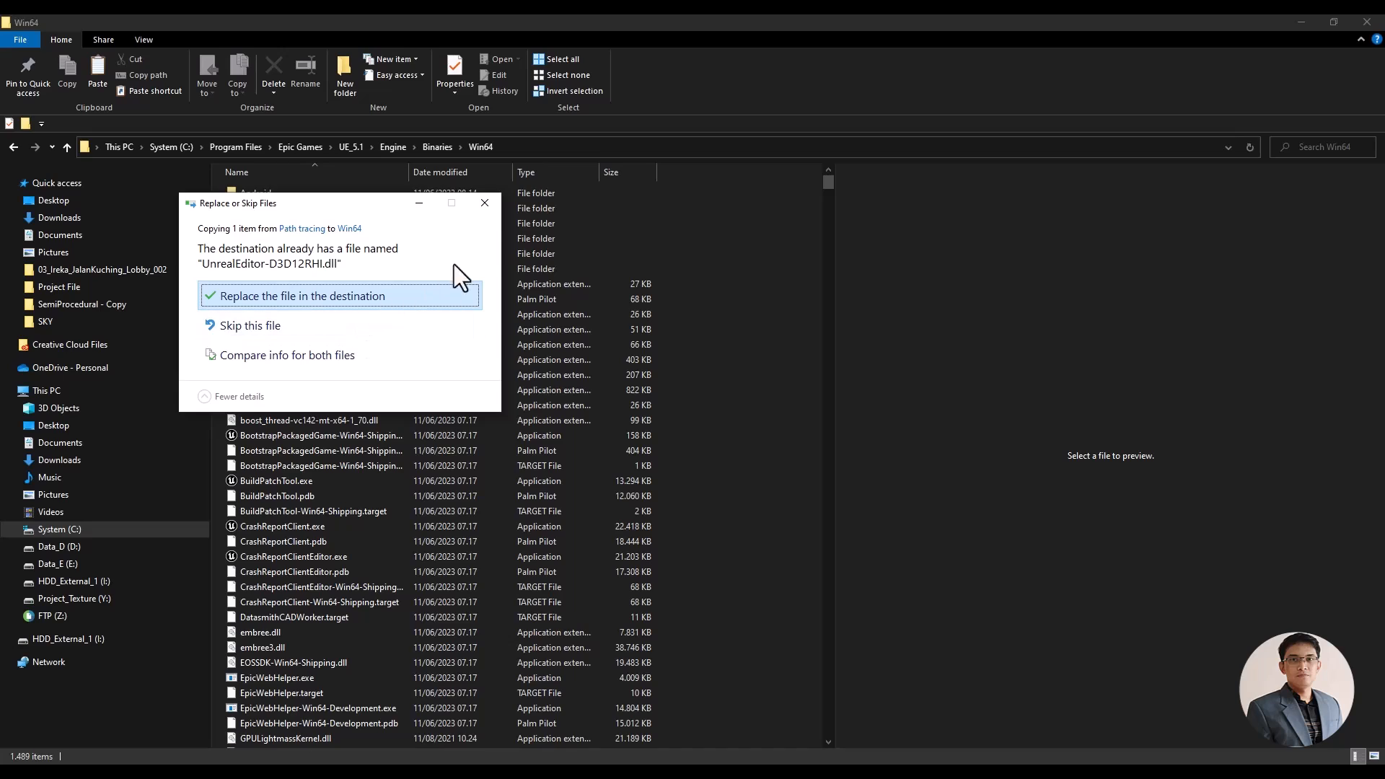
left_click(298, 295)
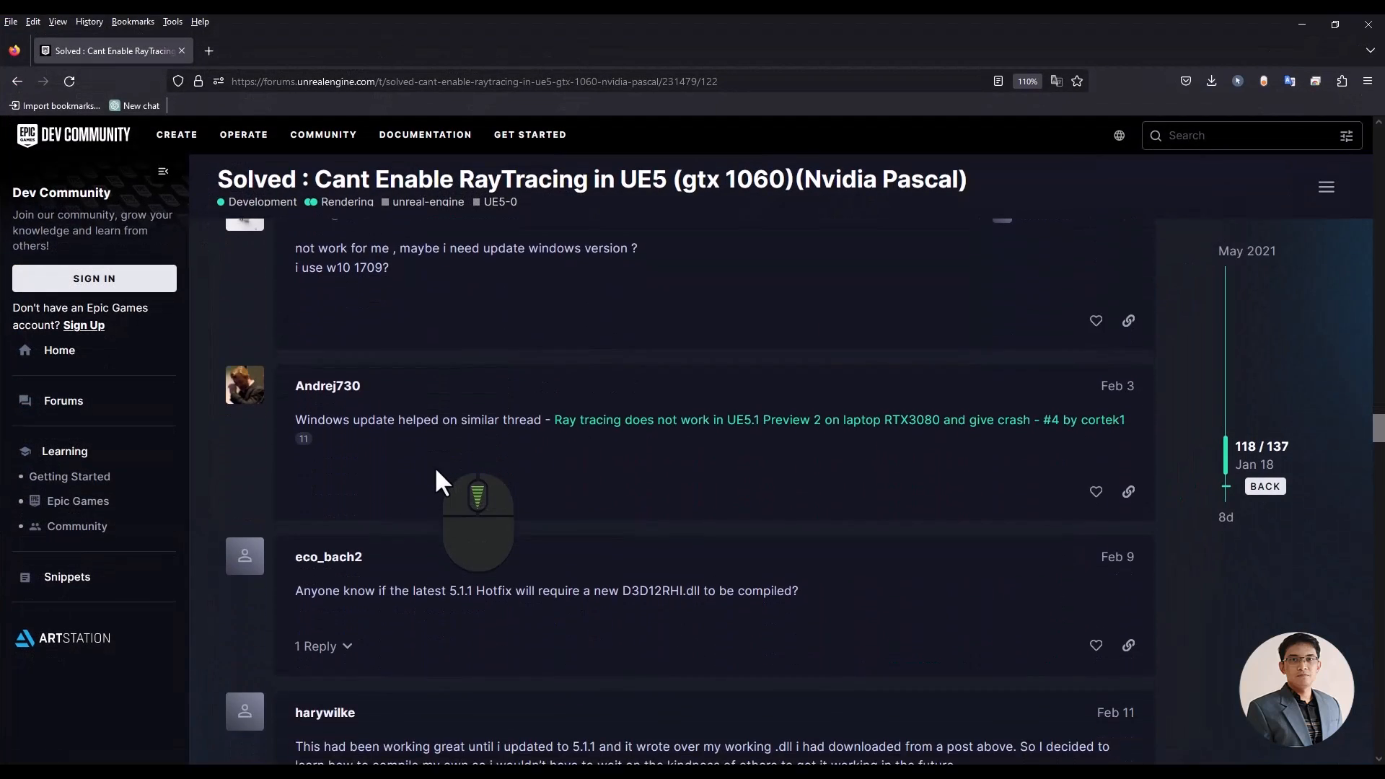
Step: Highlight the forum post explaining the DXR_ALLOW_EMULATED_RAYTRACING code change
scroll("down", 3)
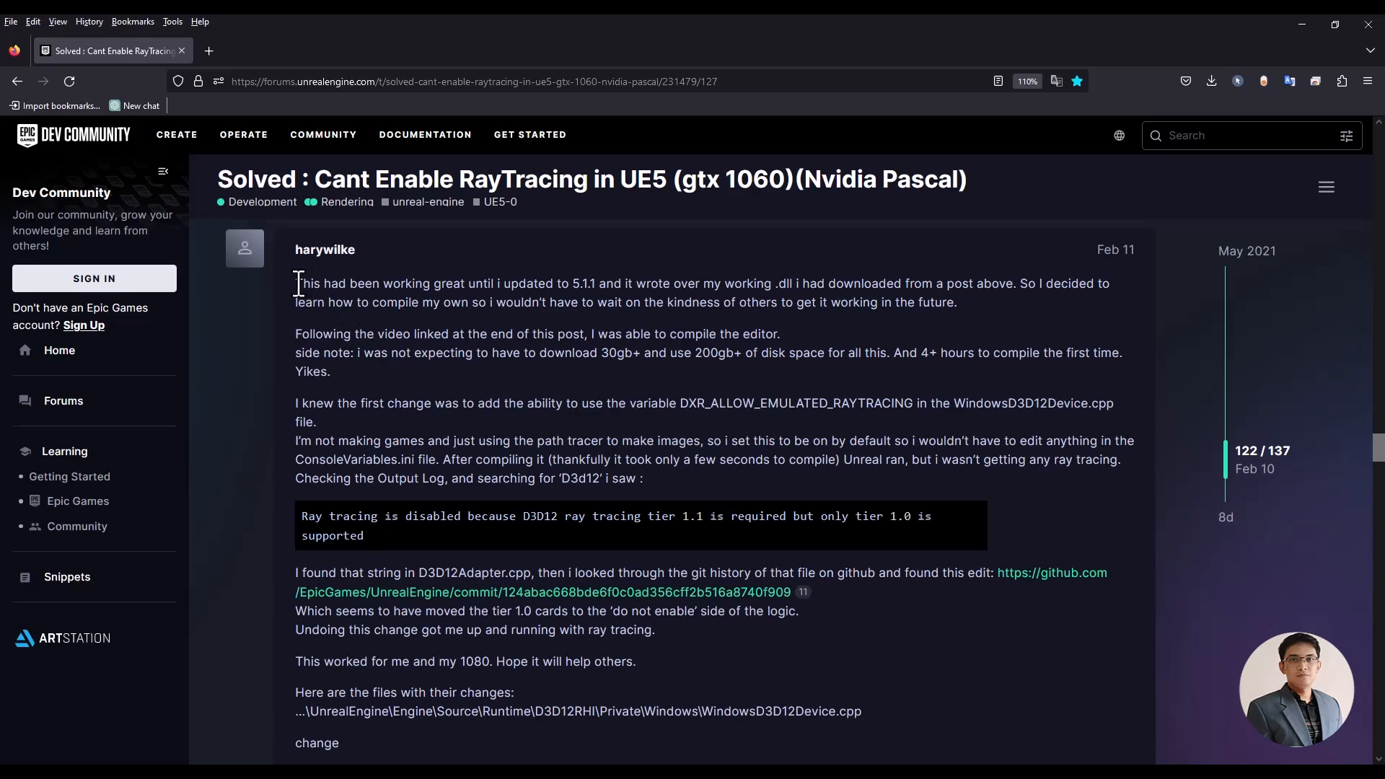
left_click_drag(296, 282, 547, 478)
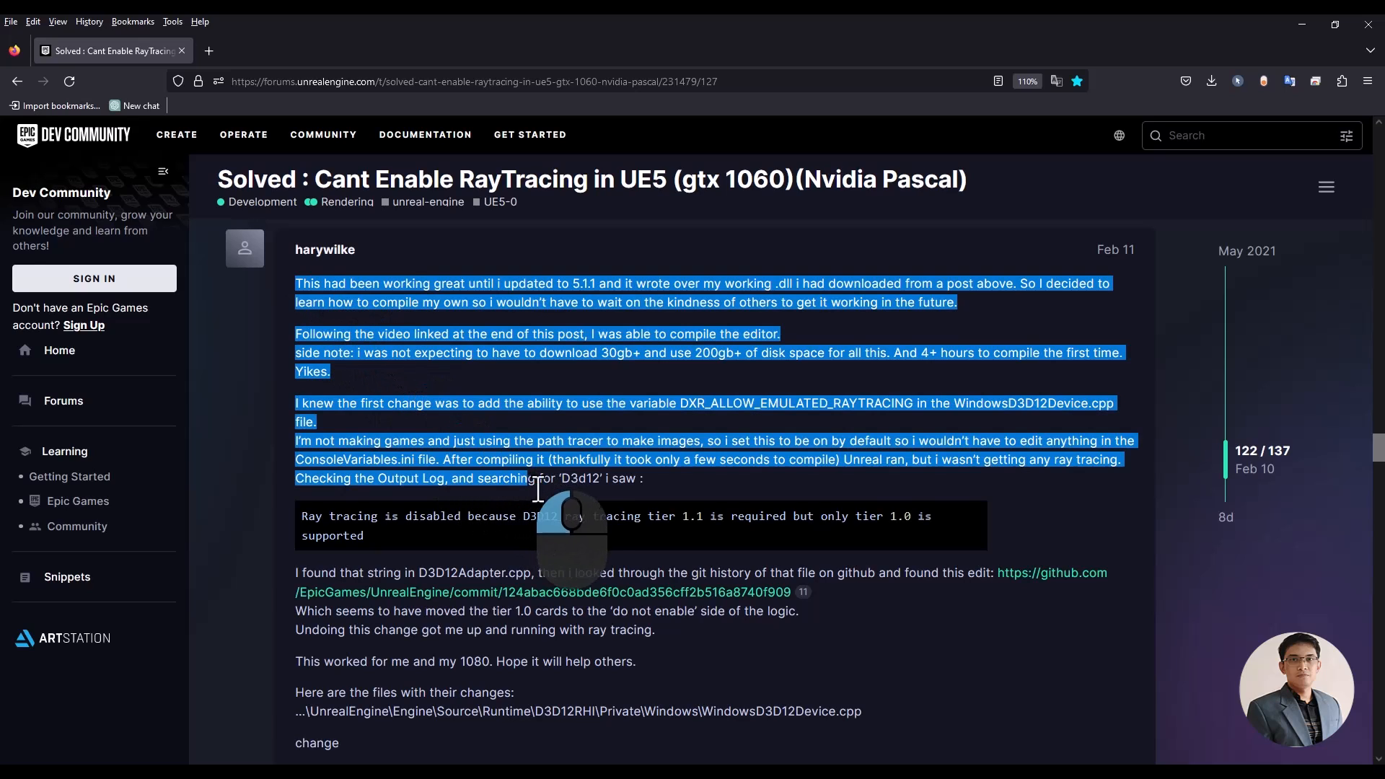
scroll("down", 3)
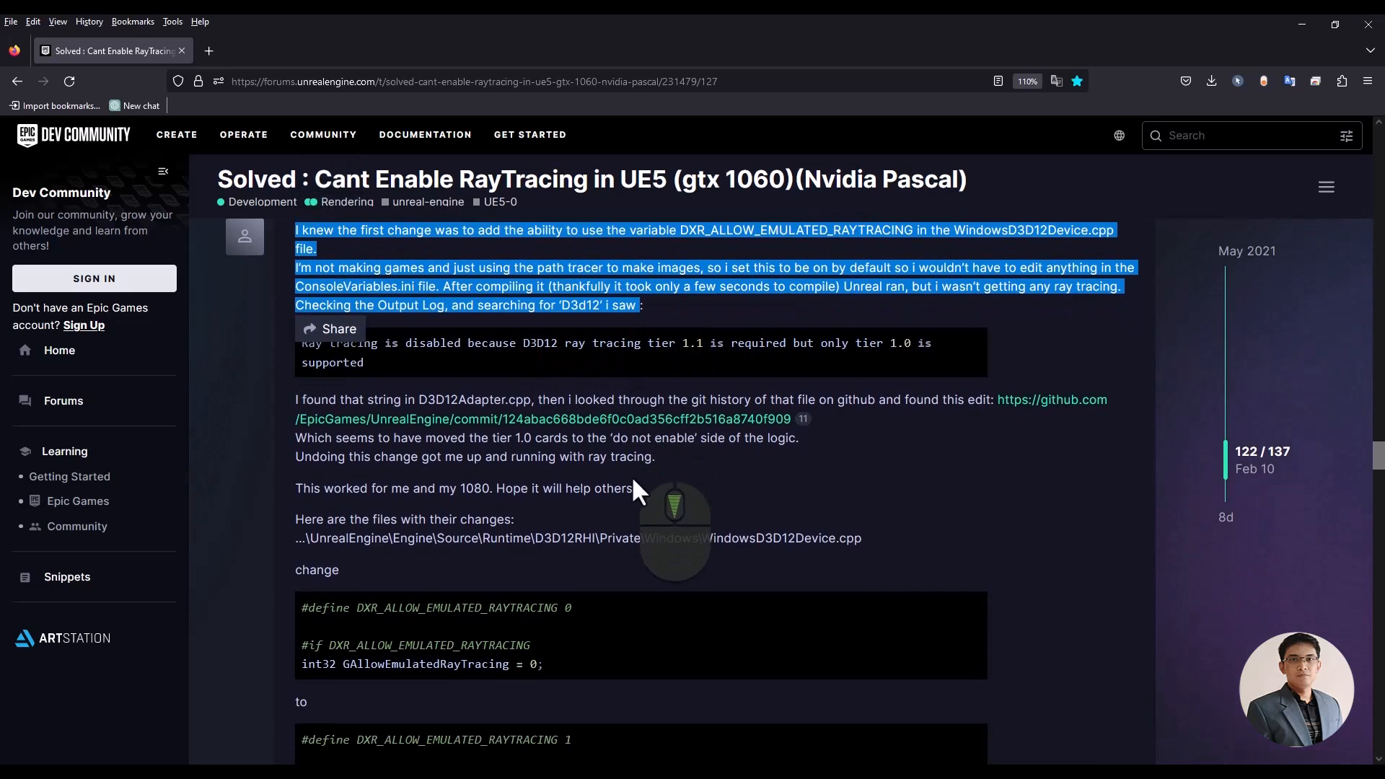
scroll("down", 3)
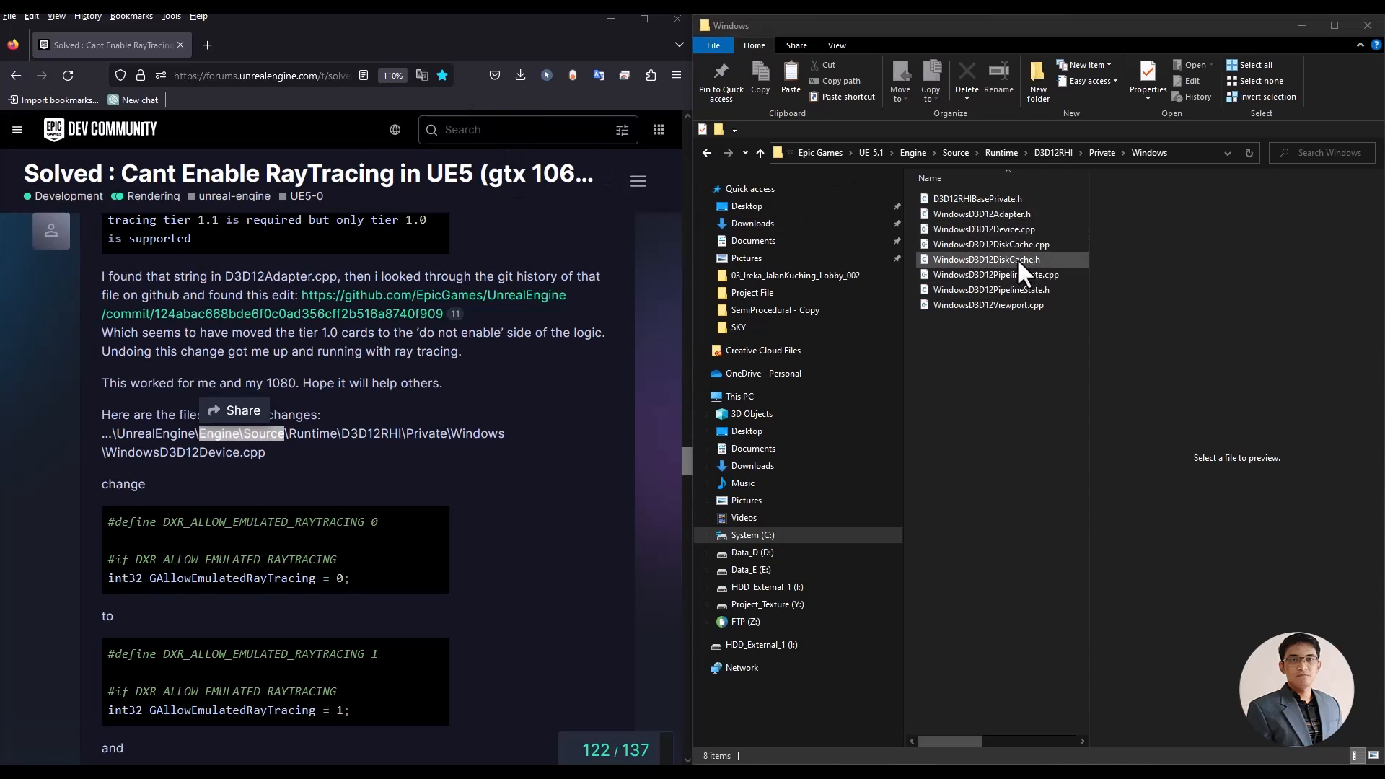
Step: Open WindowsD3D12Device.cpp, make GAllowEmulatedRayTracing 1, and close the file
left_click(979, 229)
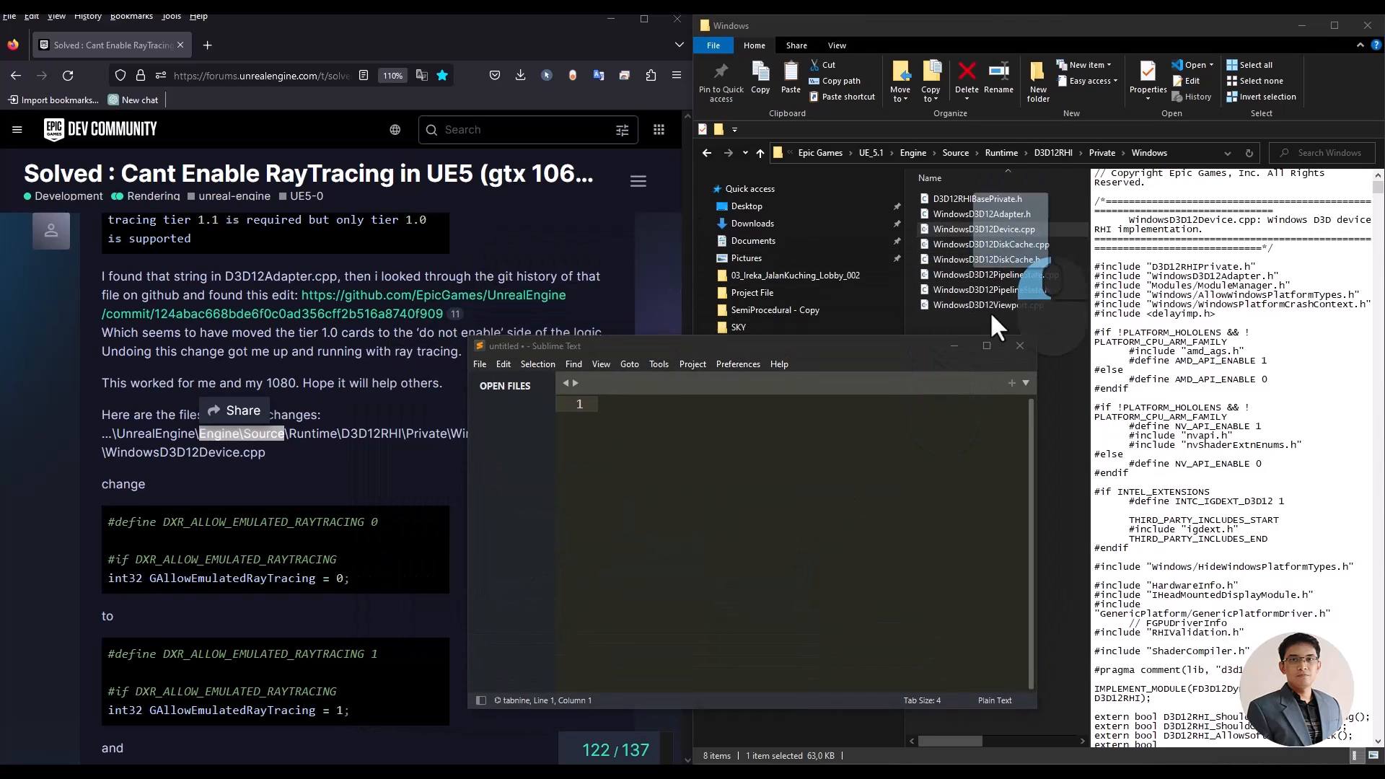
double_click(983, 229)
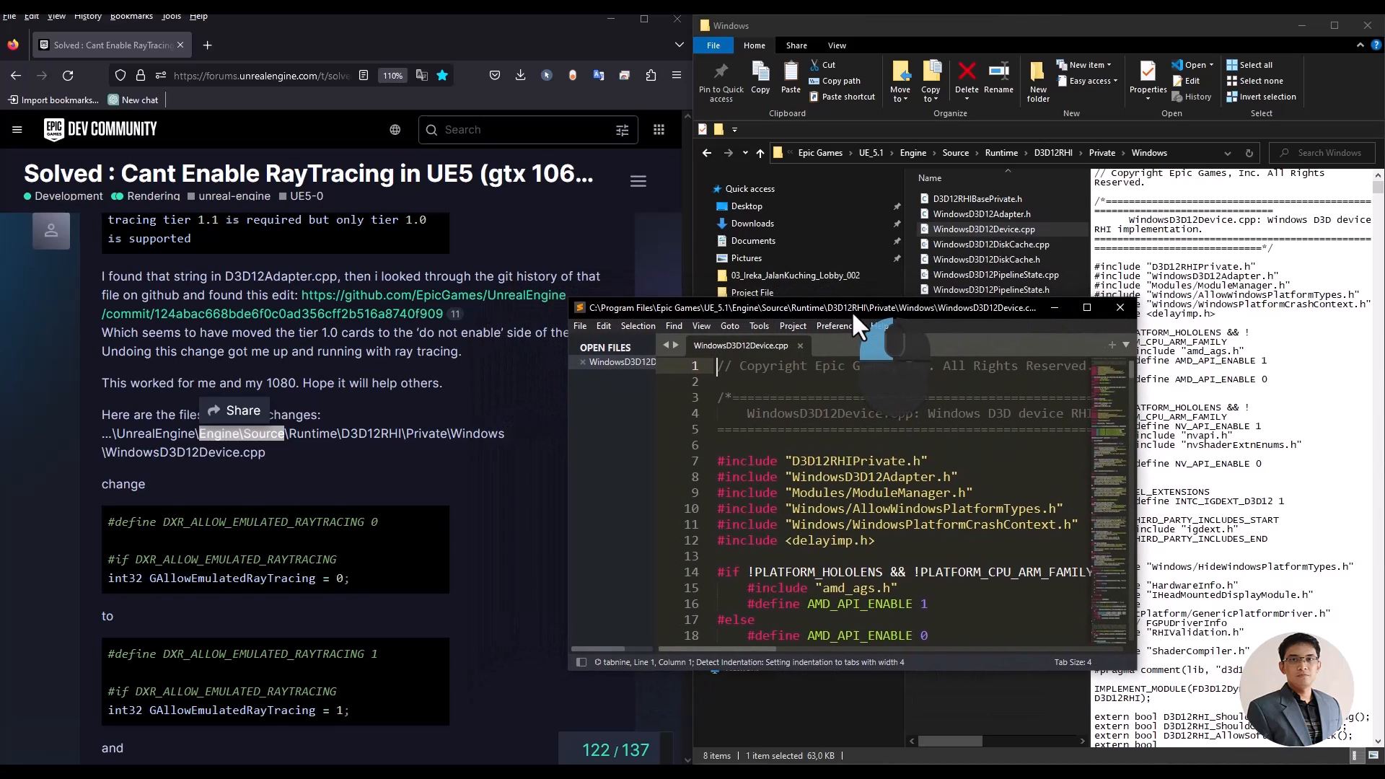
scroll("down", 3)
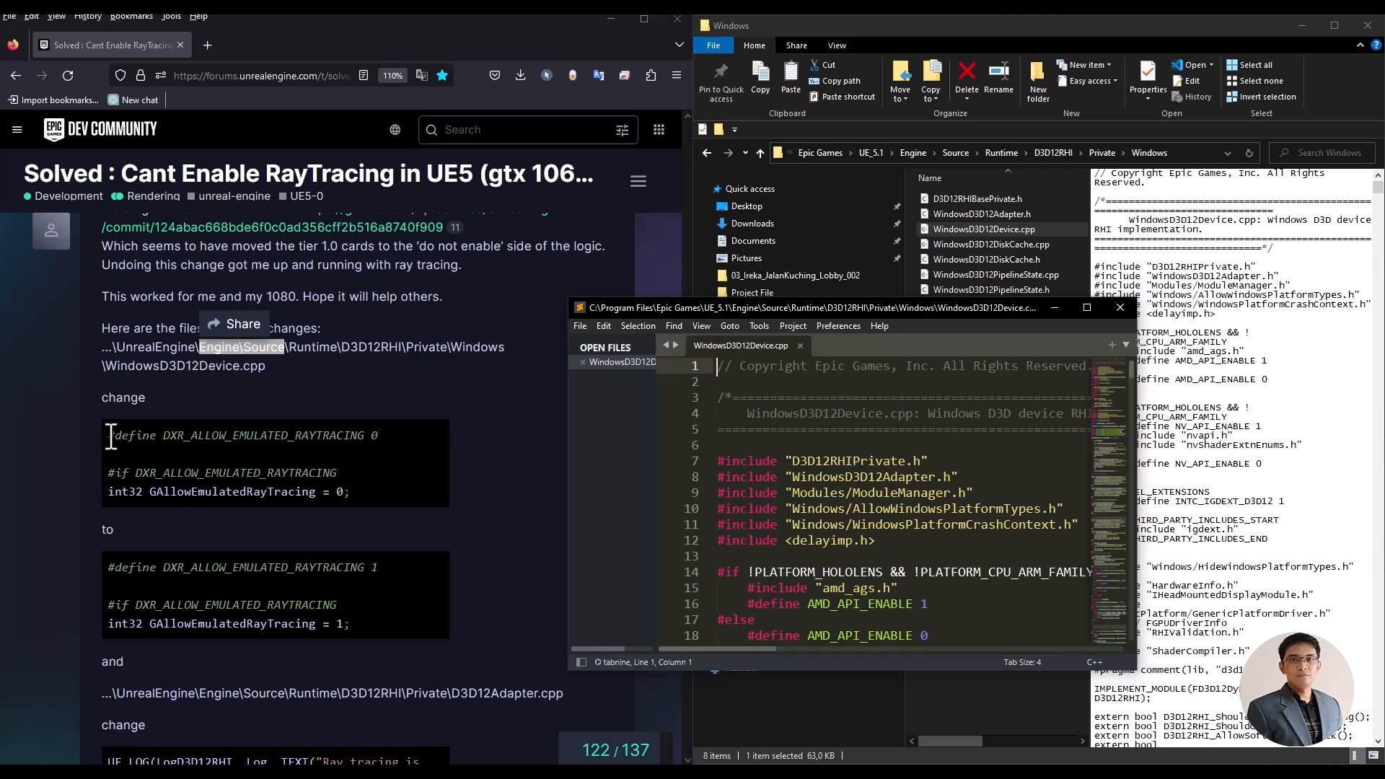
right_click(239, 435)
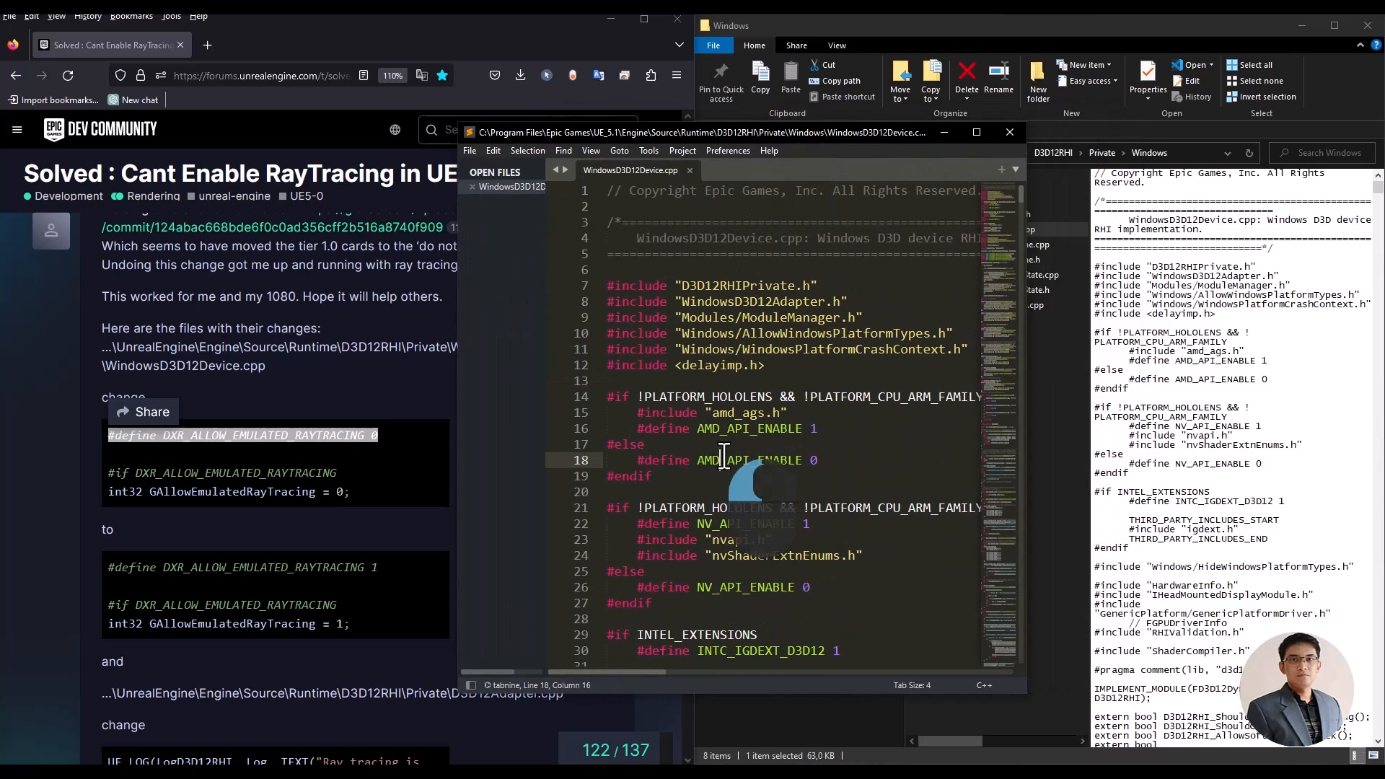
key("Ctrl+f")
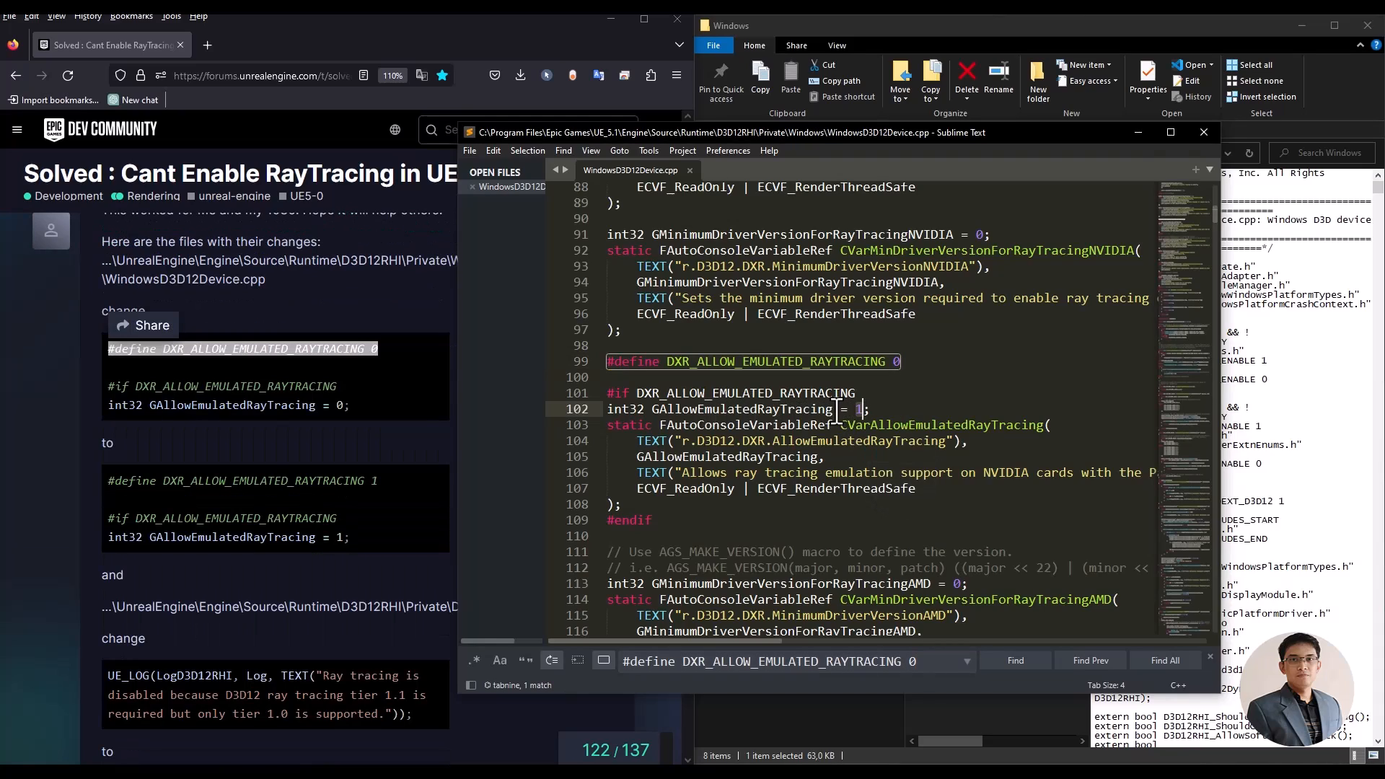
mouse_move(694, 185)
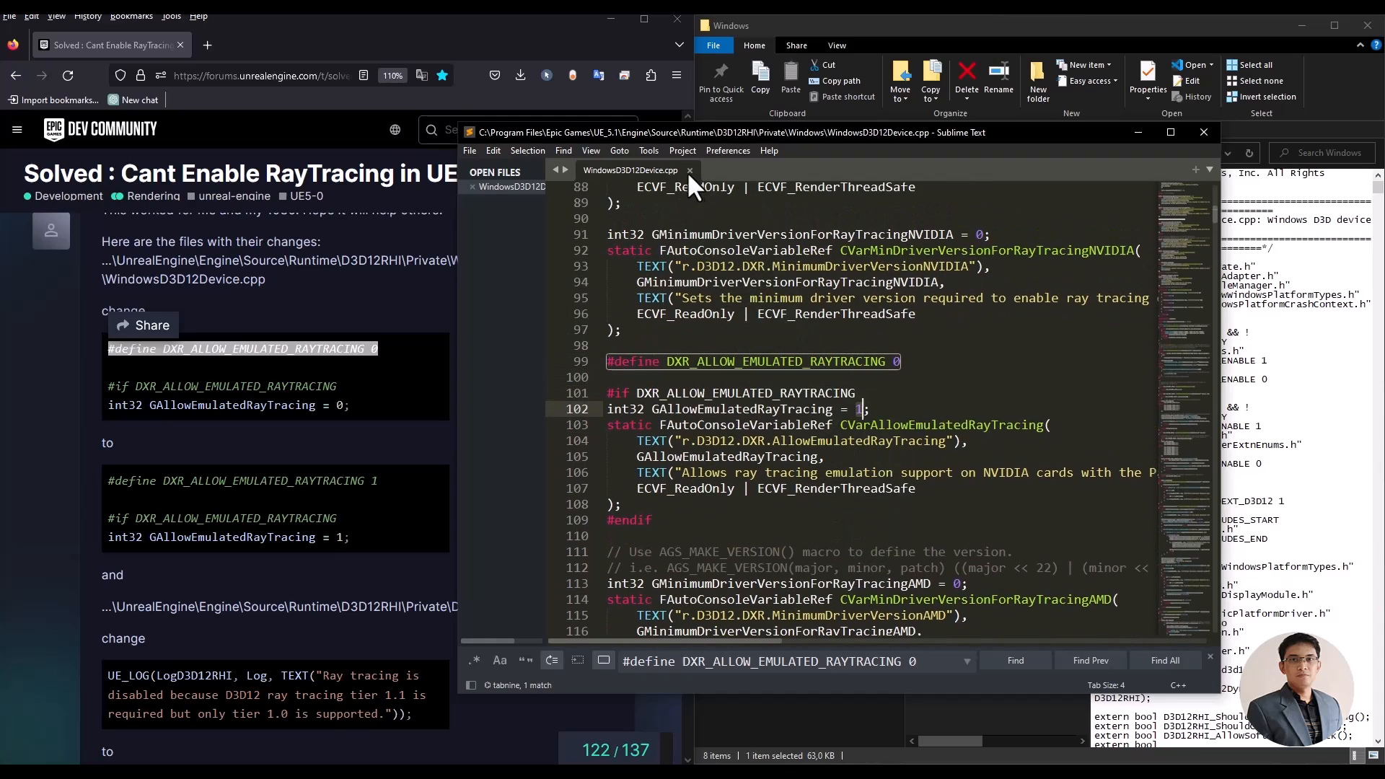
left_click(468, 150)
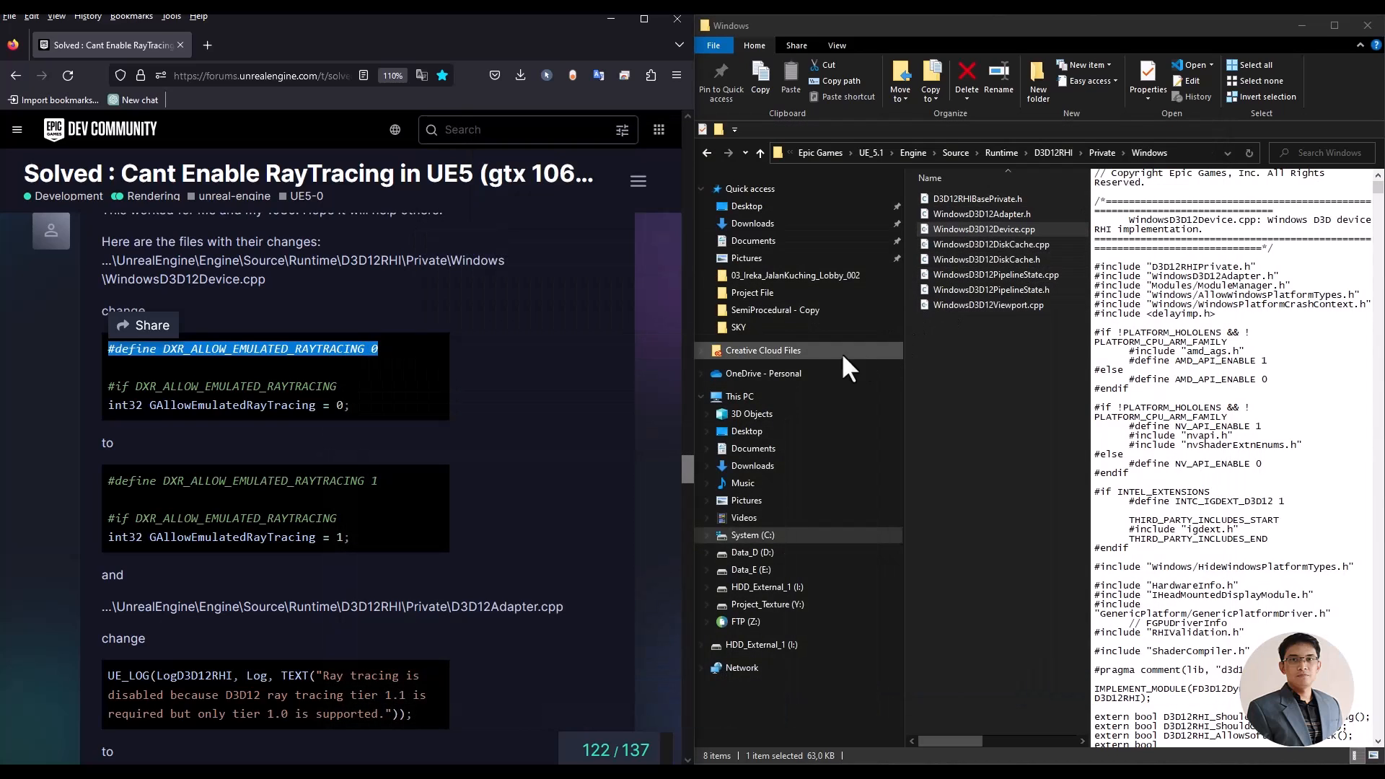
Step: Open D3D12Adapter.cpp and paste the emulation code over the tier 1.1 disabled log
scroll("down", 3)
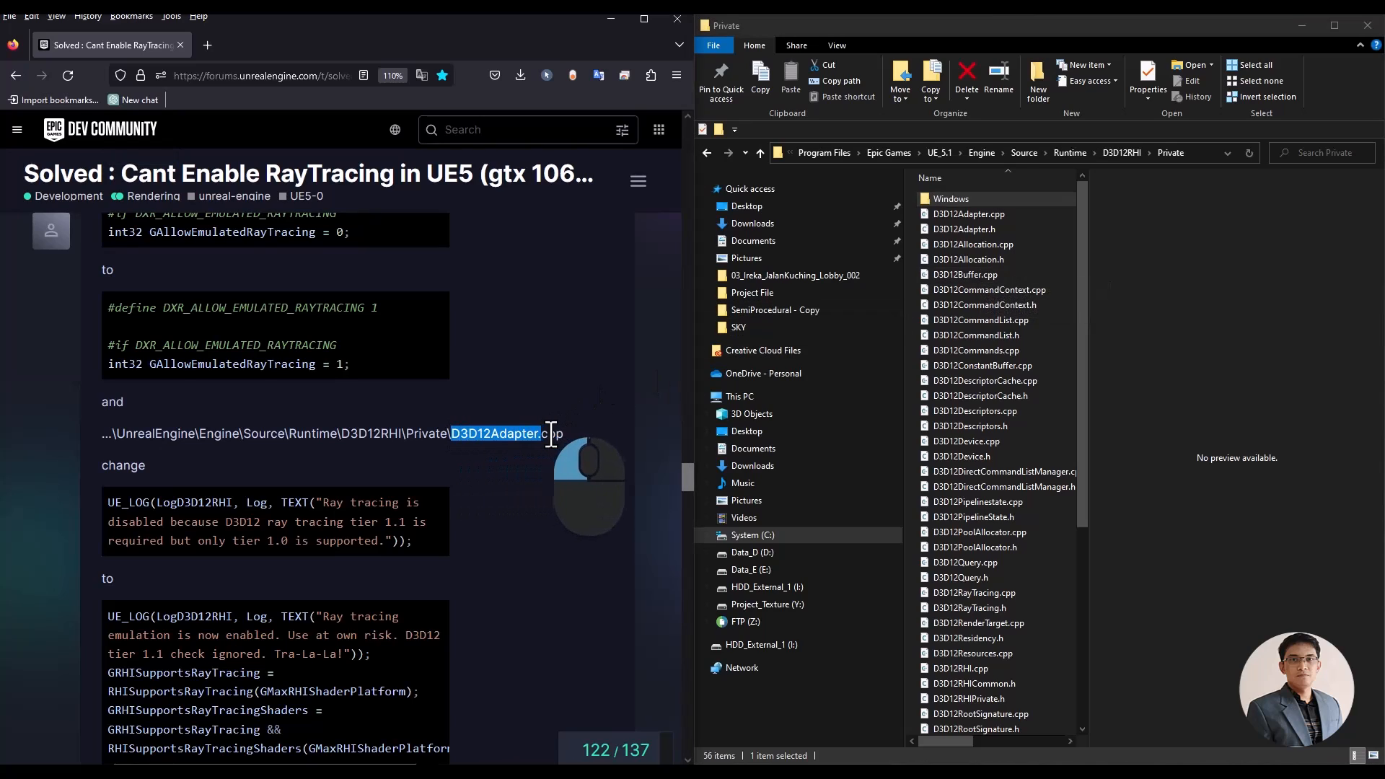
double_click(507, 433)
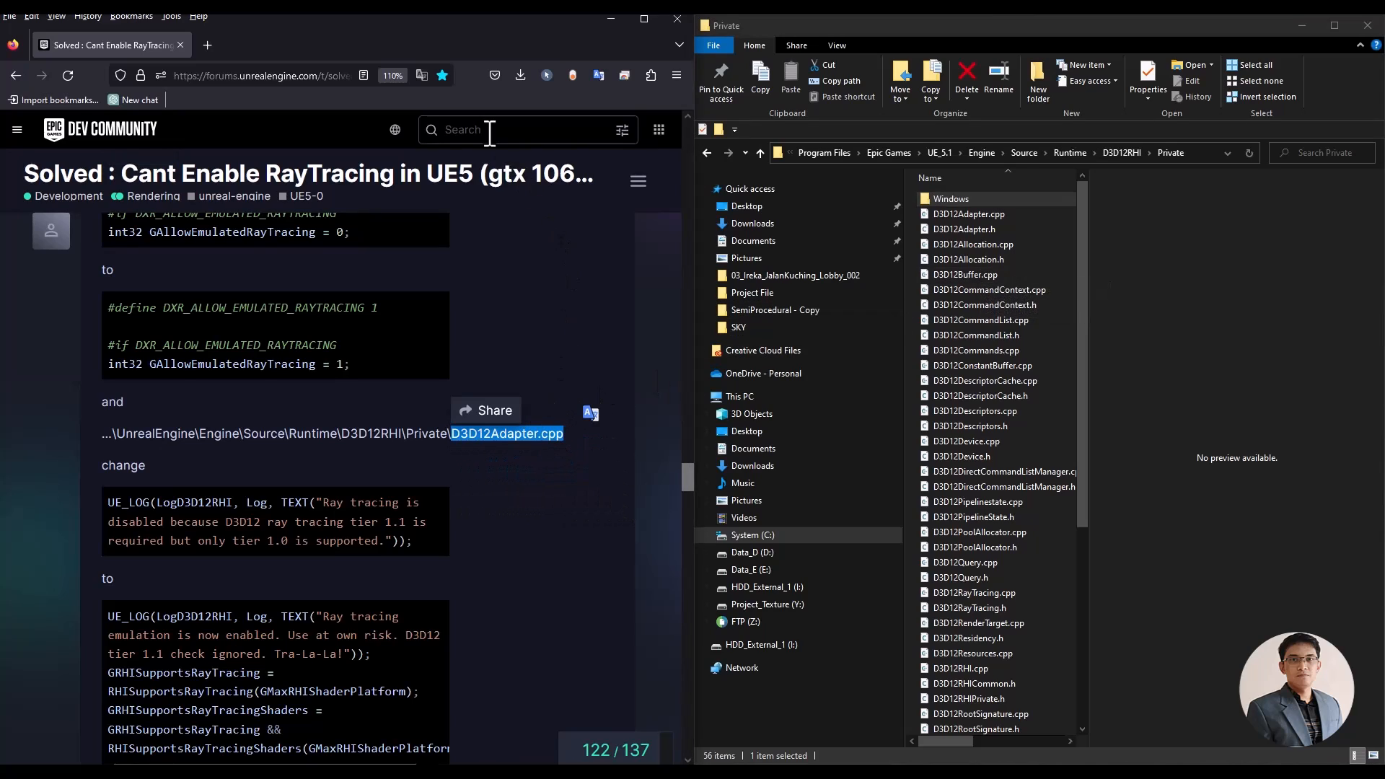
left_click(968, 213)
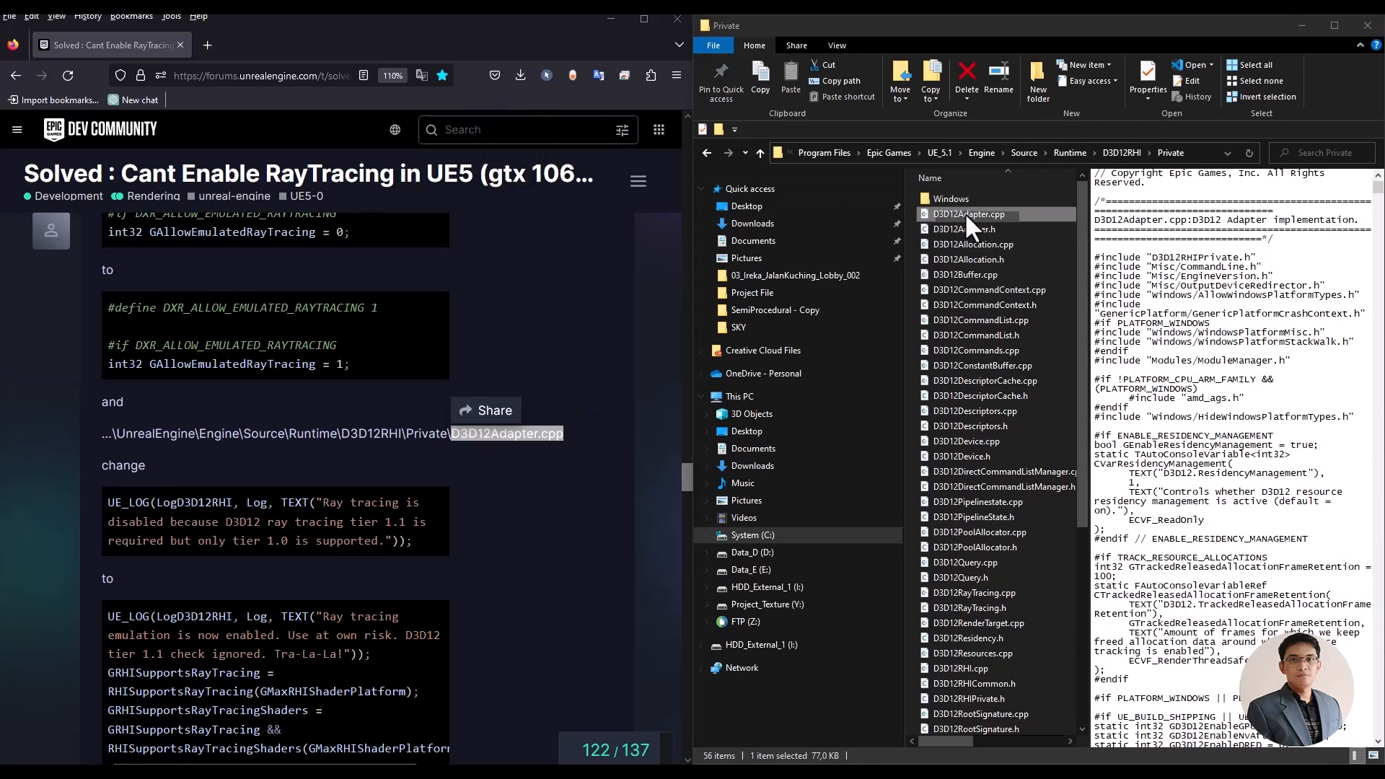
left_click(969, 213)
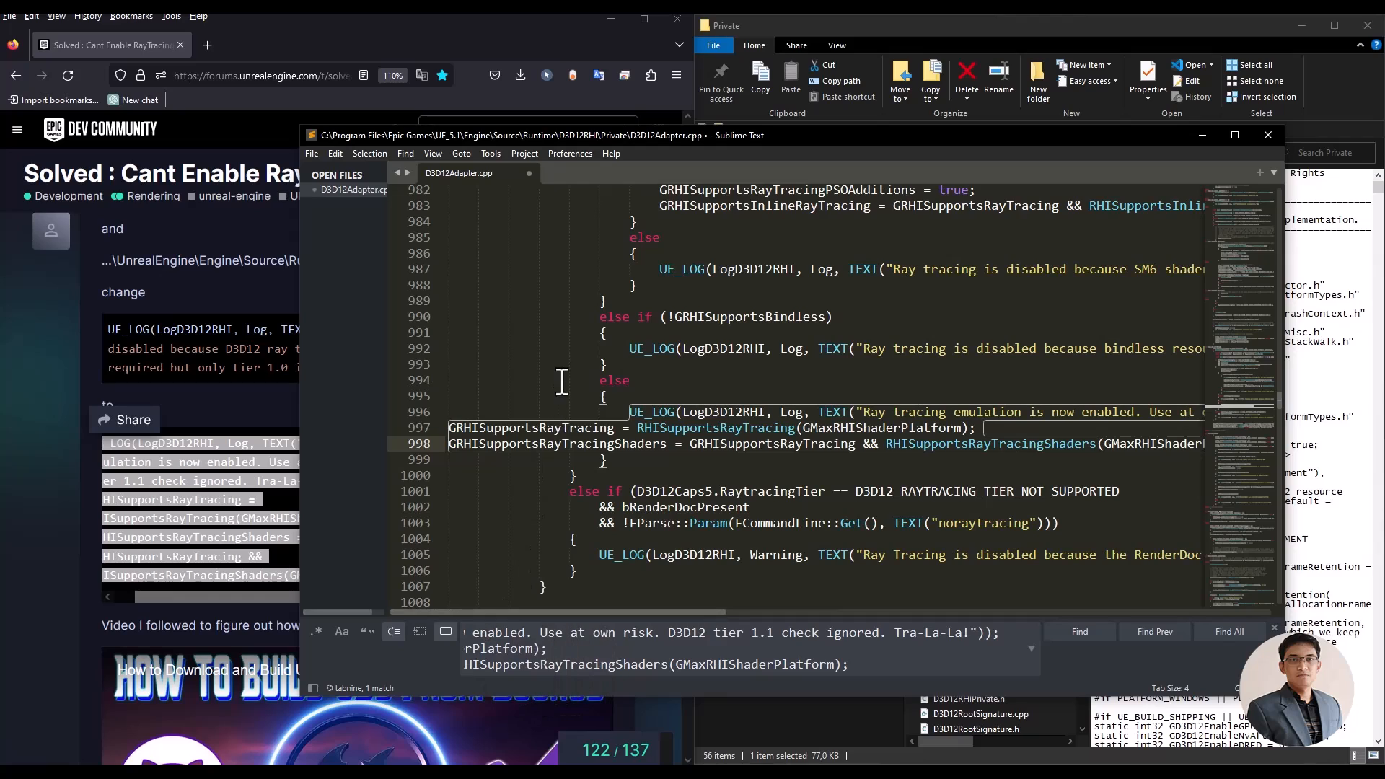
left_click(311, 153)
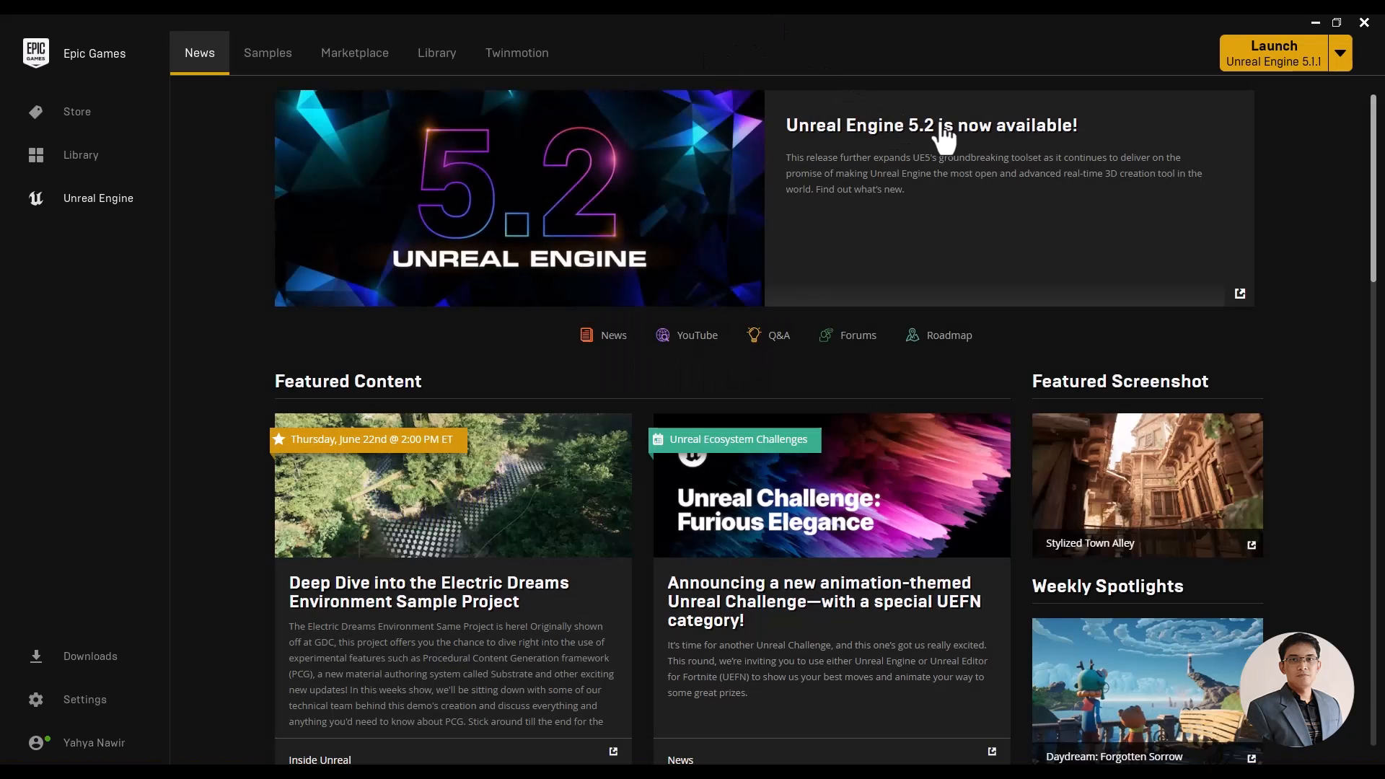
mouse_move(437, 52)
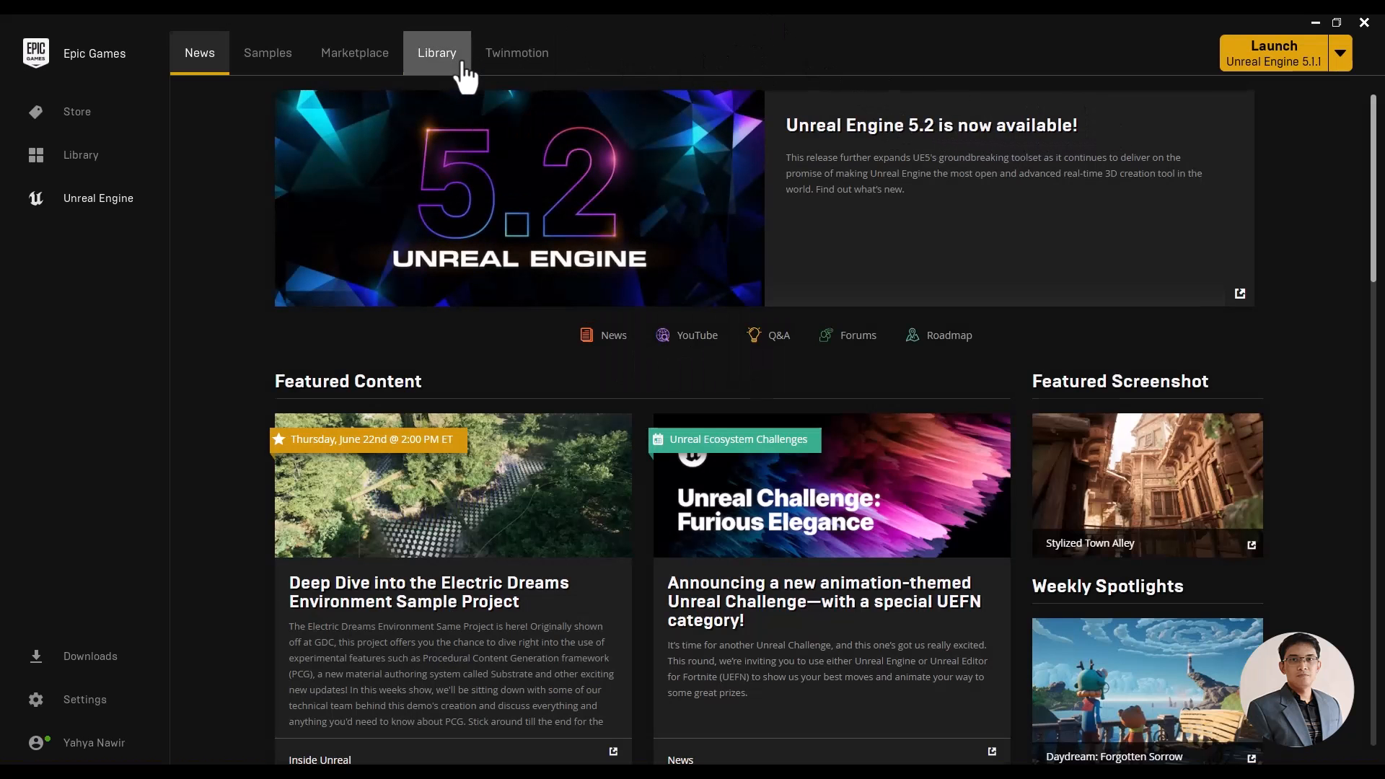
Step: Launch engine version 5.1.1 from the Launcher's Library tab
left_click(436, 52)
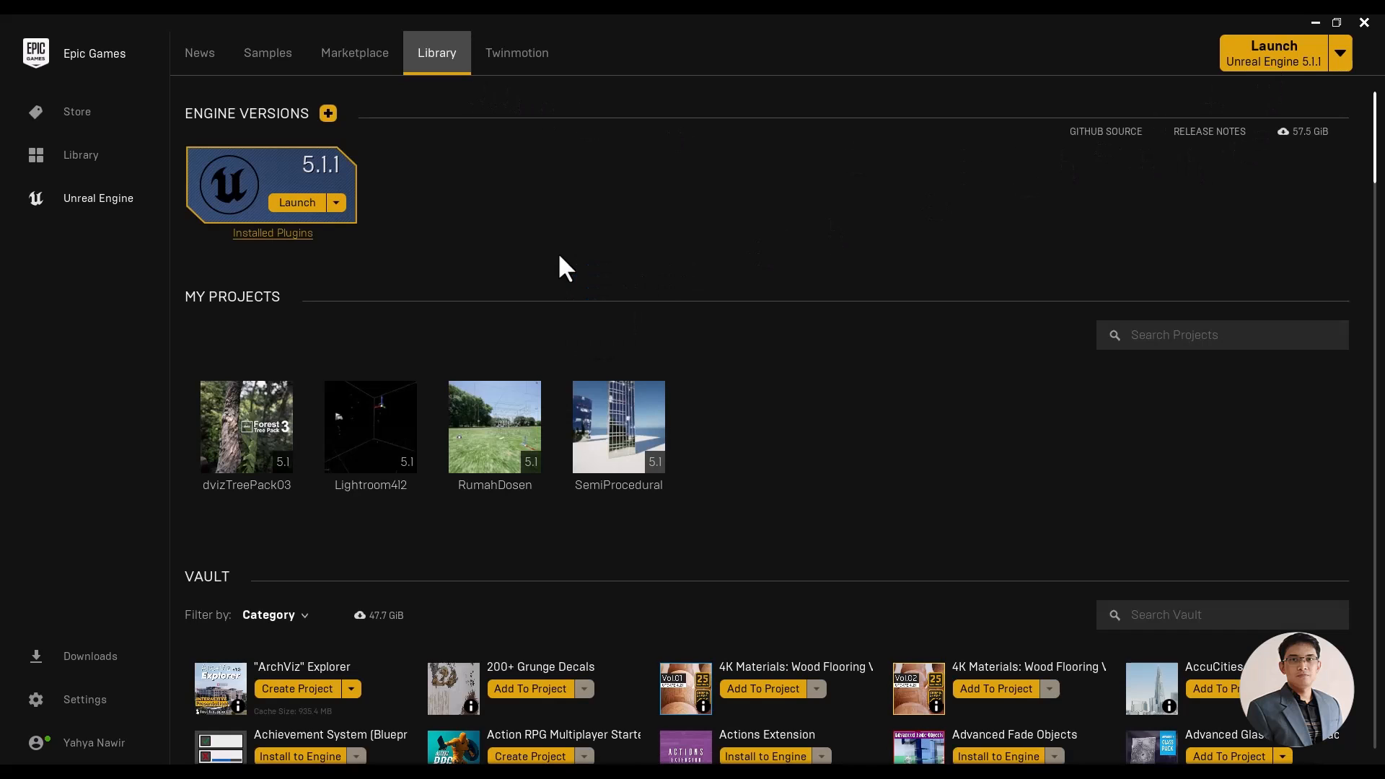
left_click(296, 201)
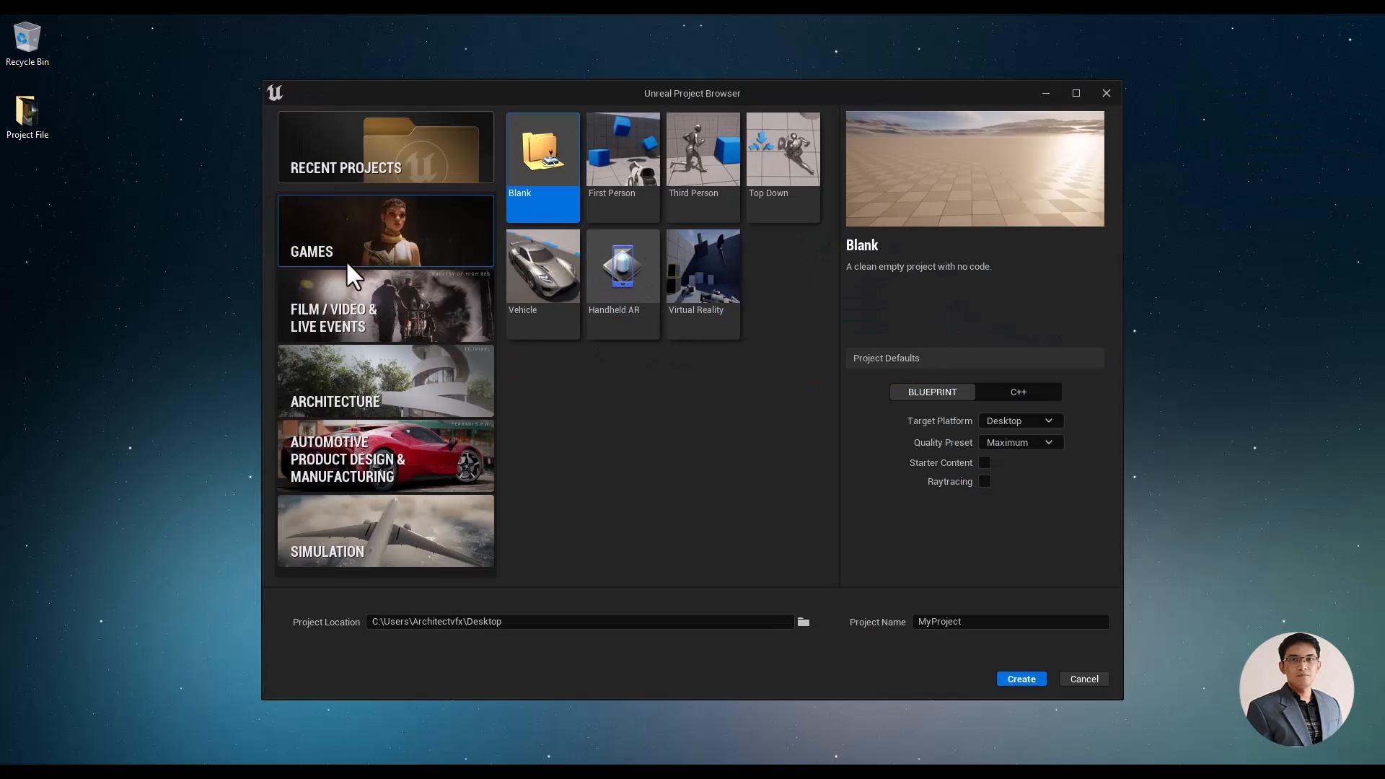
Step: Create an Archvis architecture project named MyProject in Desktop\Project File
left_click(384, 380)
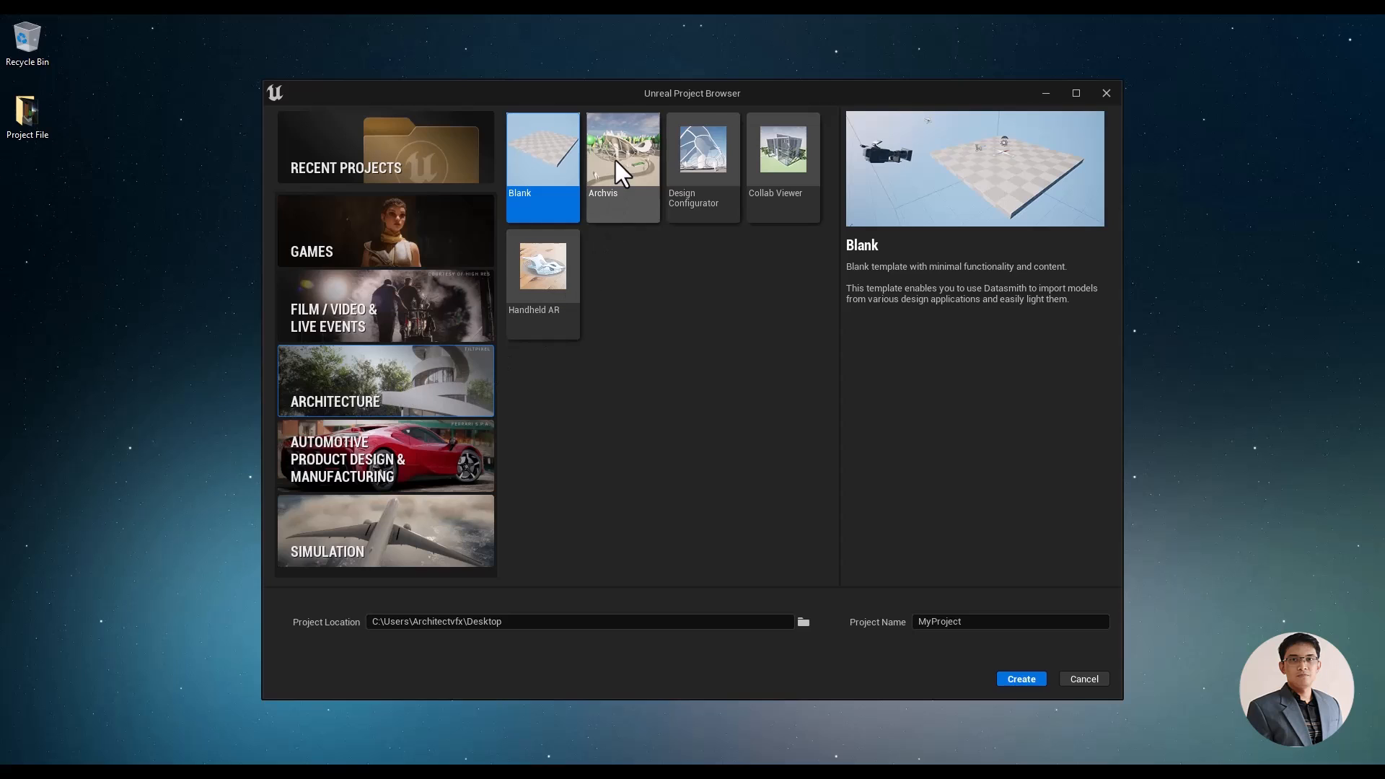
left_click(622, 166)
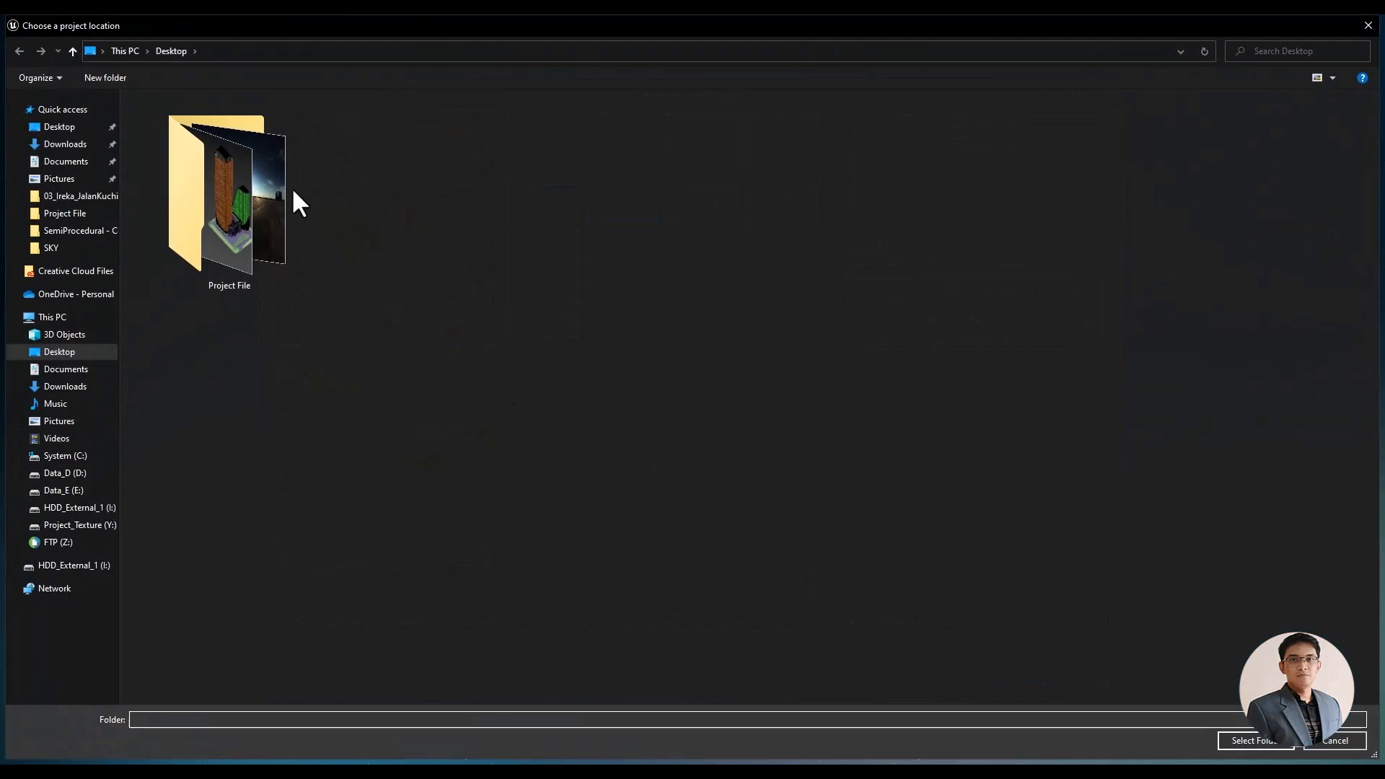
left_click(229, 203)
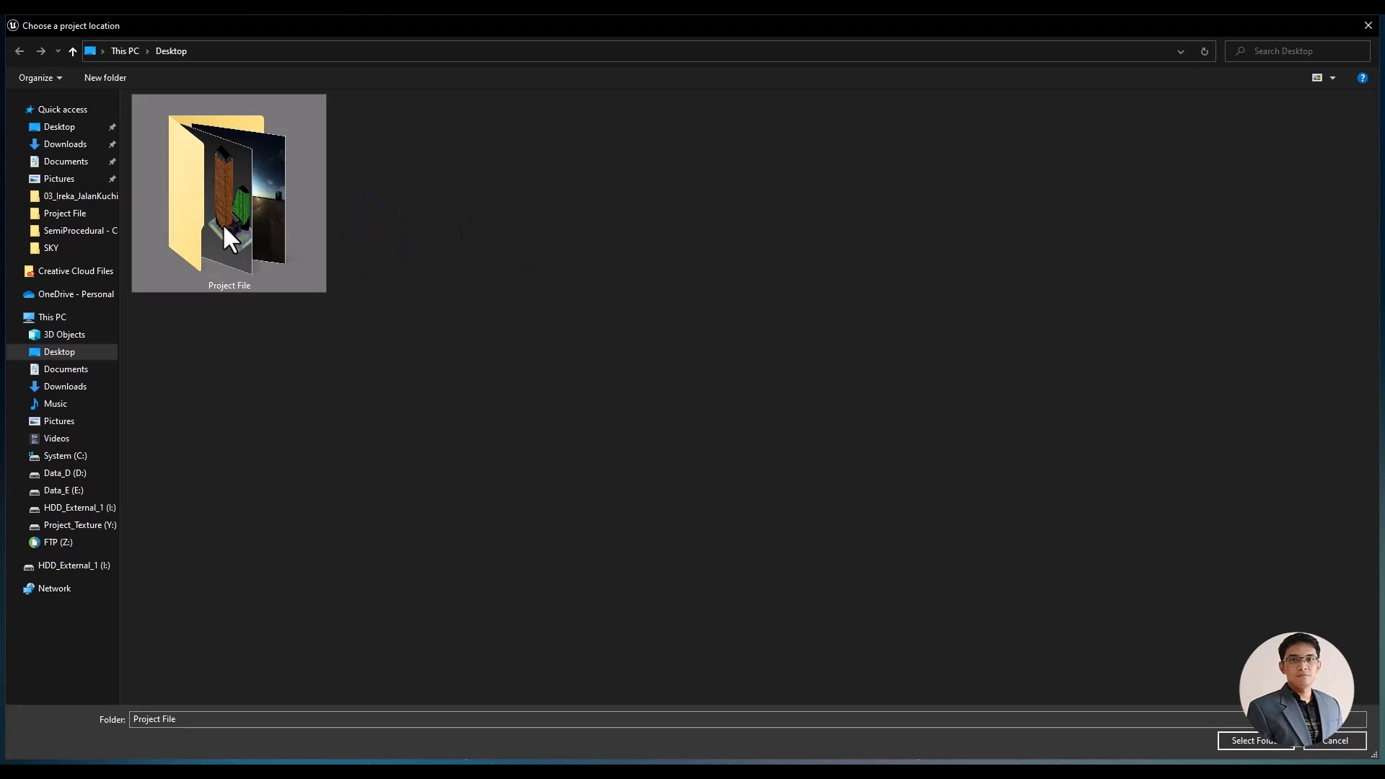
double_click(228, 193)
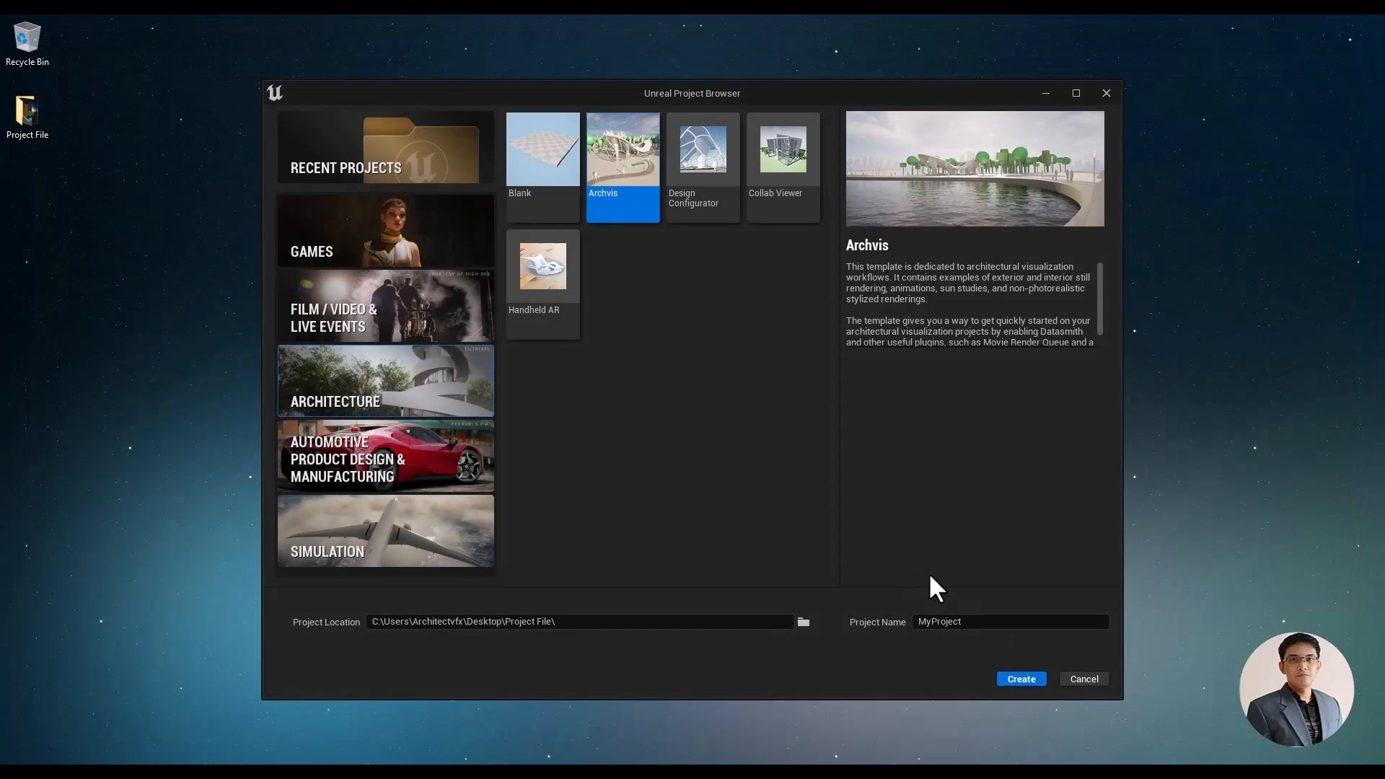
triple_click(1010, 621)
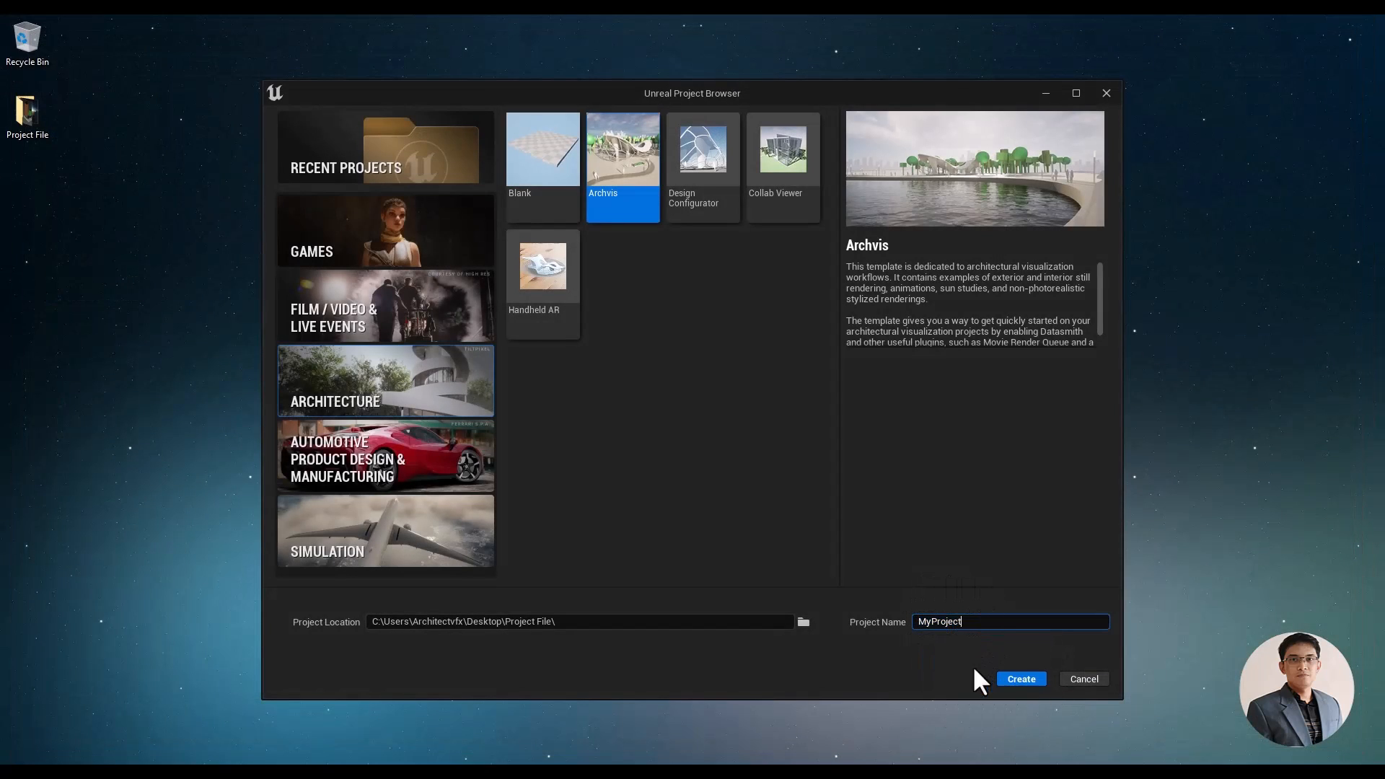
left_click(1019, 678)
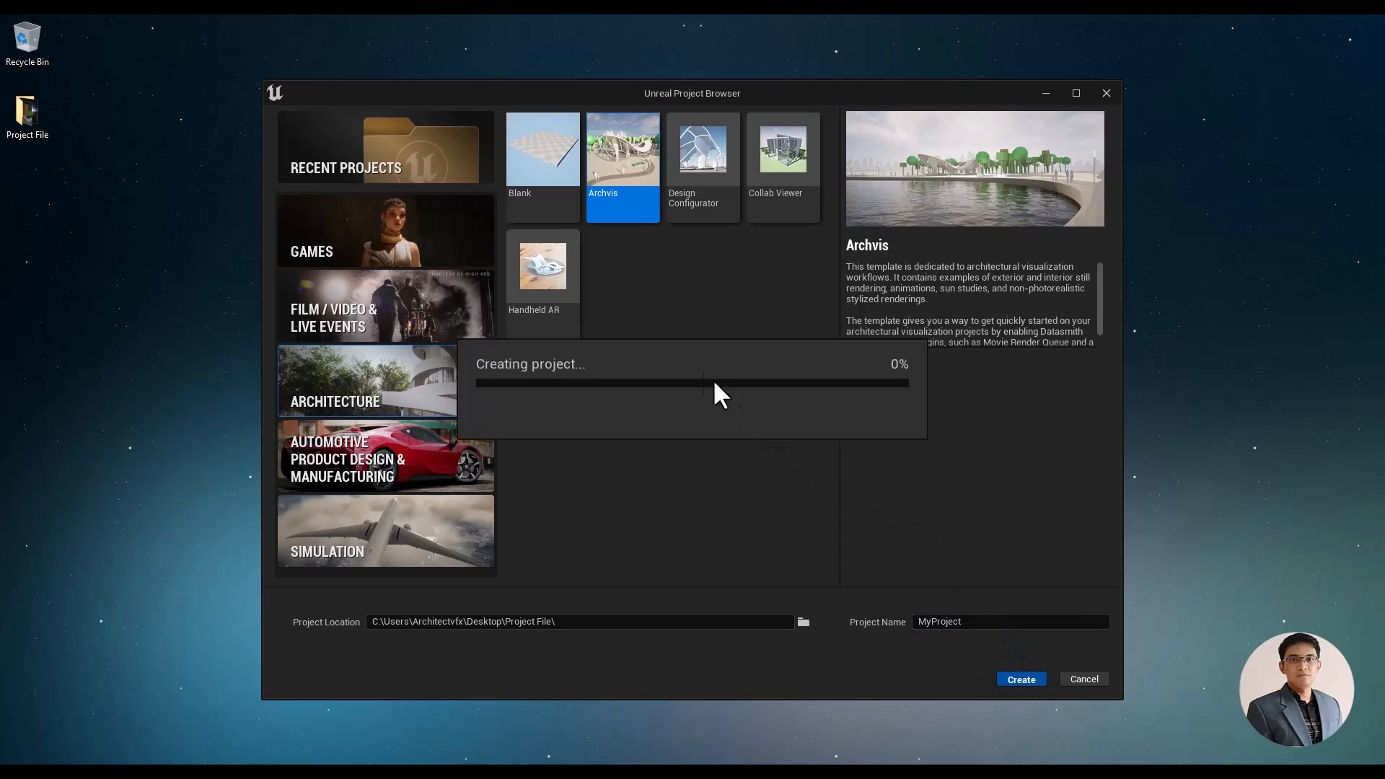
mouse_move(737, 265)
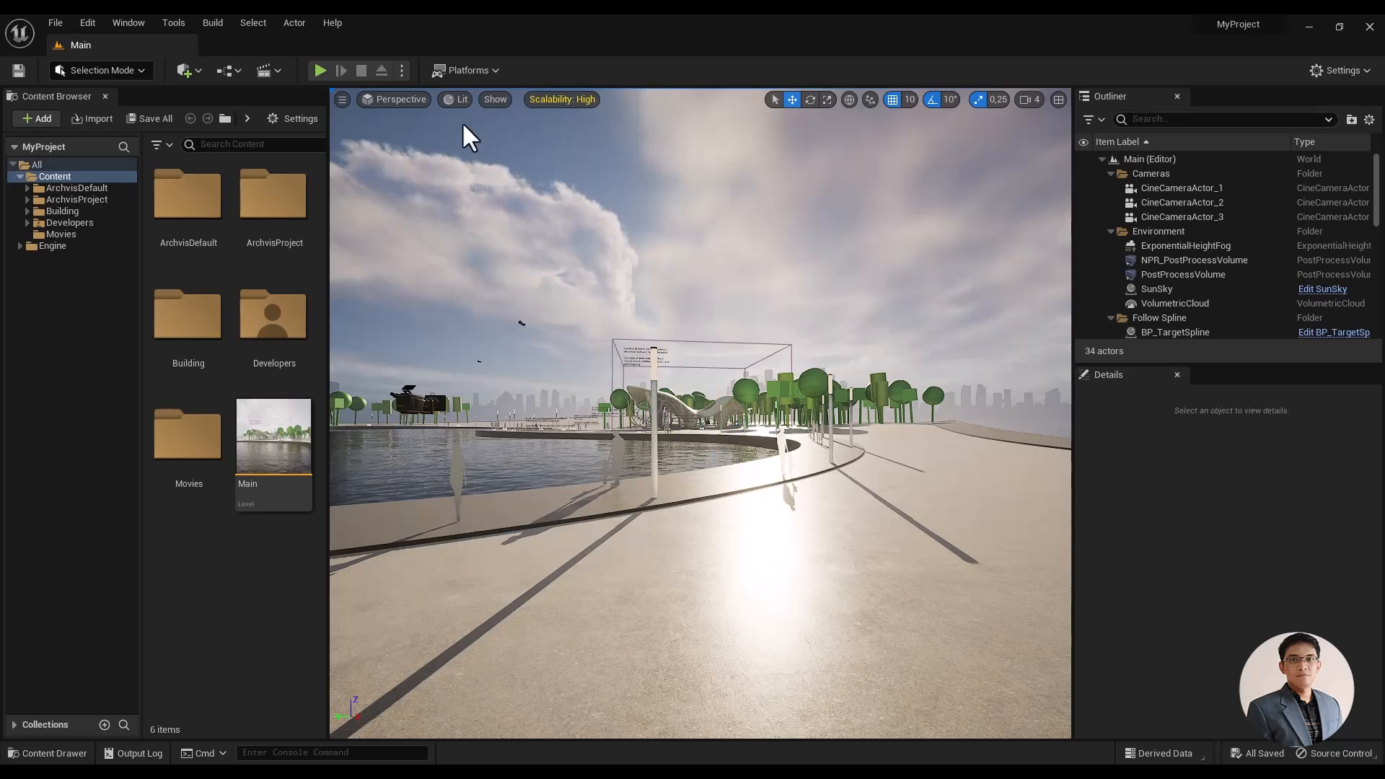
Step: Switch the Archvis level viewport from Lit to the Path Tracing view mode
left_click(459, 99)
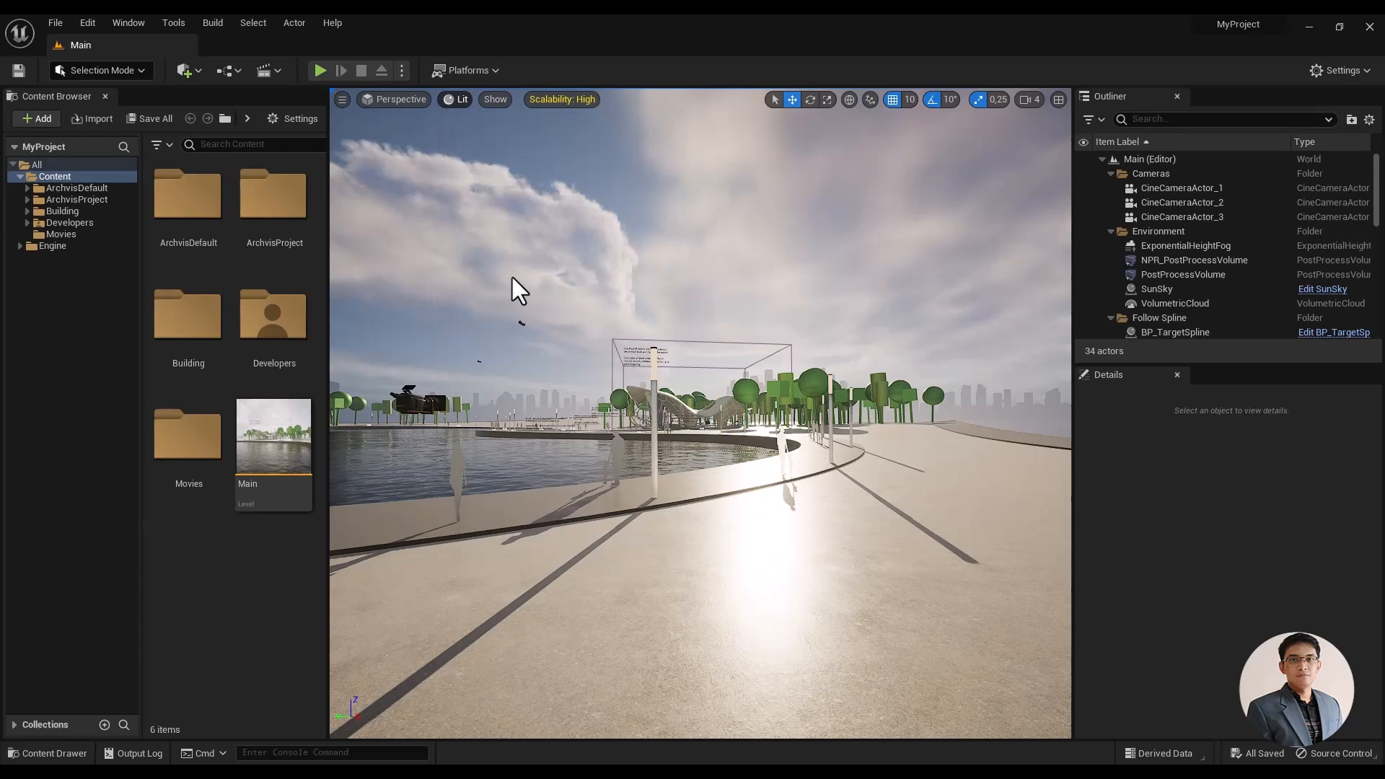
left_click(456, 99)
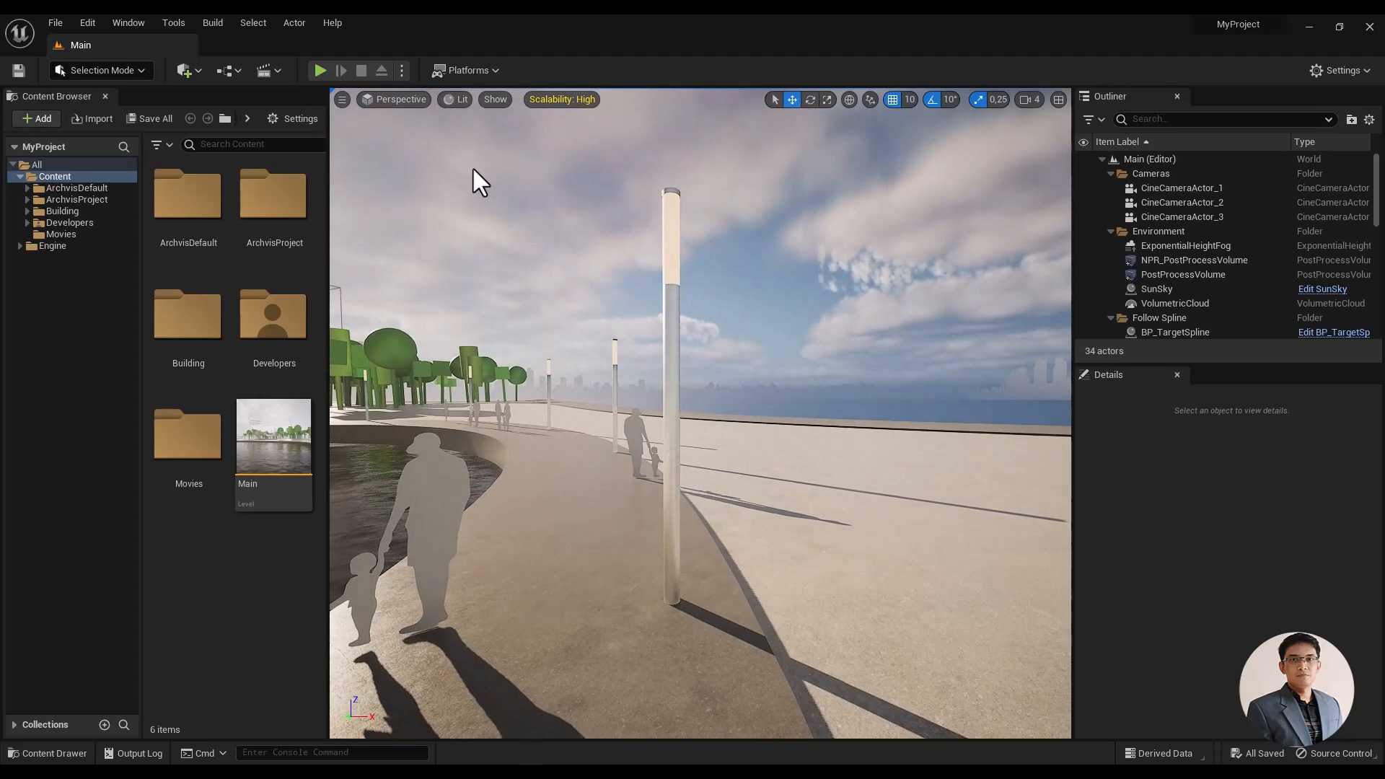
left_click(458, 99)
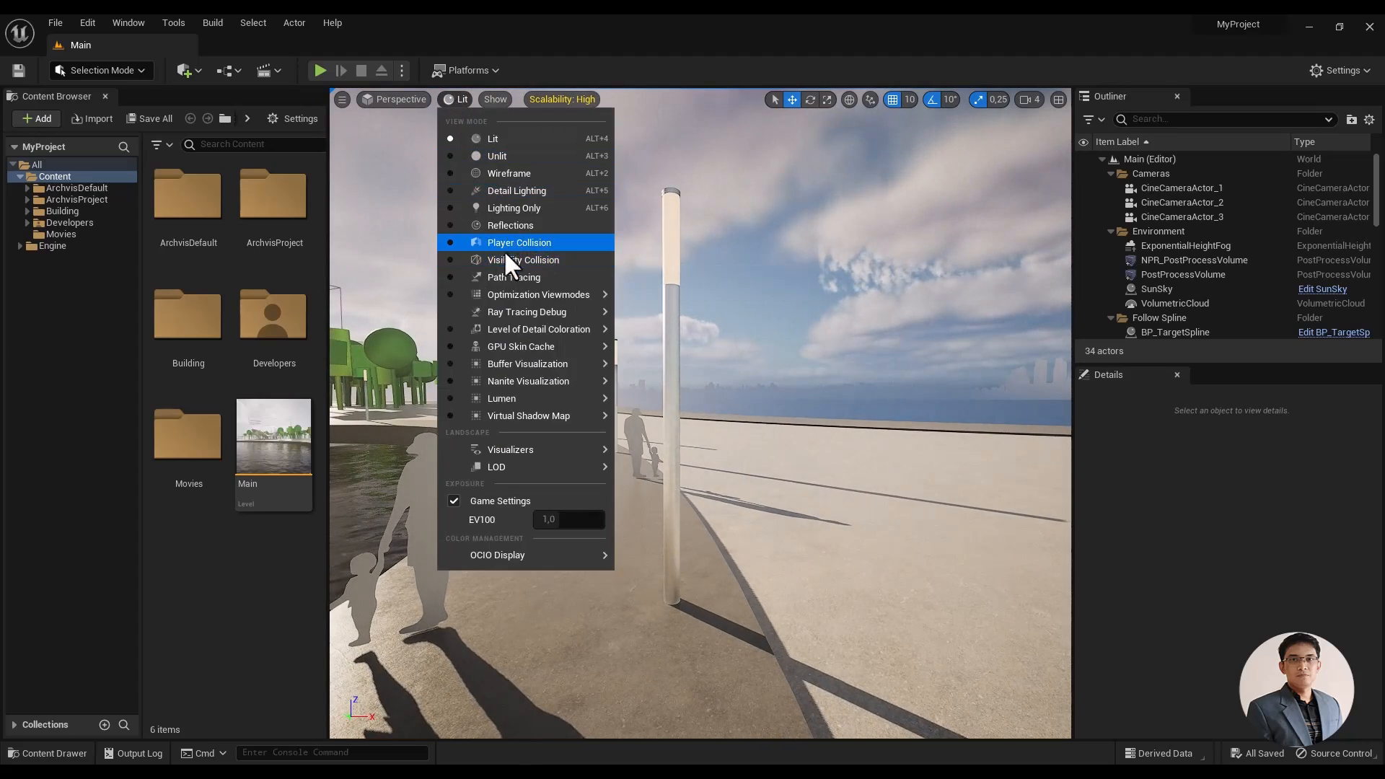
left_click(515, 276)
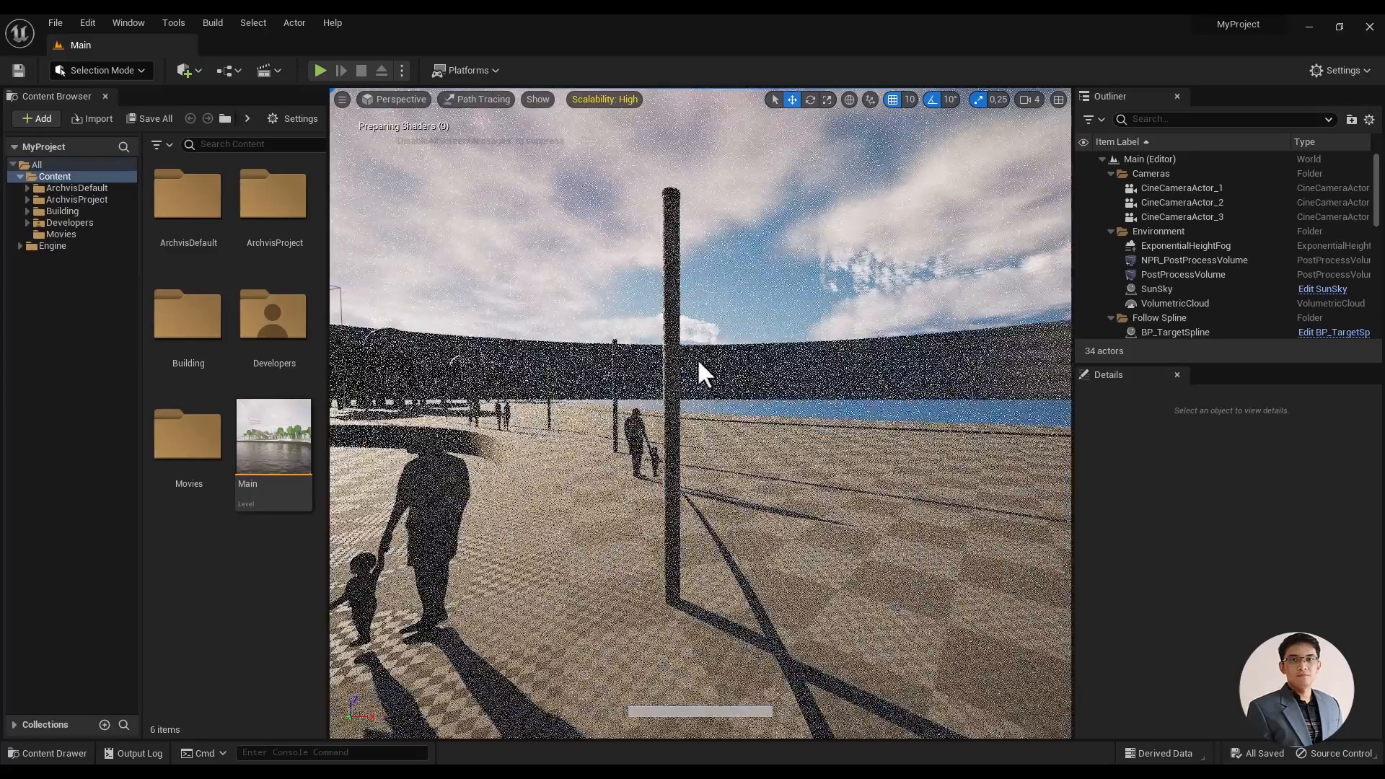